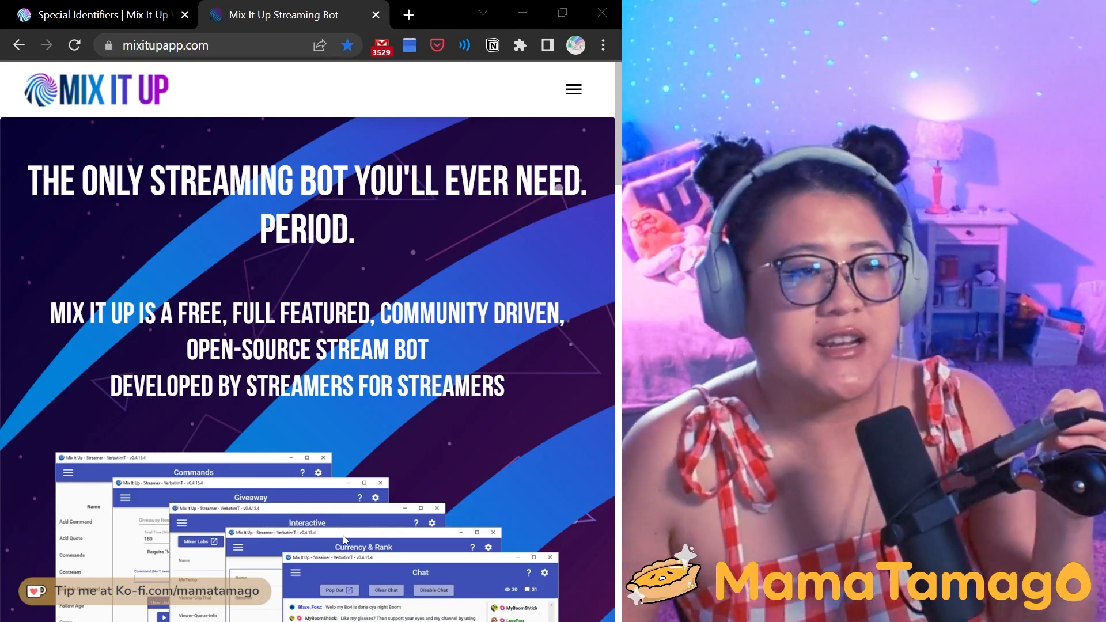
Scroll through the bot's main page content.
scroll("down", 3)
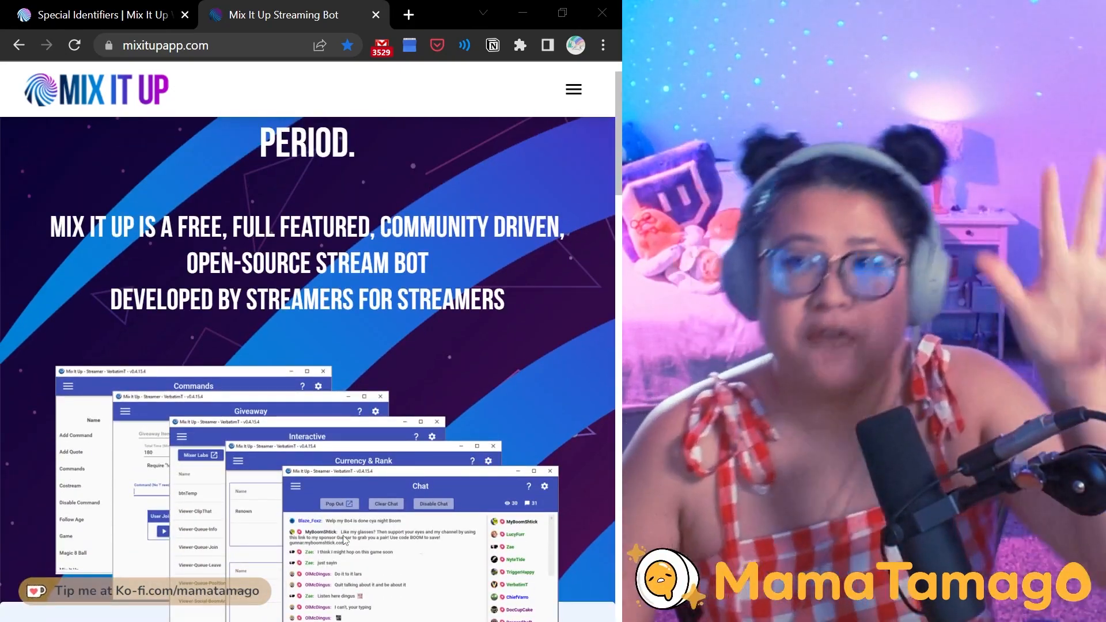
scroll("down", 3)
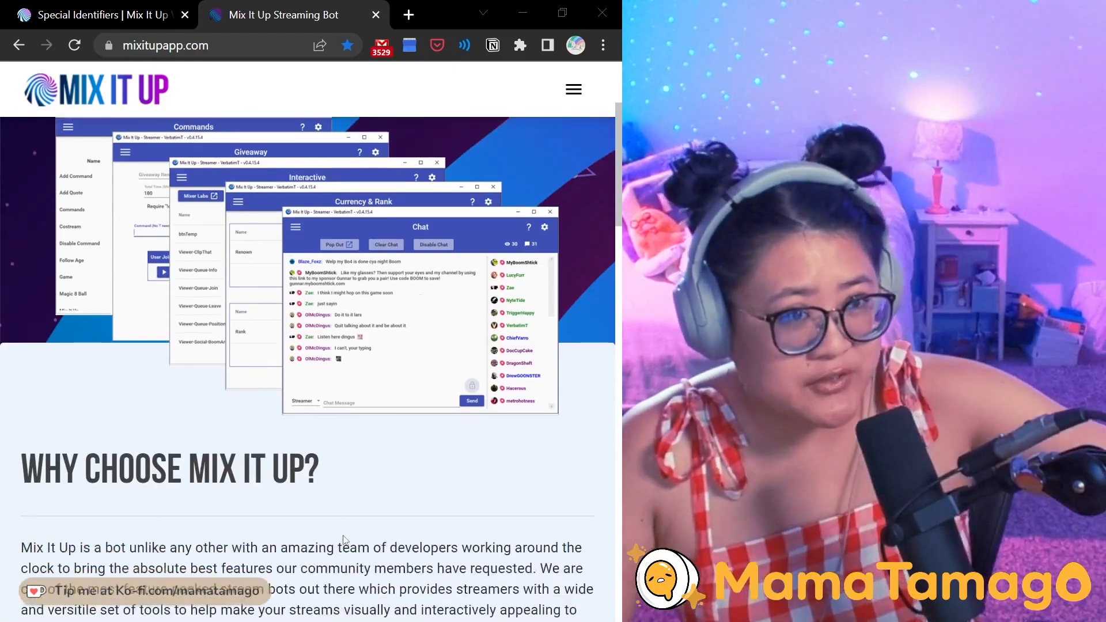
scroll("down", 3)
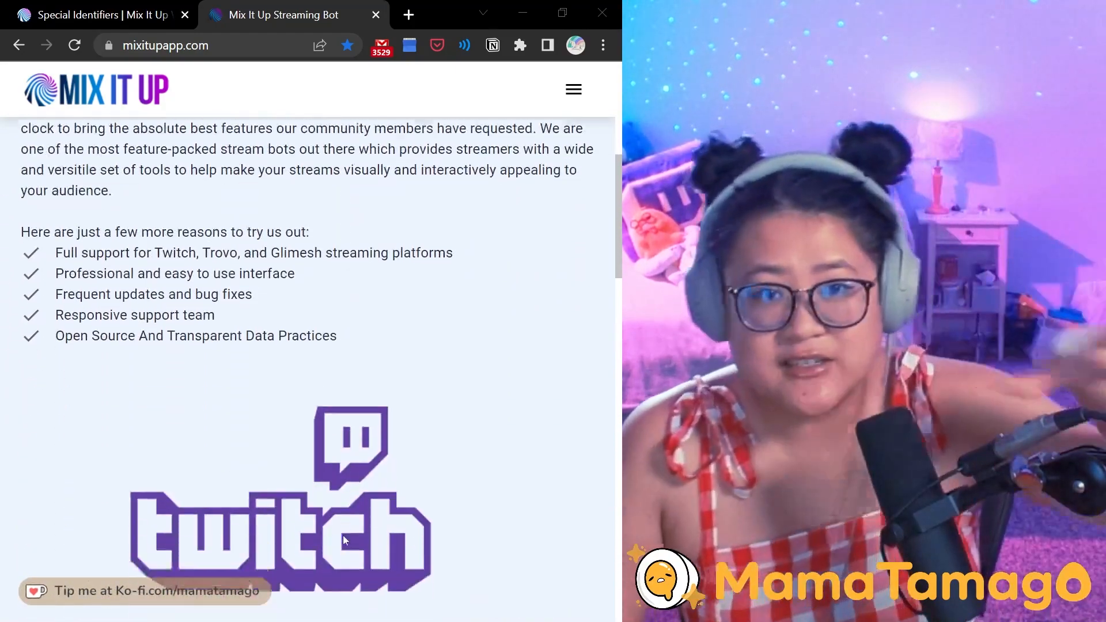
scroll("down", 3)
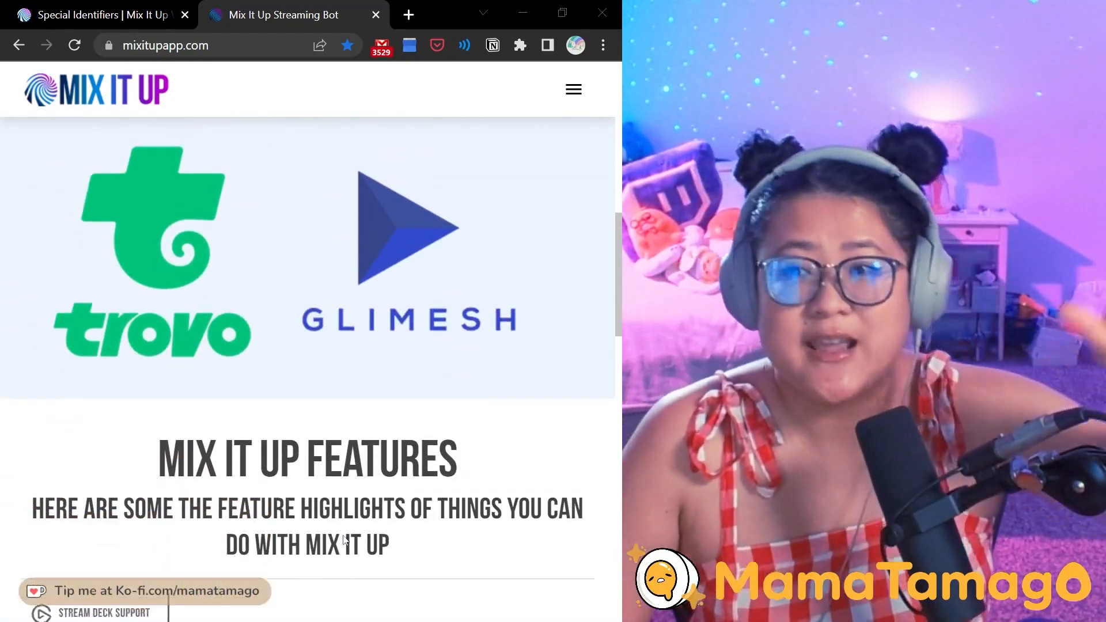
scroll("down", 3)
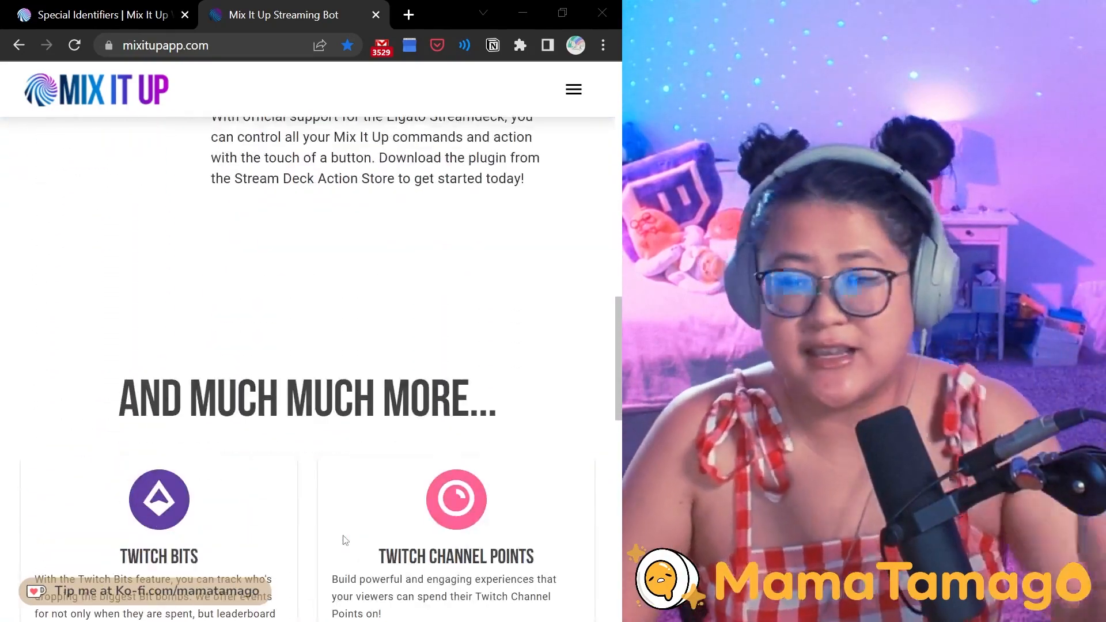
scroll("down", 3)
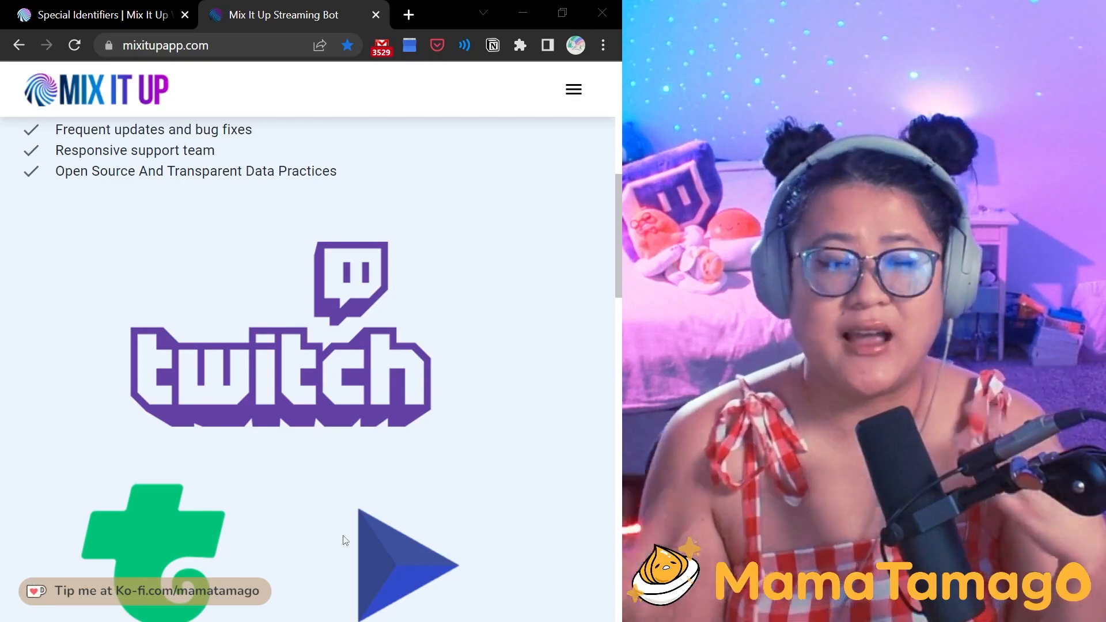
scroll("up", 3)
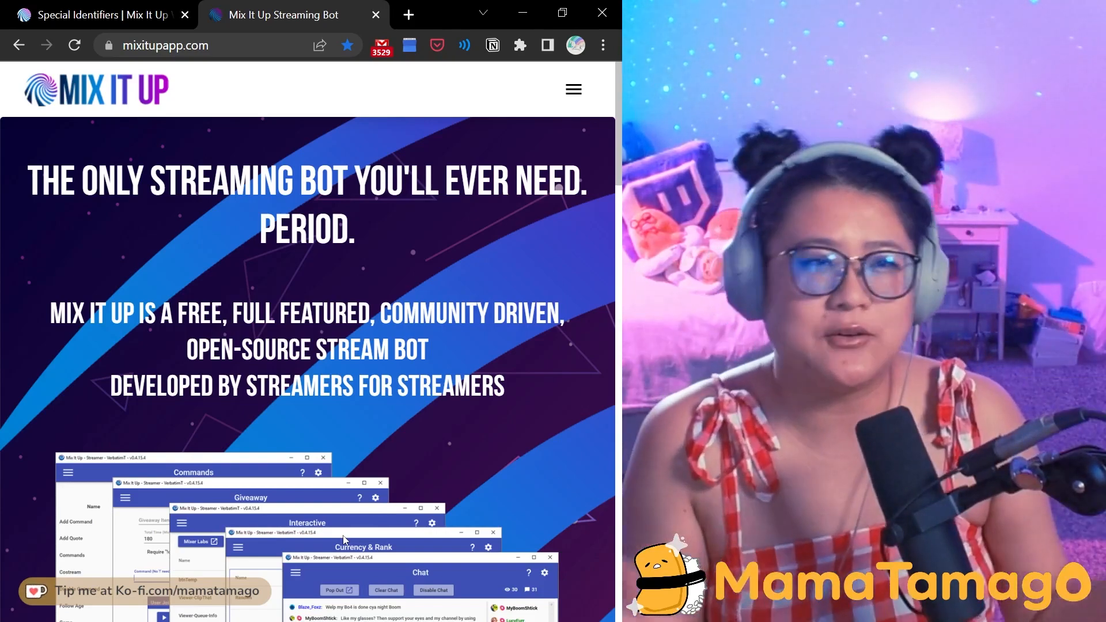
scroll("down", 3)
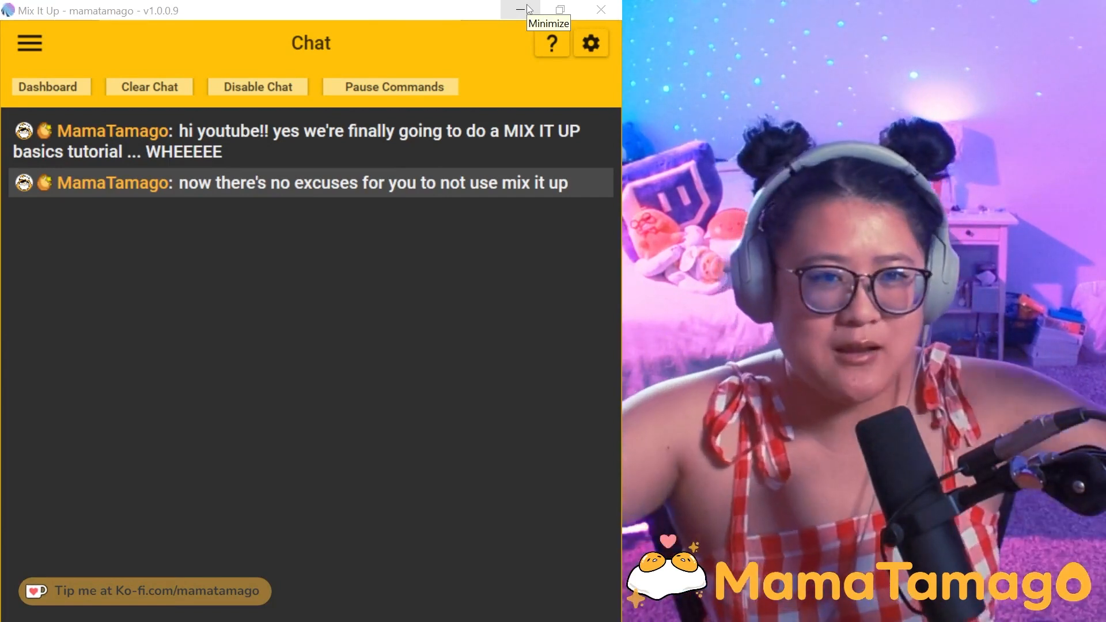
mouse_move(324, 343)
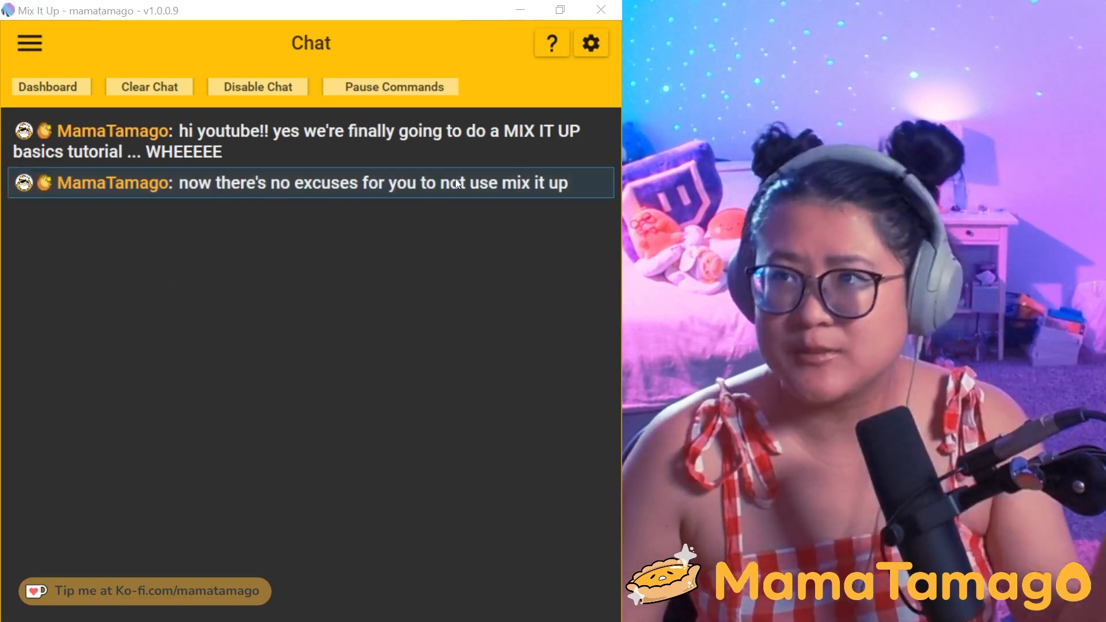
Review the theme options in Settings, keeping the full theme set to None.
left_click(591, 42)
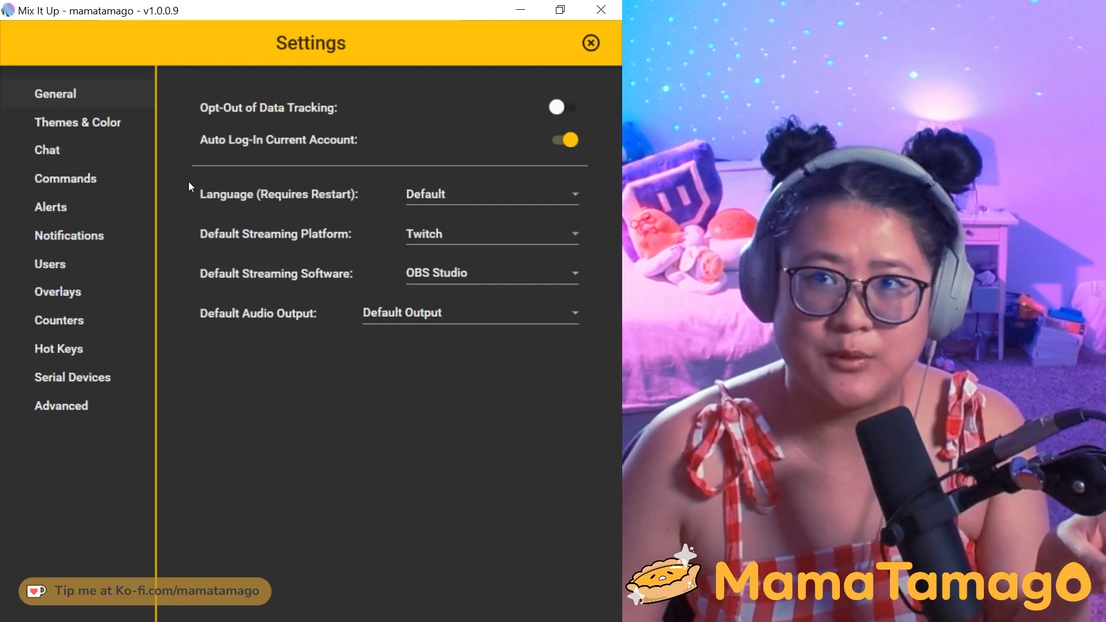
left_click(77, 122)
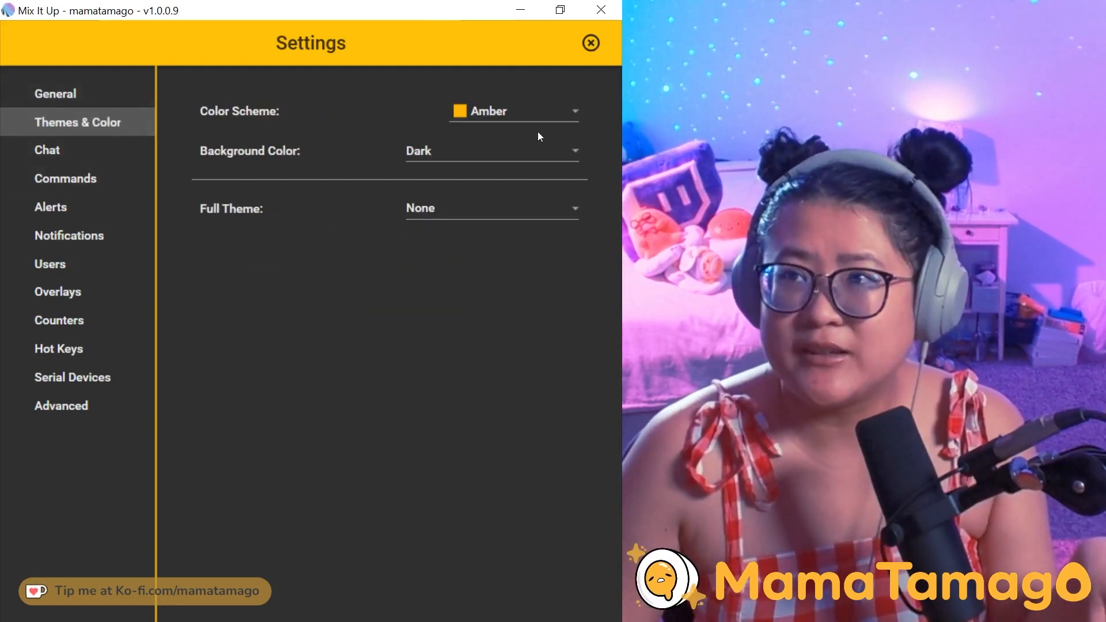
left_click(491, 207)
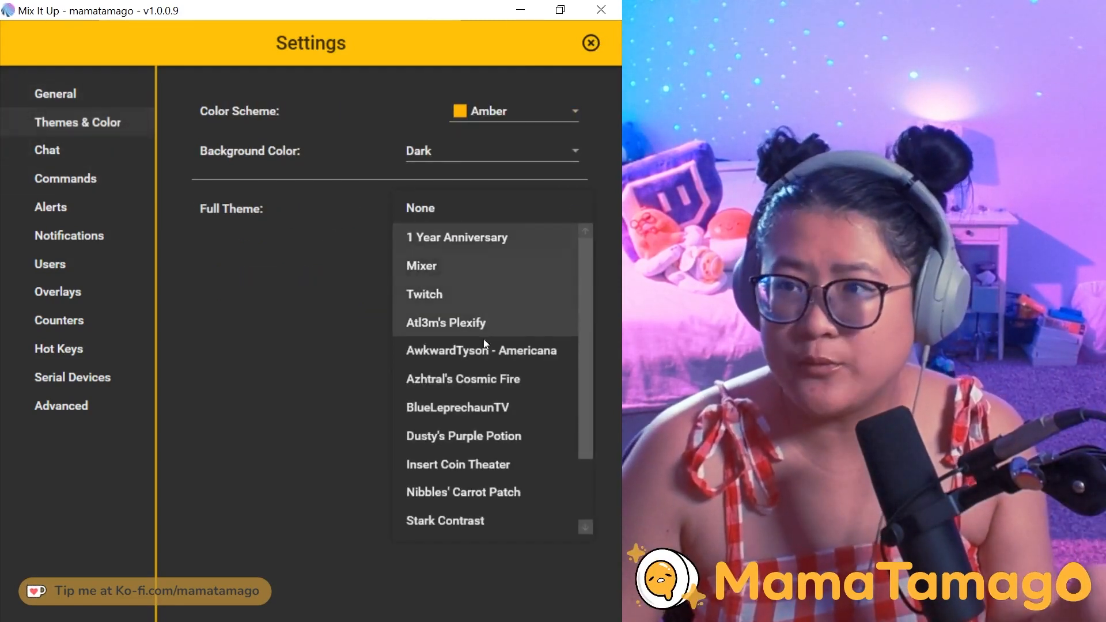
scroll("down", 3)
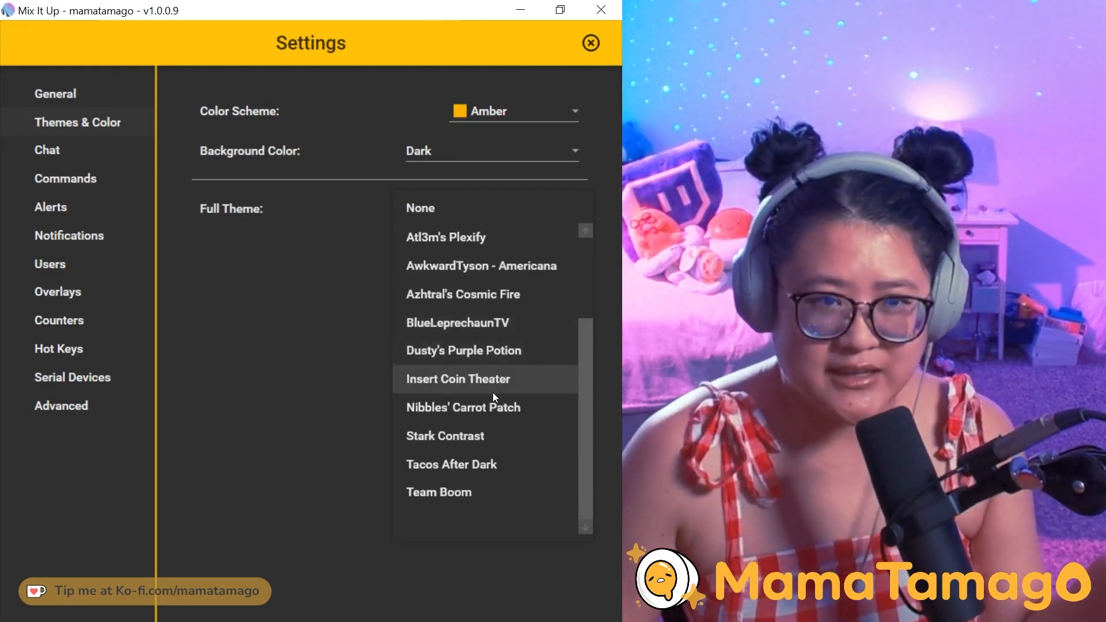
mouse_move(493, 323)
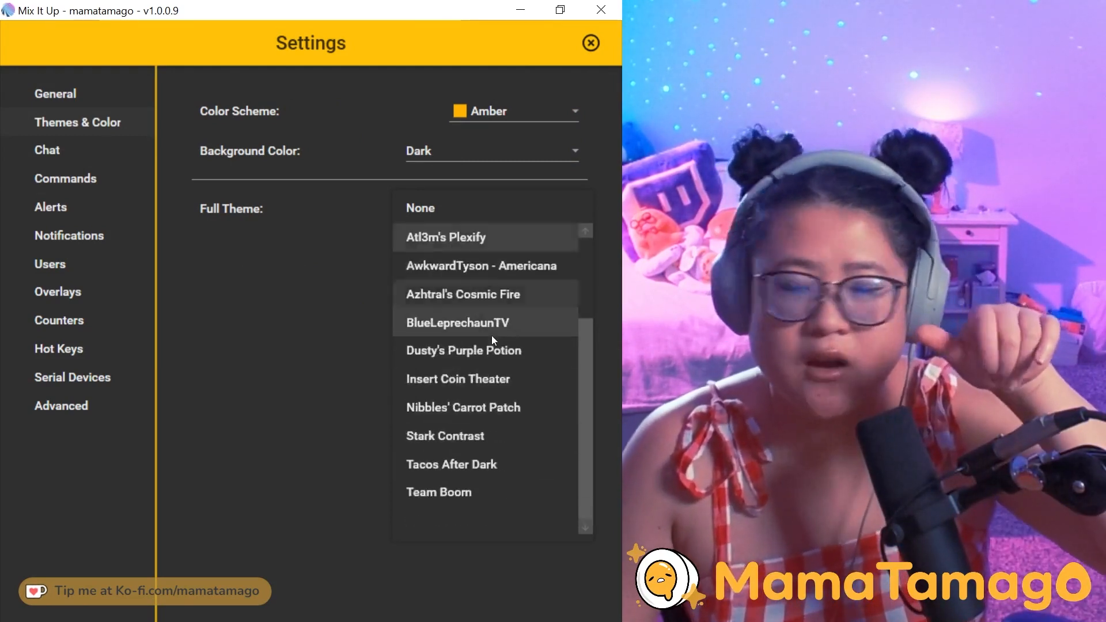
left_click(421, 208)
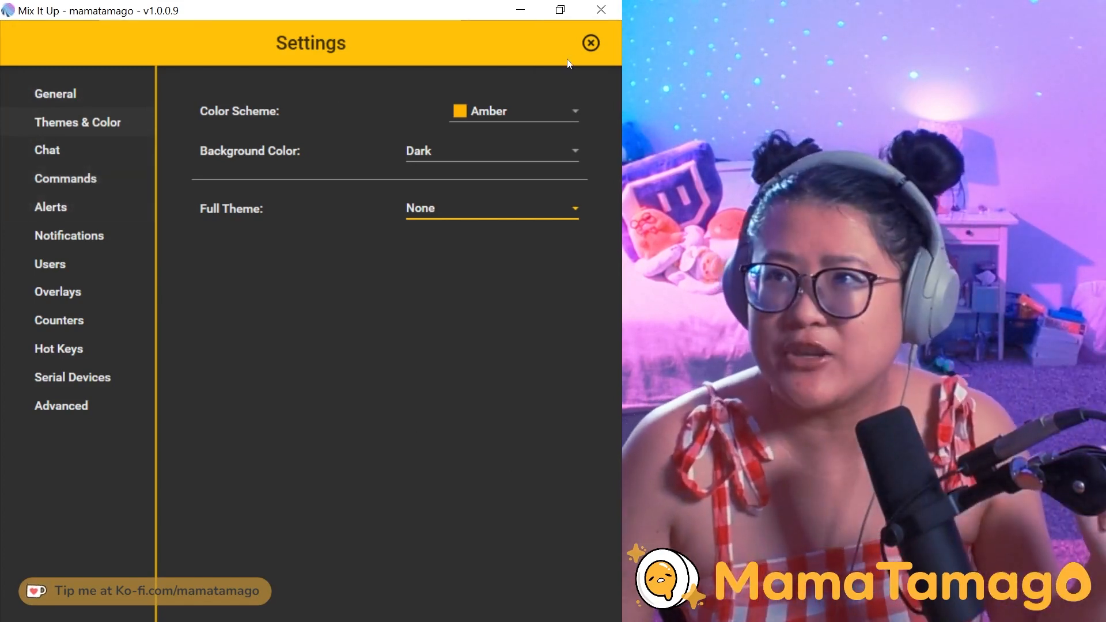
left_click(590, 42)
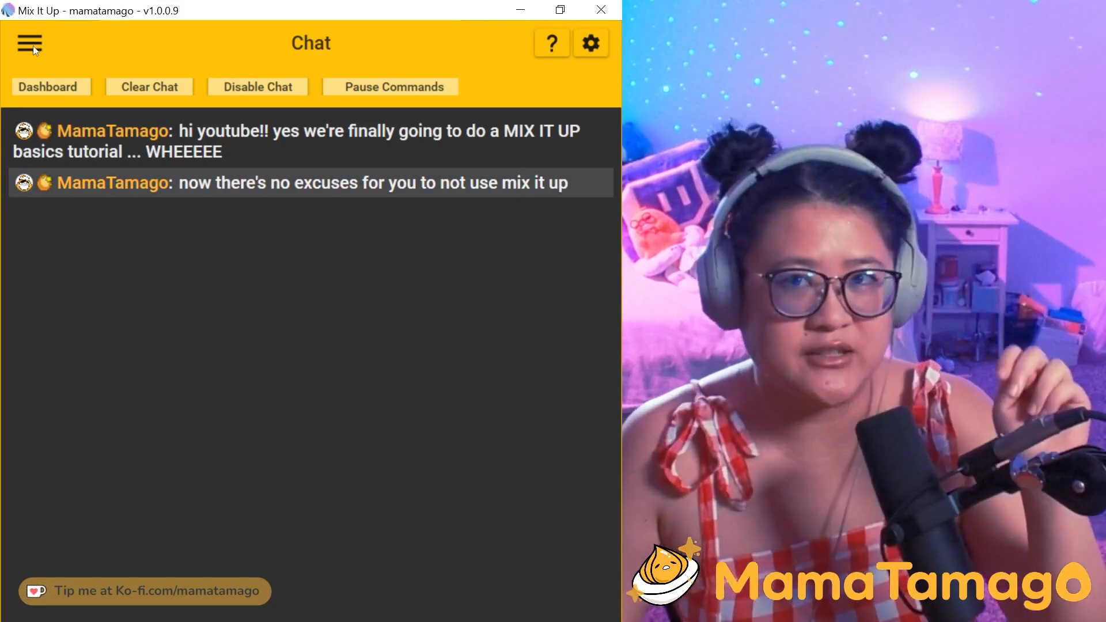
Go to the Services page and connect the bot to OBS Studio.
left_click(28, 43)
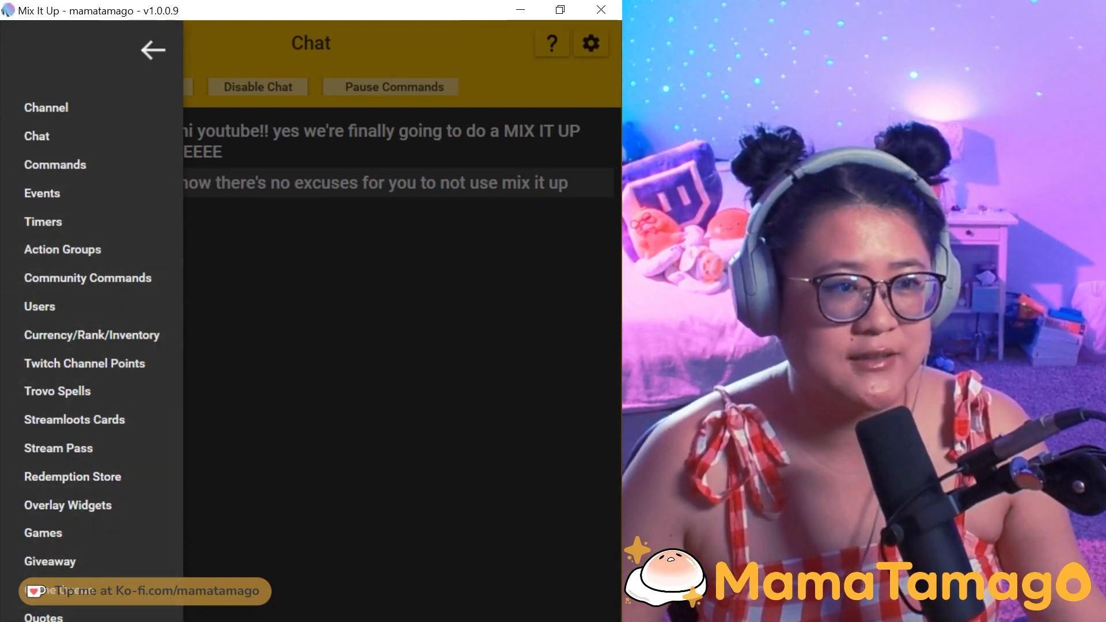
left_click(152, 50)
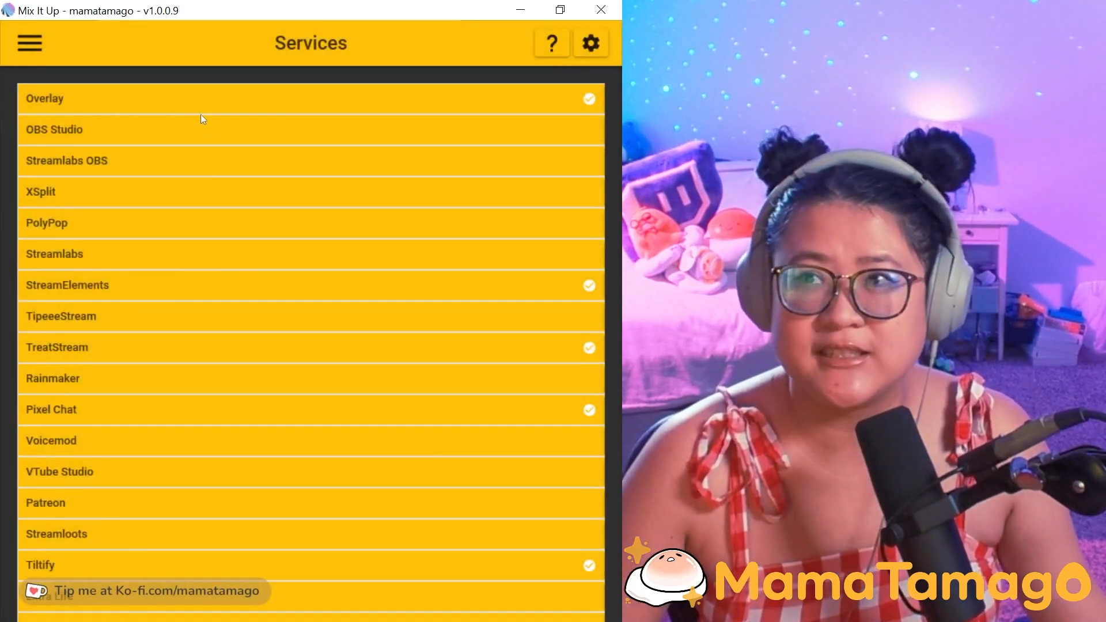
mouse_move(205, 194)
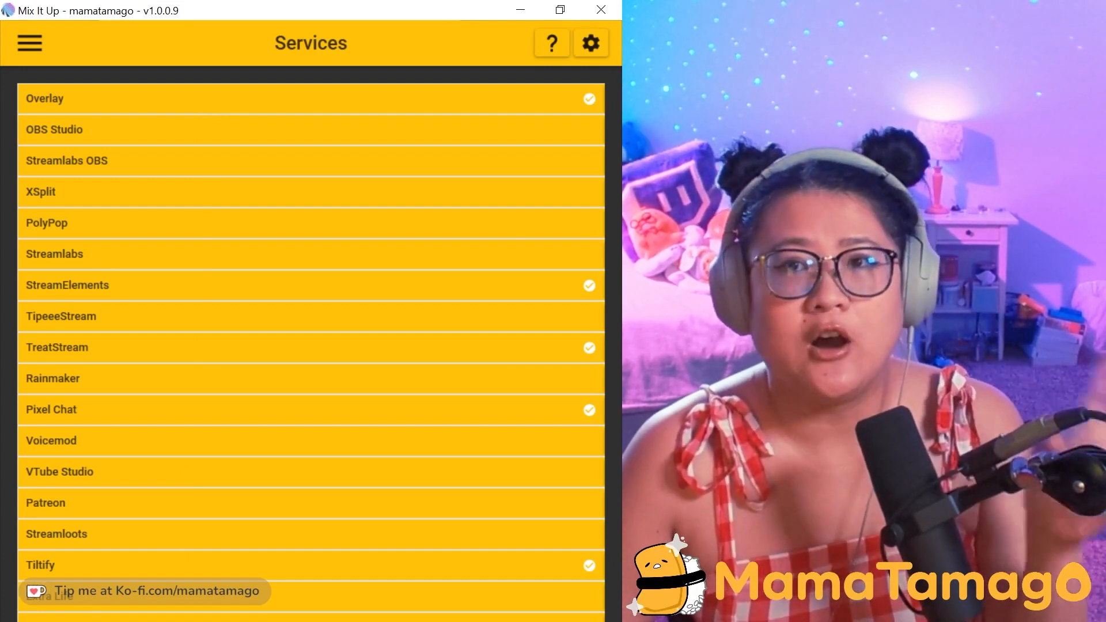
mouse_move(190, 114)
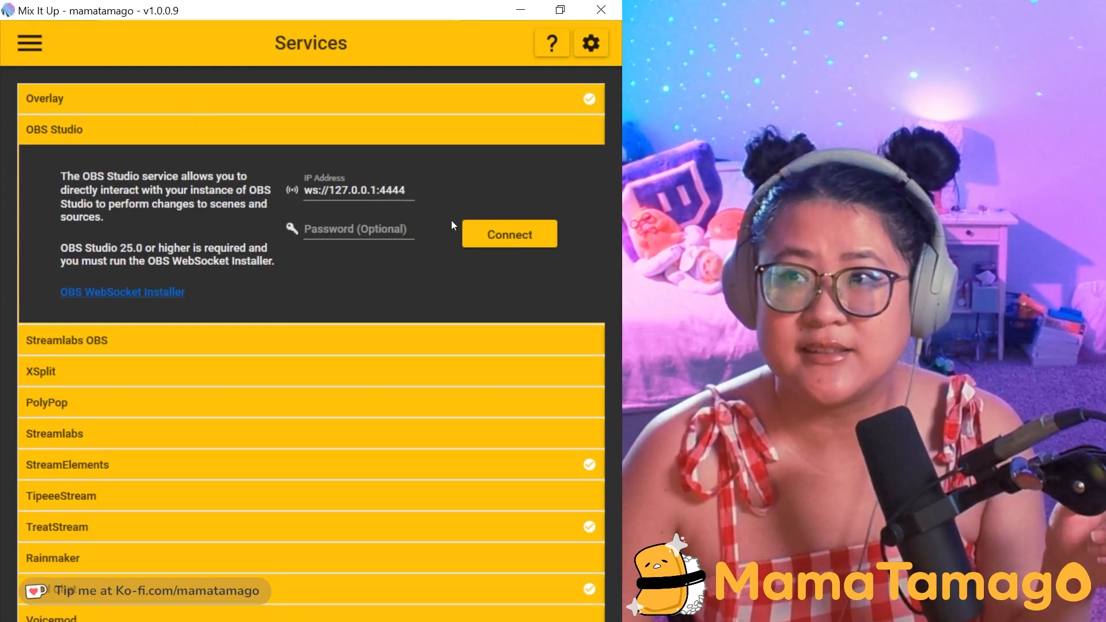
left_click(508, 234)
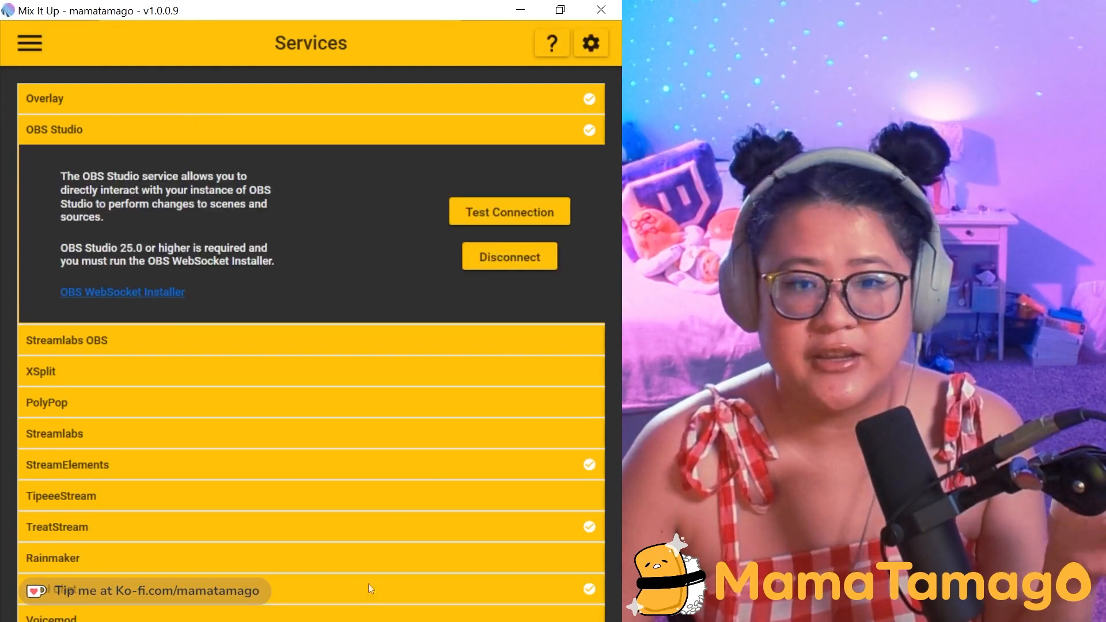
mouse_move(374, 476)
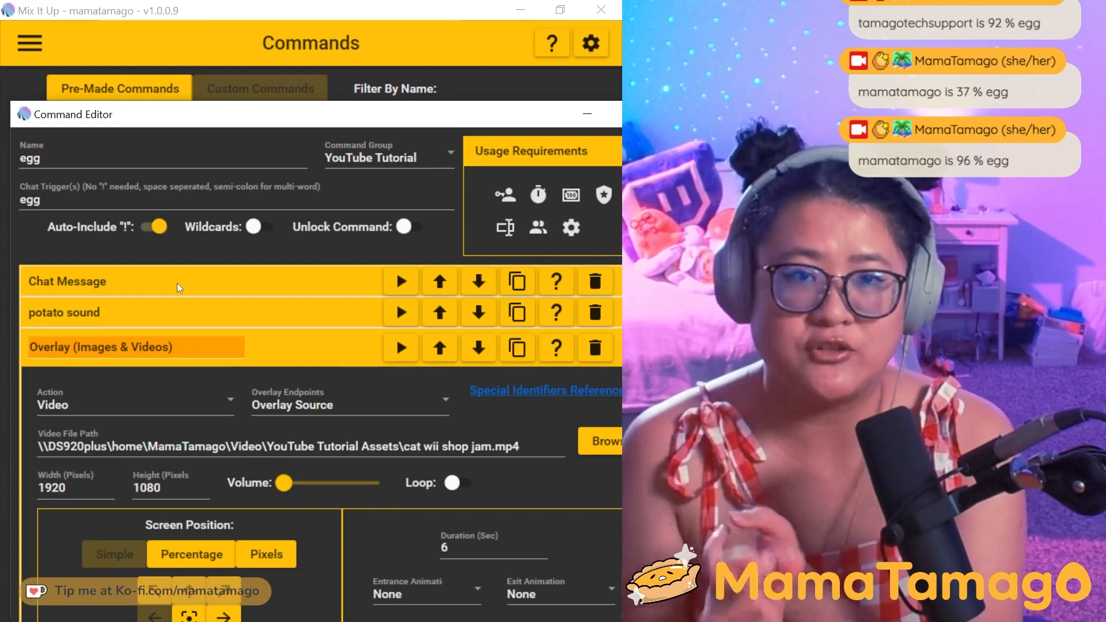
View the Overlay Endpoints list in Settings and return to the theme options.
left_click(590, 43)
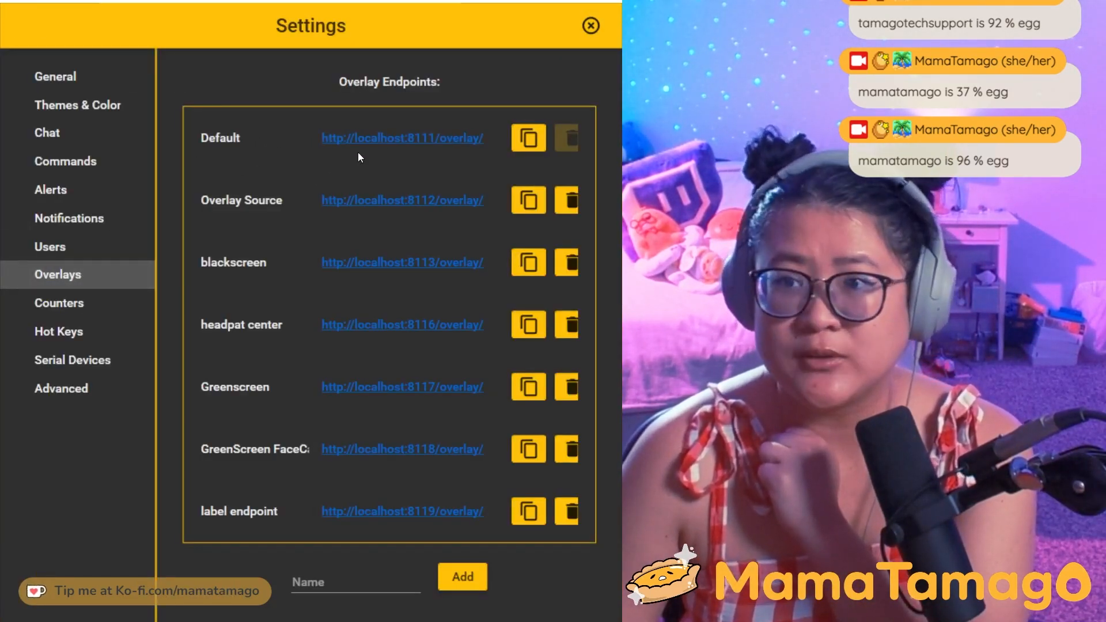
left_click(355, 582)
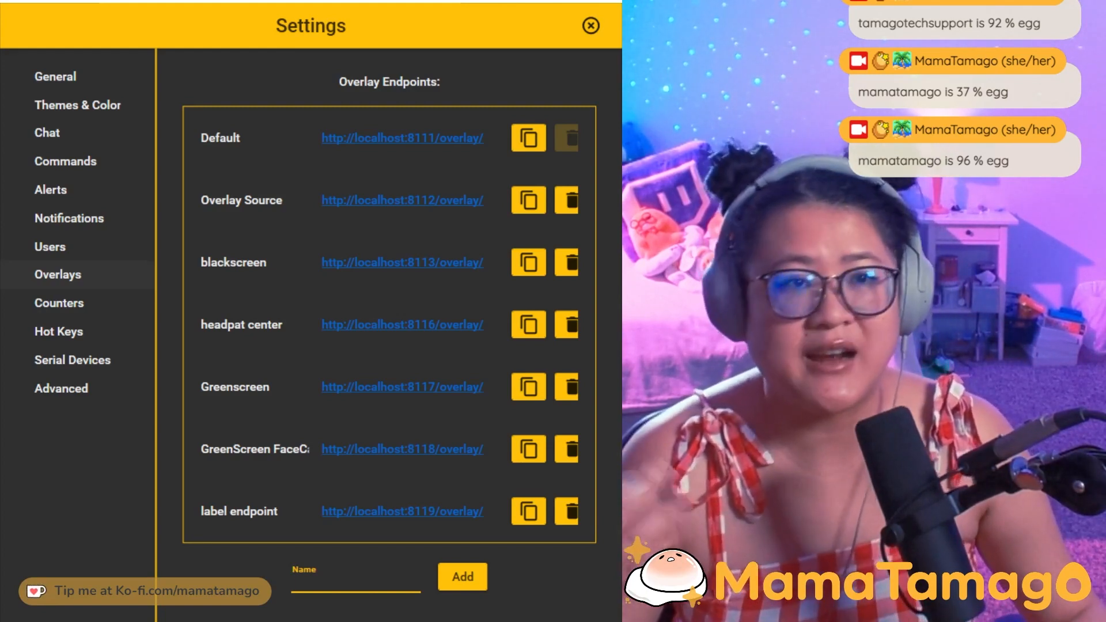
left_click(77, 105)
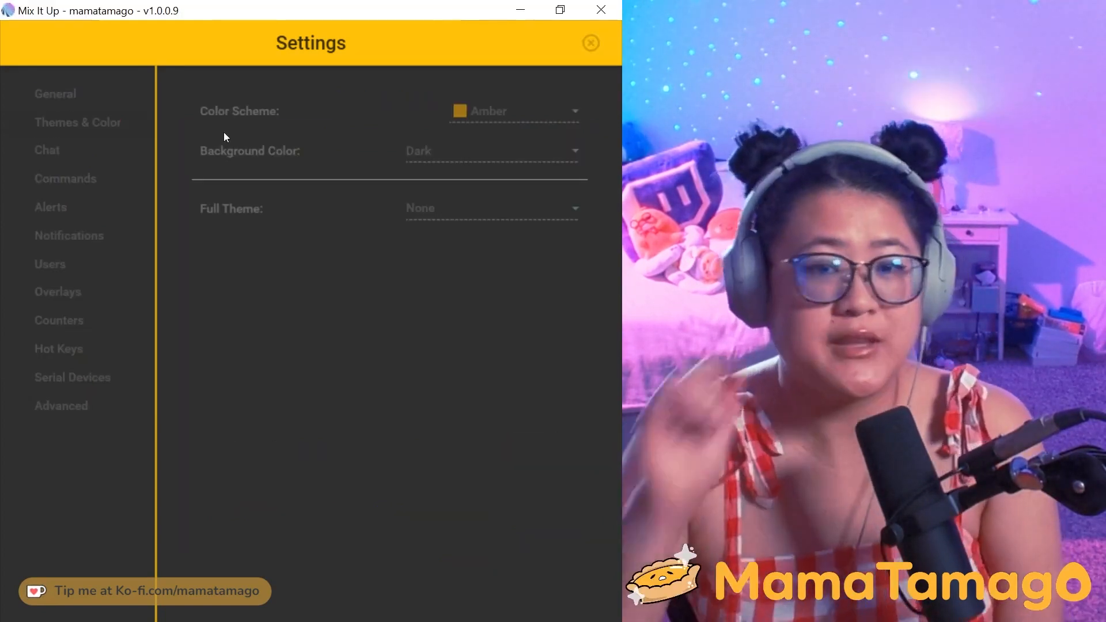
Leave Settings, glance at the Chat page, then go to the Commands section.
left_click(590, 43)
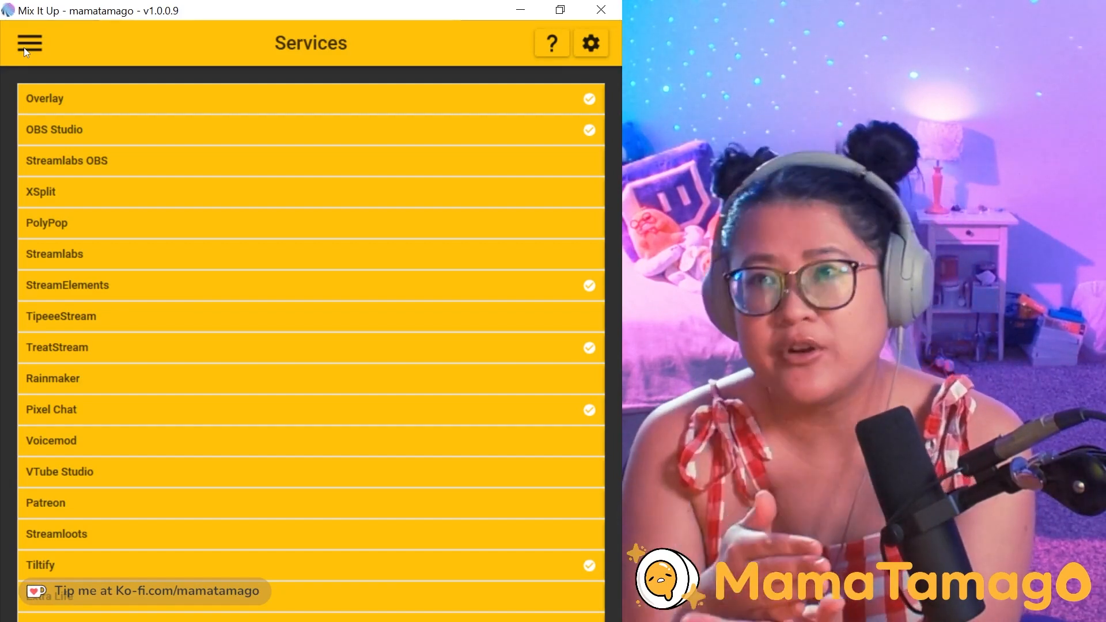
left_click(27, 43)
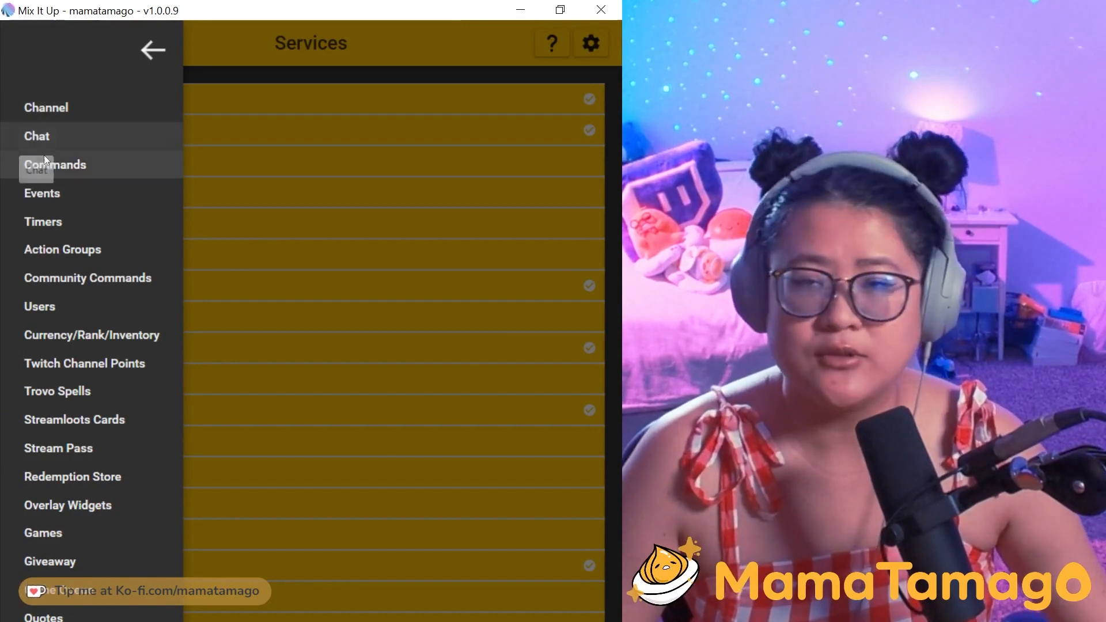
mouse_move(65, 147)
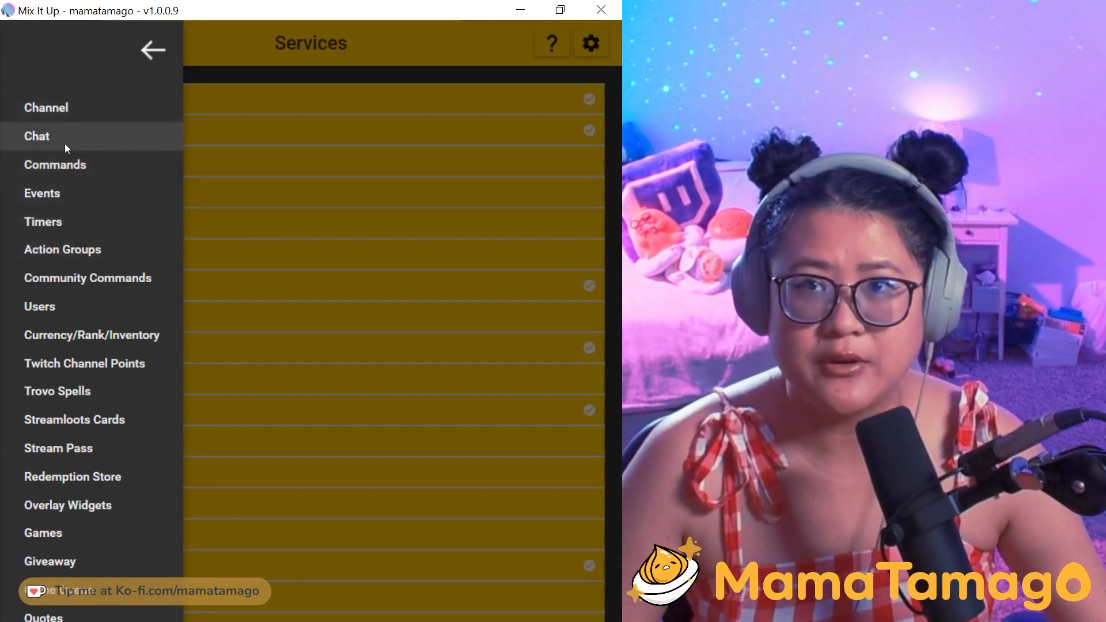
left_click(35, 136)
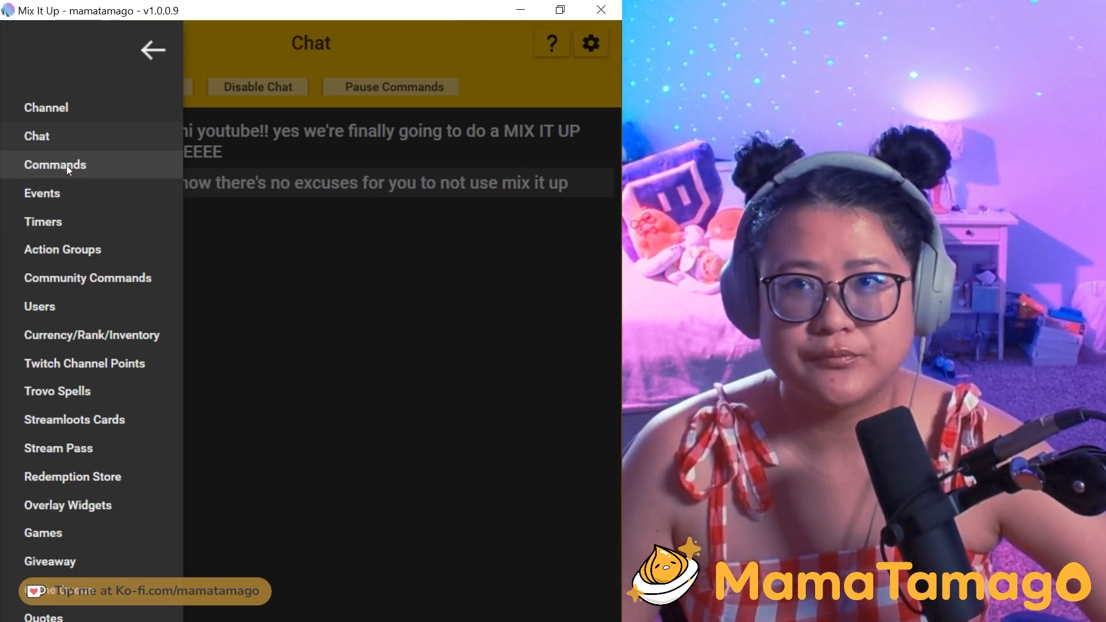
left_click(55, 164)
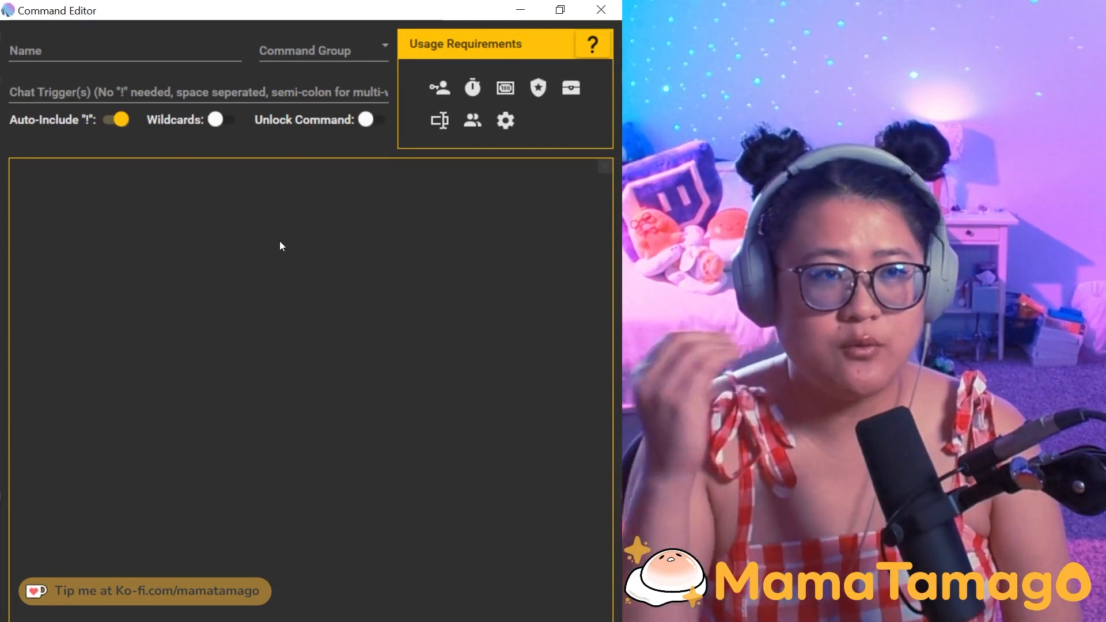
Name the new command egg, place it in the YouTube Tutorial group and set its chat trigger.
left_click(123, 49)
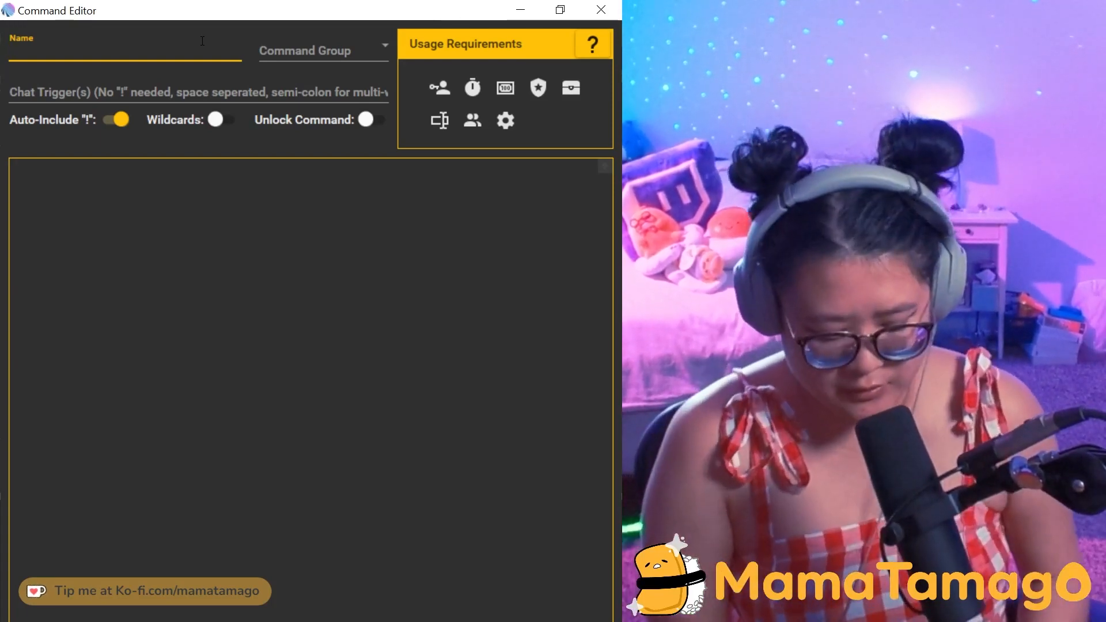
type("egg")
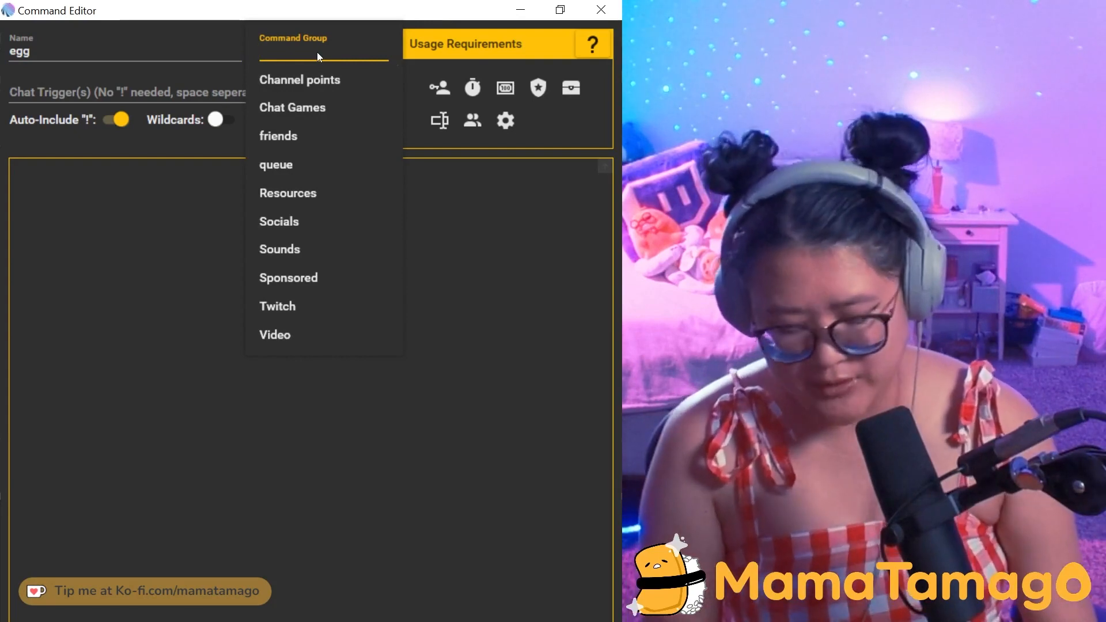
left_click(305, 49)
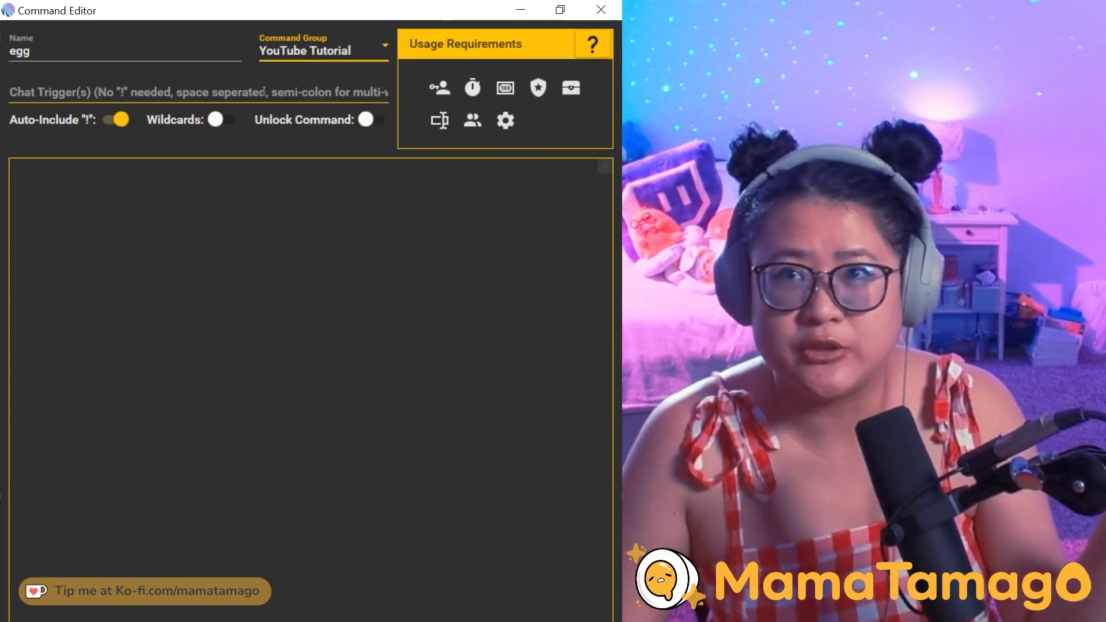
left_click(197, 92)
type("egg")
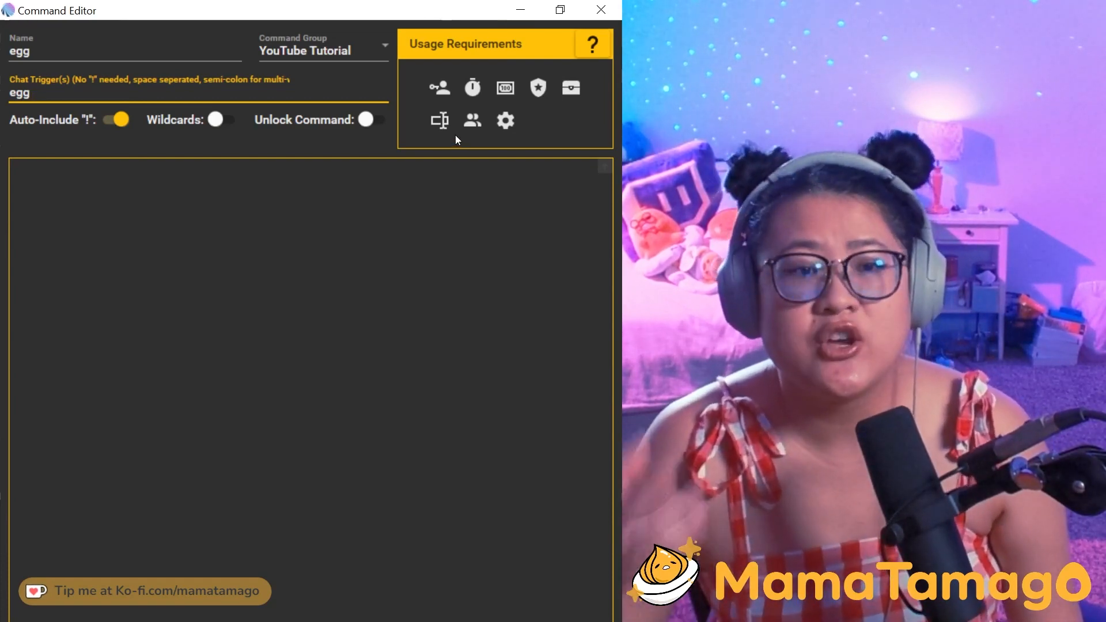
Set the role requirement to the Twitch platform with the User role.
left_click(439, 86)
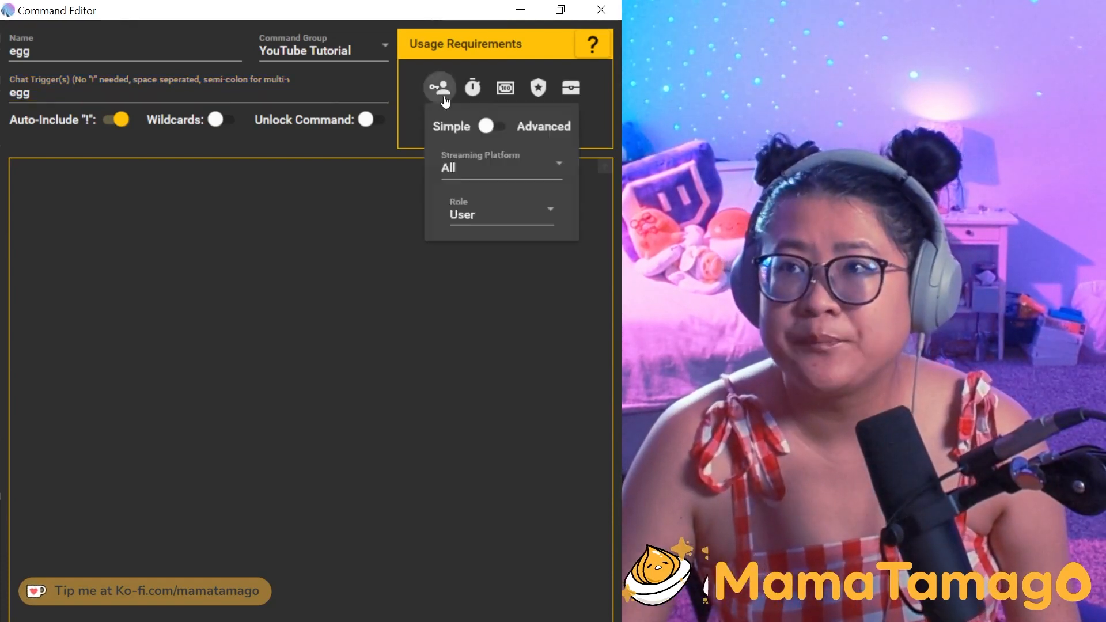
left_click(501, 169)
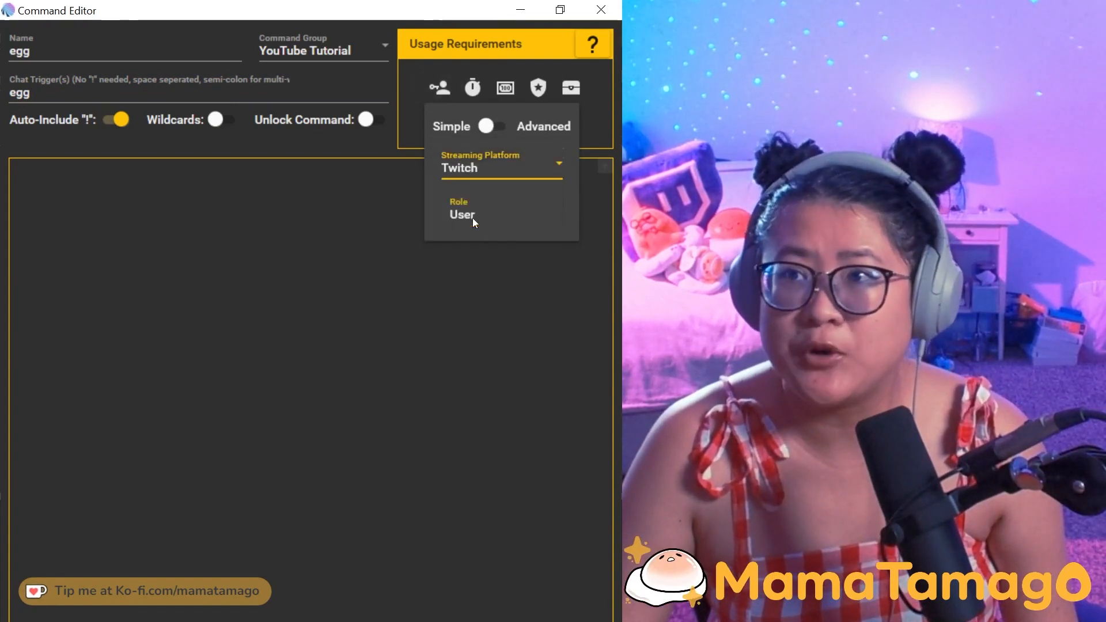
left_click(462, 214)
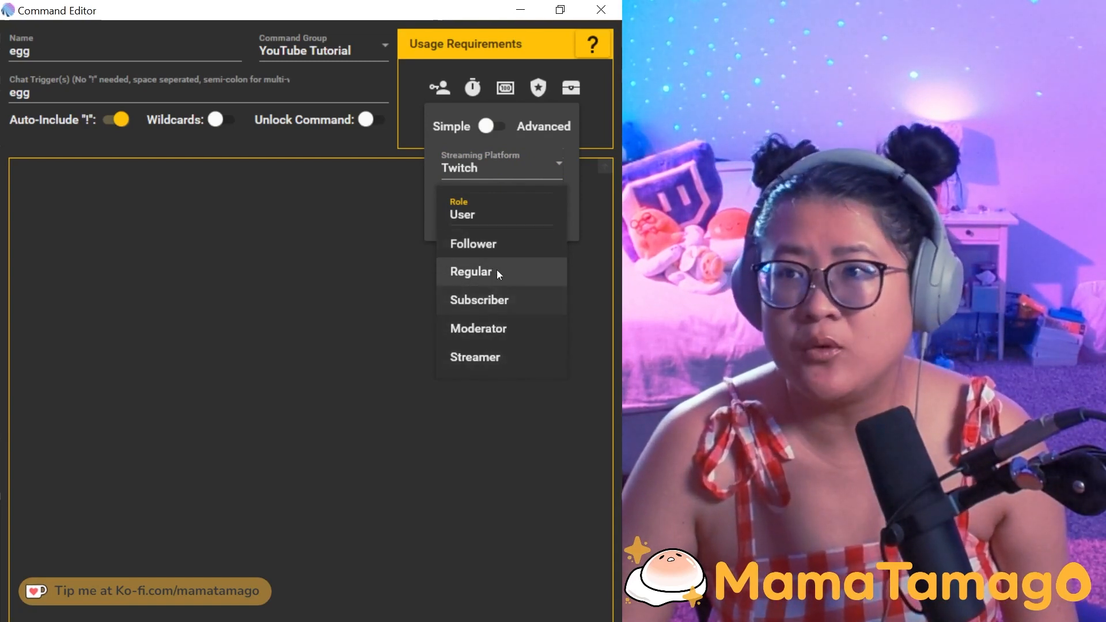
mouse_move(464, 217)
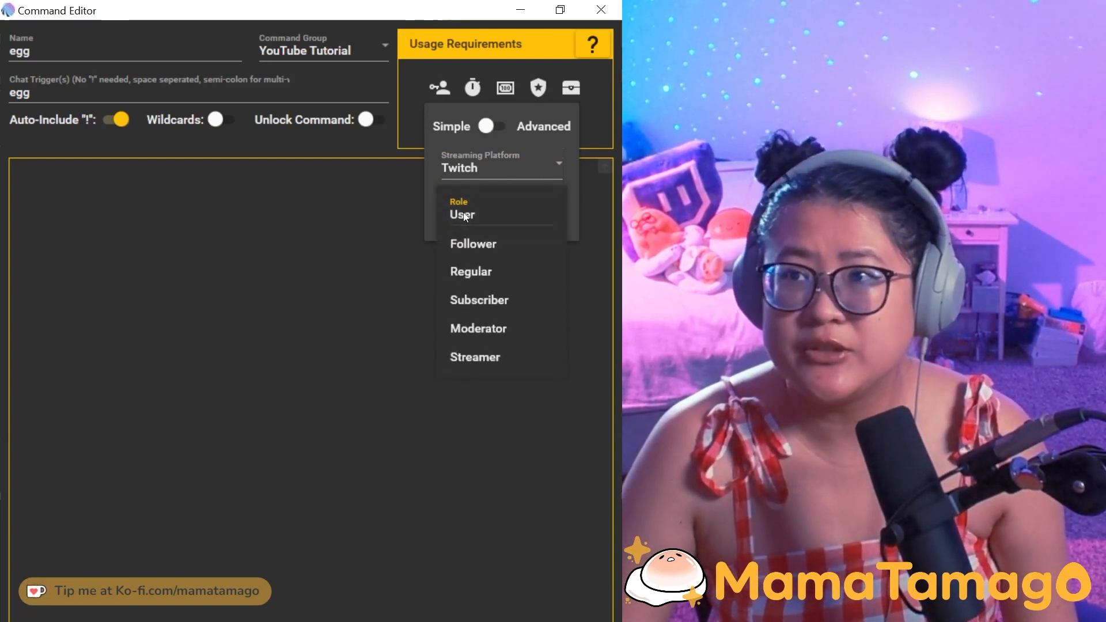
left_click(463, 215)
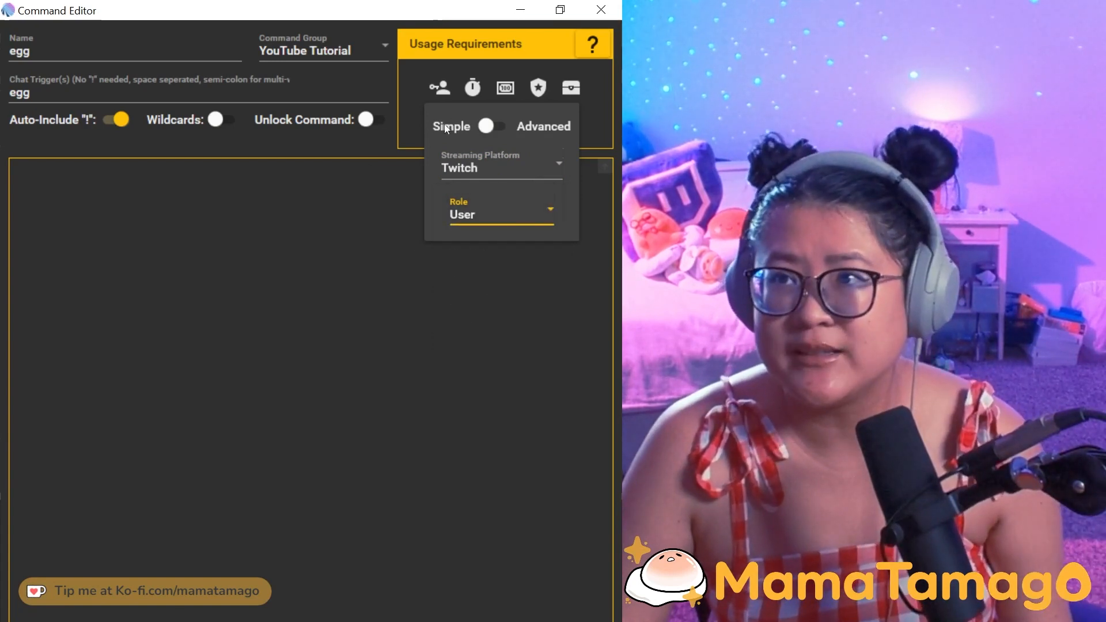
left_click(472, 87)
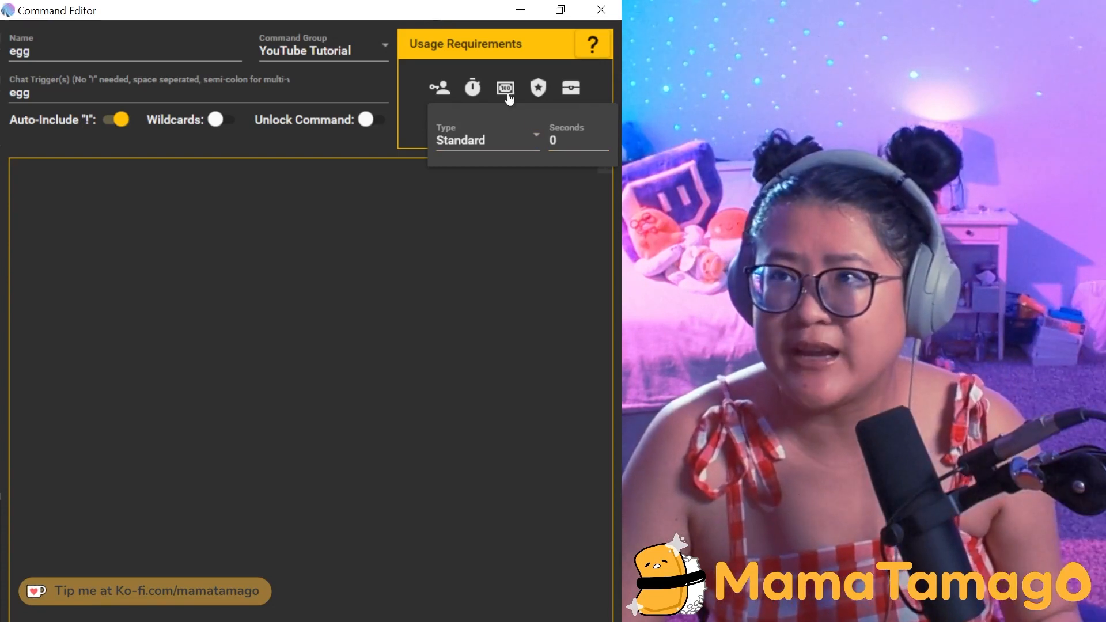
Check the cooldown and inventory requirement popups without changing them.
left_click(504, 88)
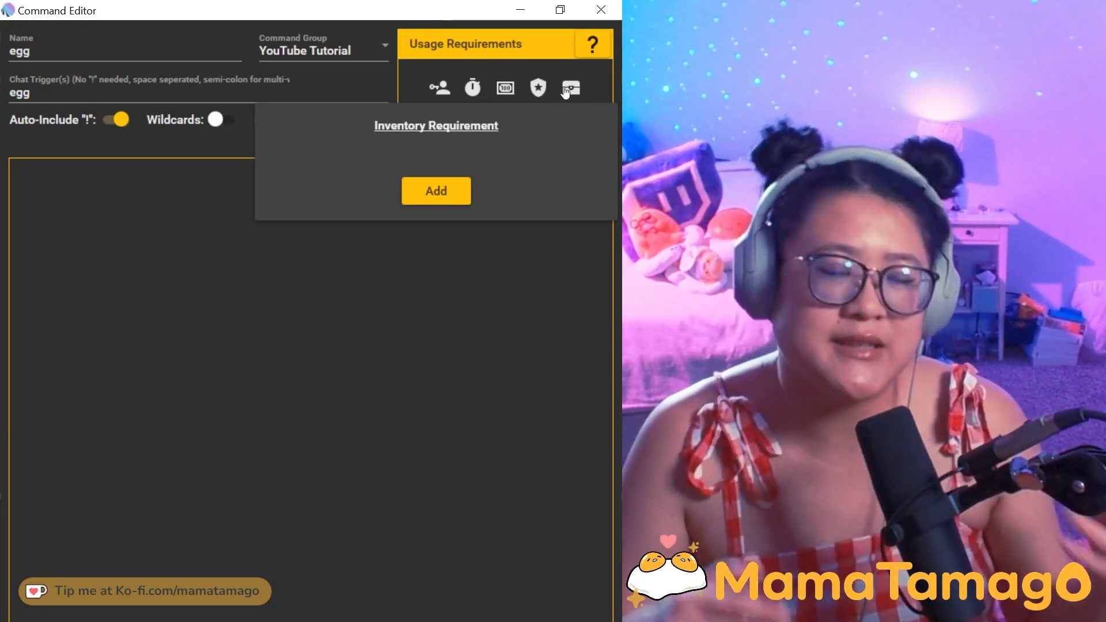
left_click(571, 88)
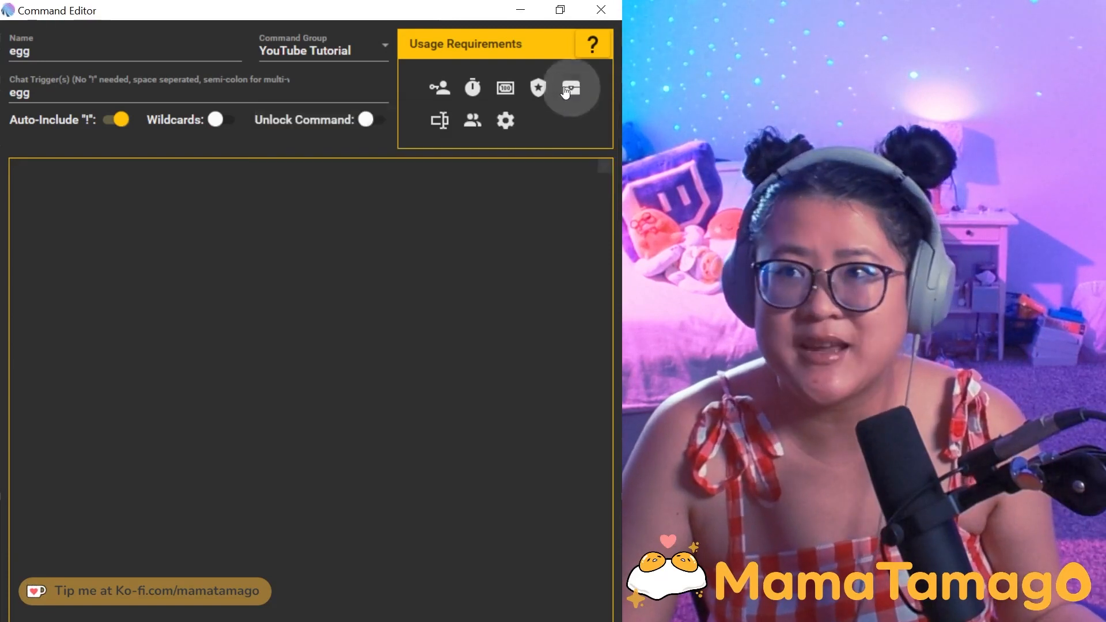
left_click(439, 120)
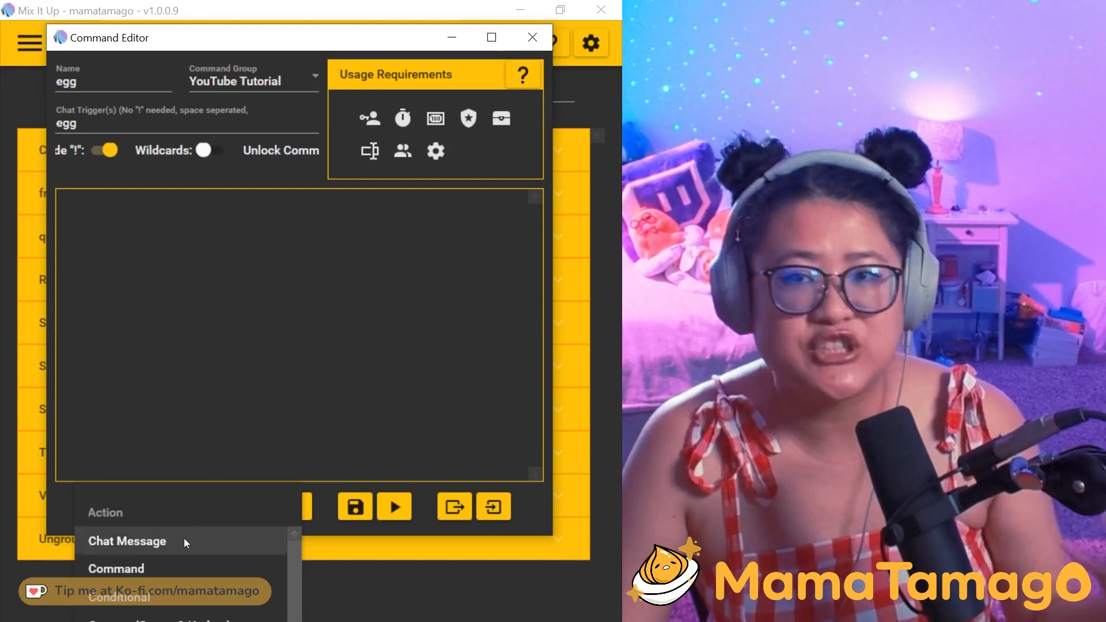
Add a Chat Message action saying 'yes I am an egg' sent as streamer and save the command.
left_click(127, 542)
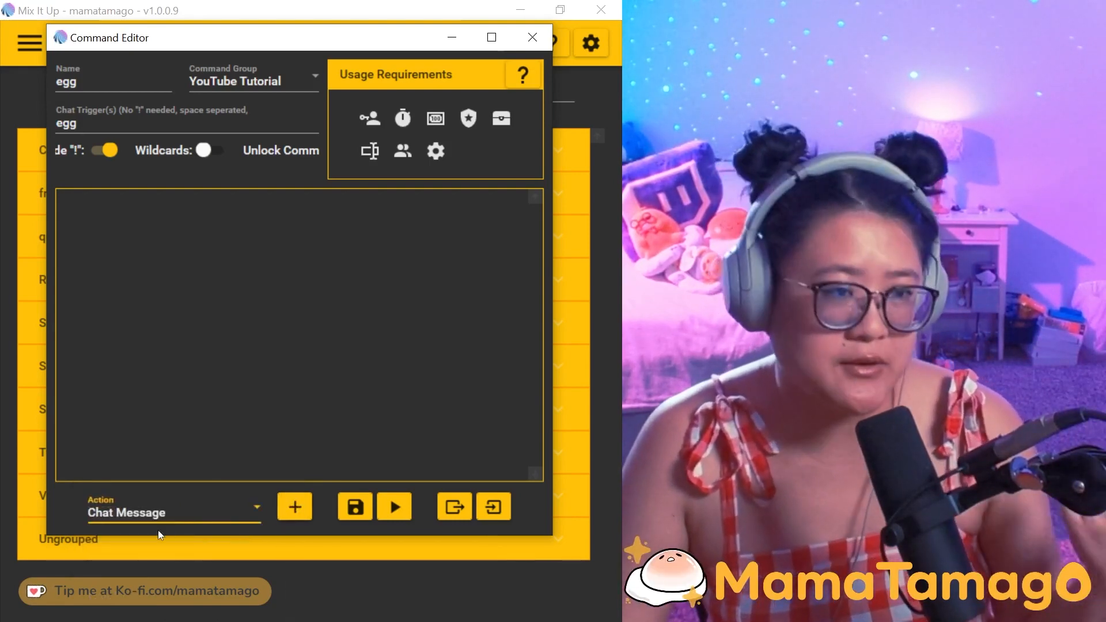
left_click(294, 507)
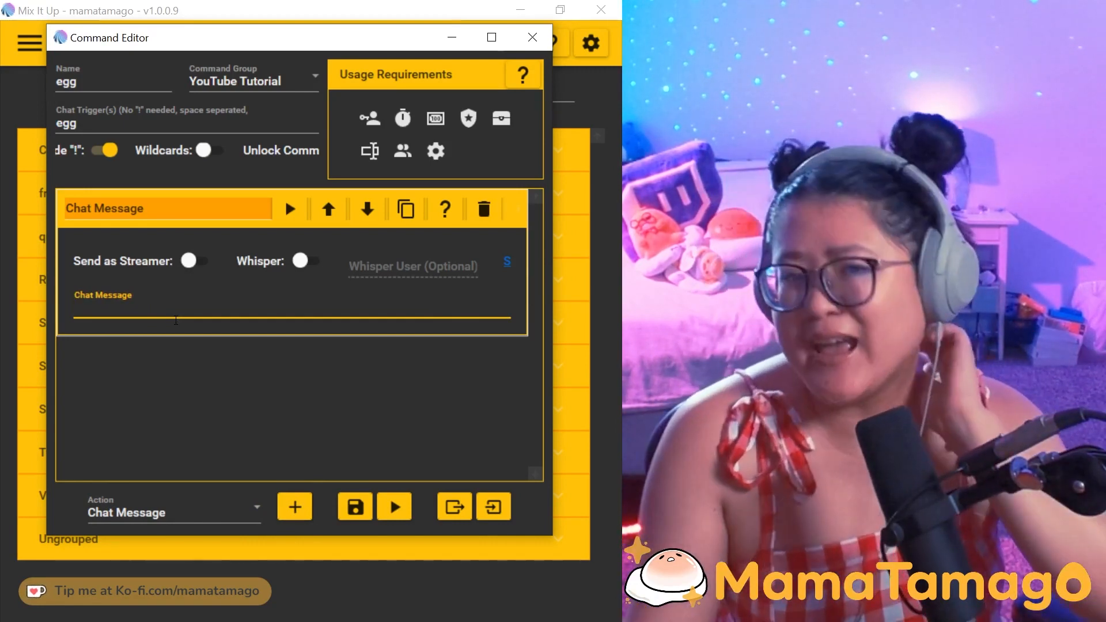
type("ye")
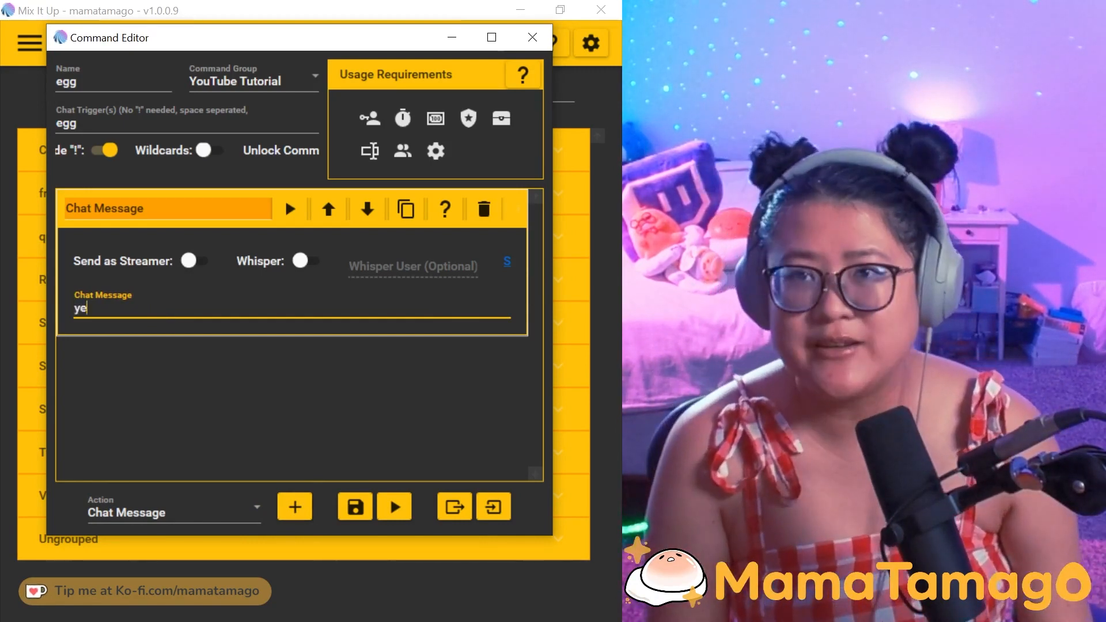
type("s I am an egg")
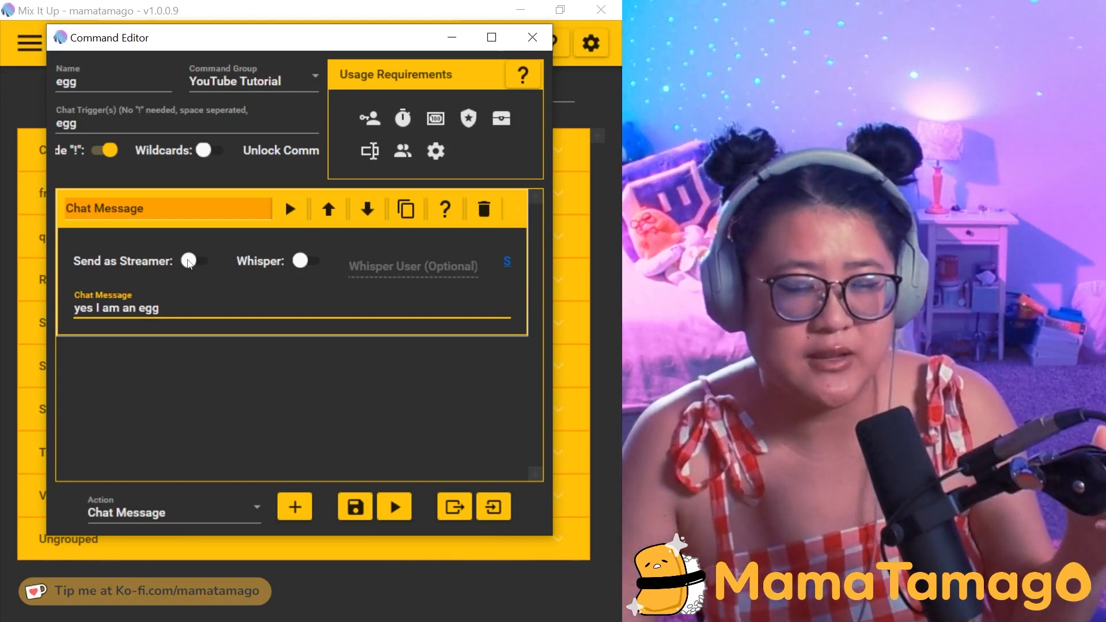
left_click(197, 260)
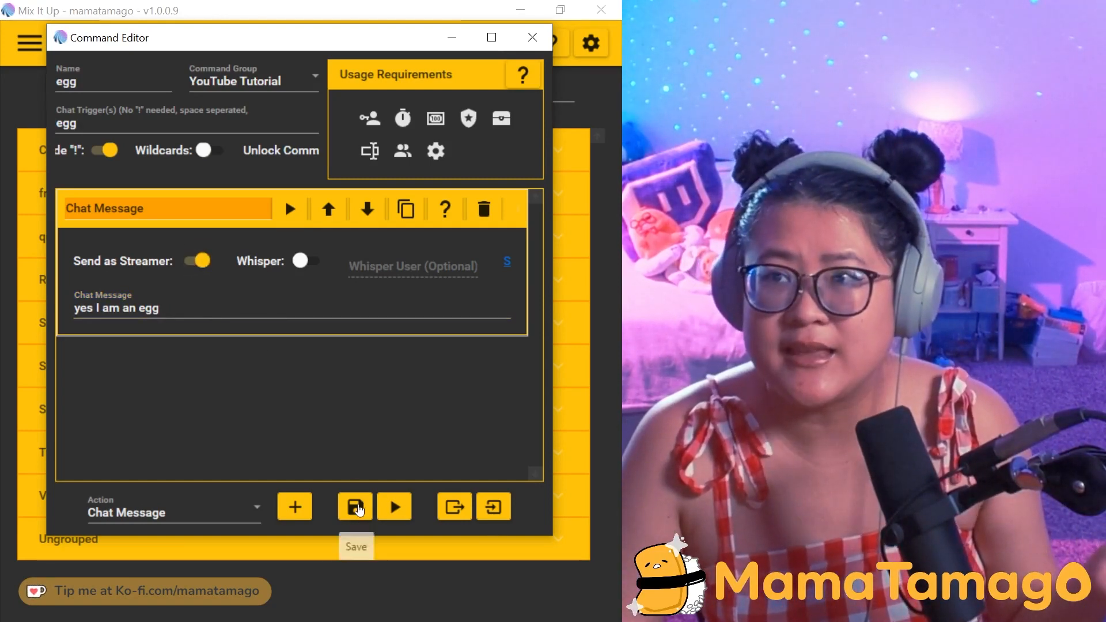
left_click(355, 507)
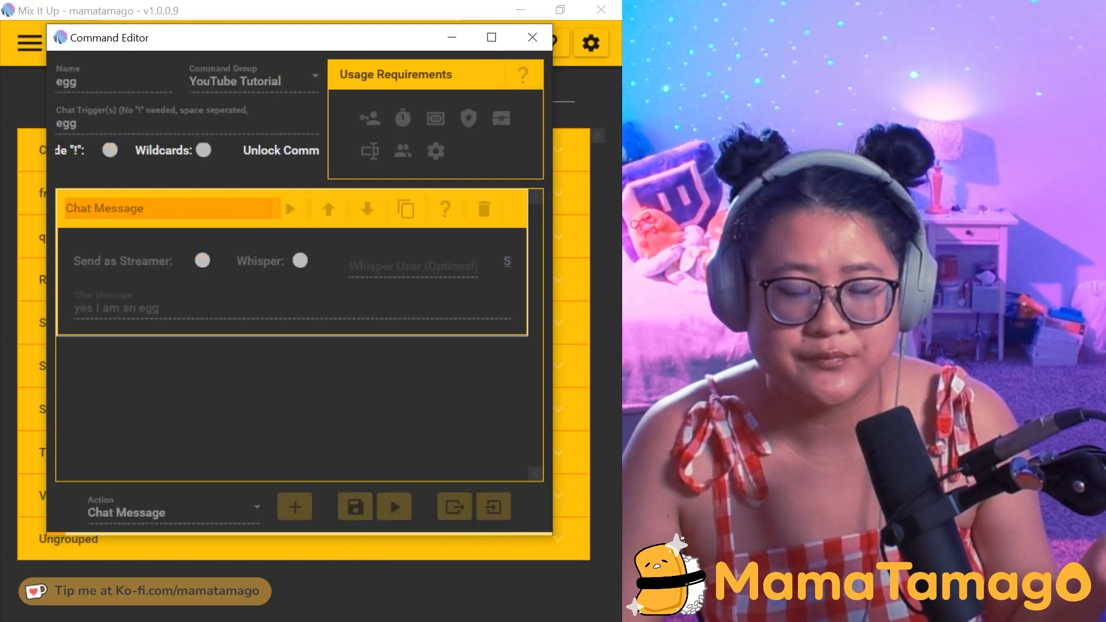
left_click(533, 37)
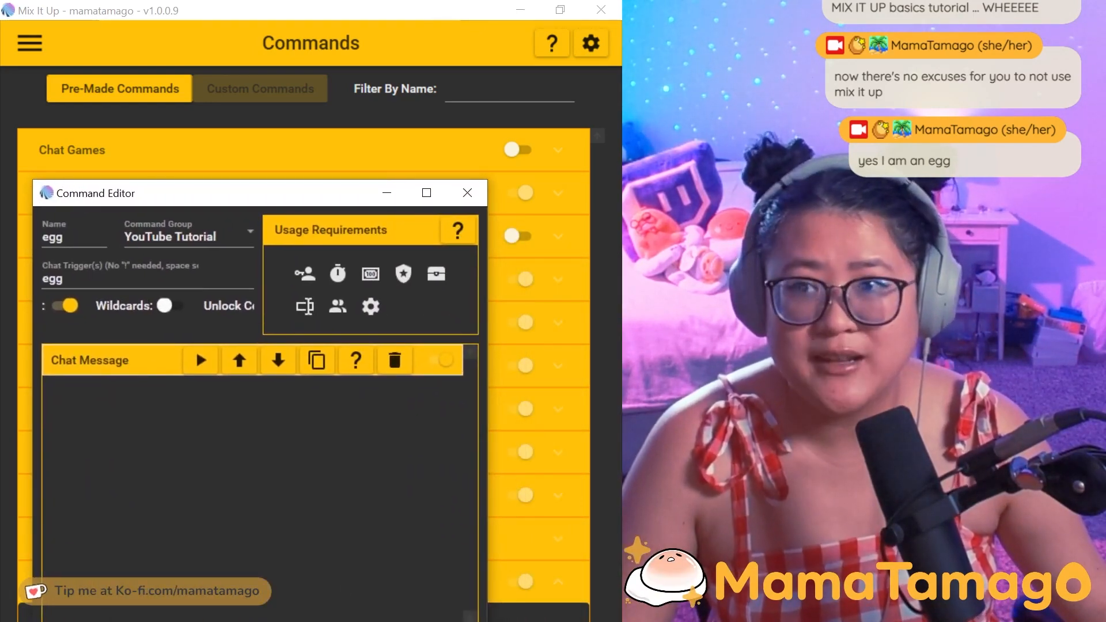
Enlarge the Command Editor and expand the Chat Message action's settings.
left_click_drag(212, 193, 212, 118)
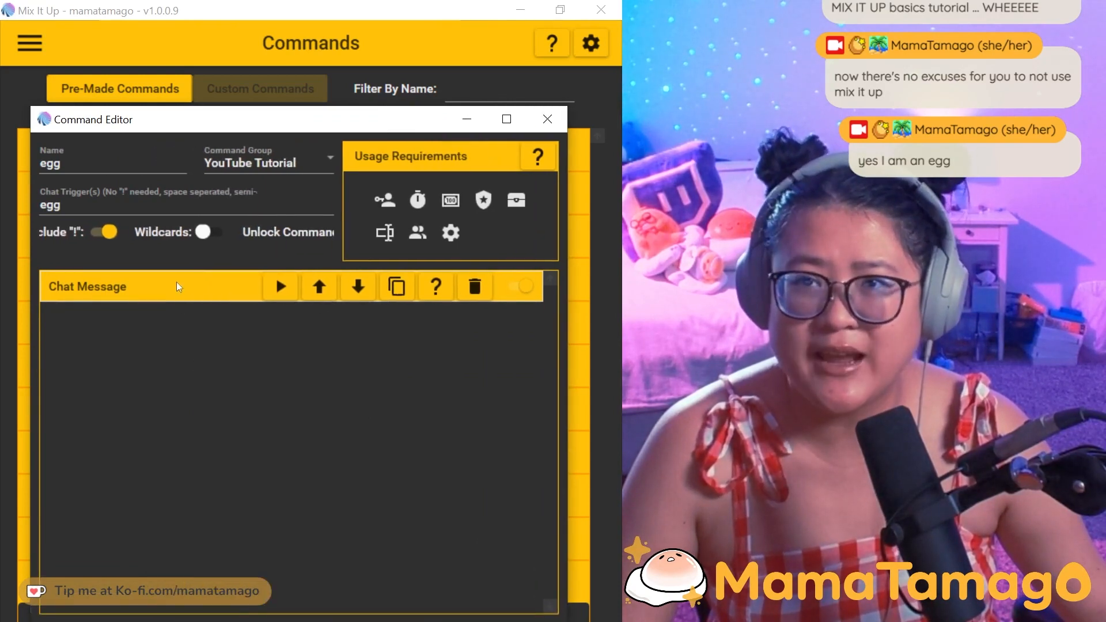
left_click(87, 285)
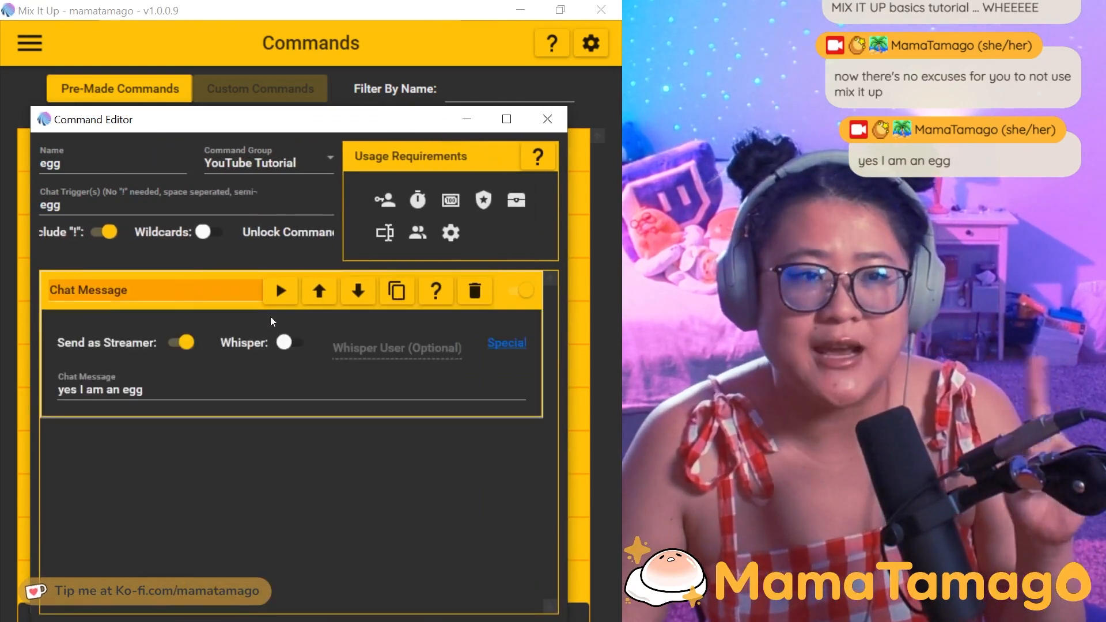
mouse_move(507, 344)
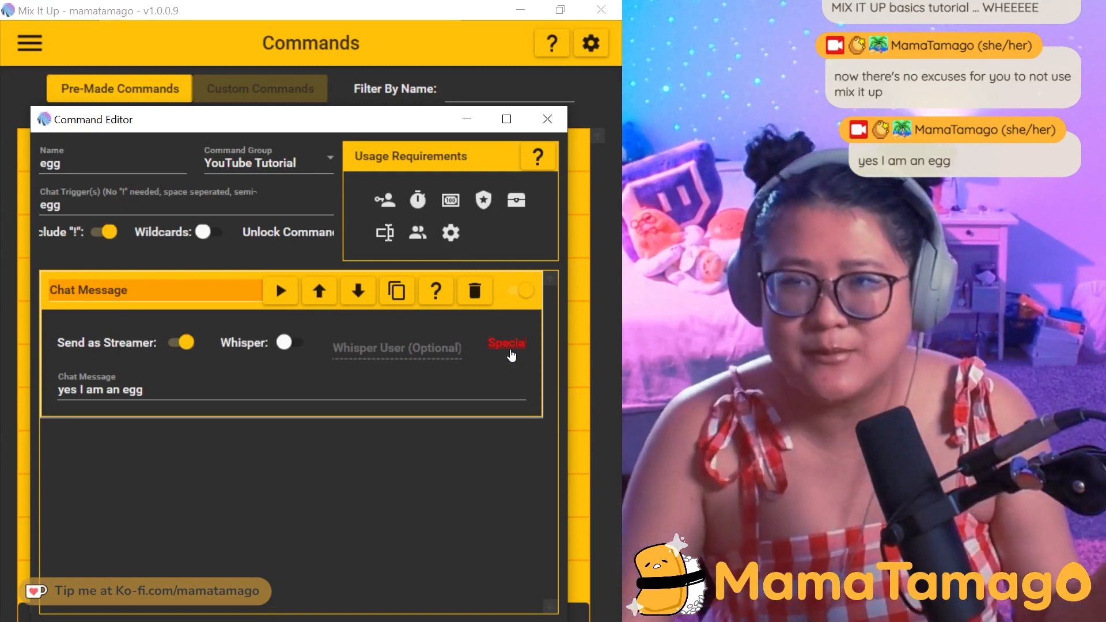
Browse the Special Identifiers wiki page to the Random section and select $randomnumber100.
left_click(507, 344)
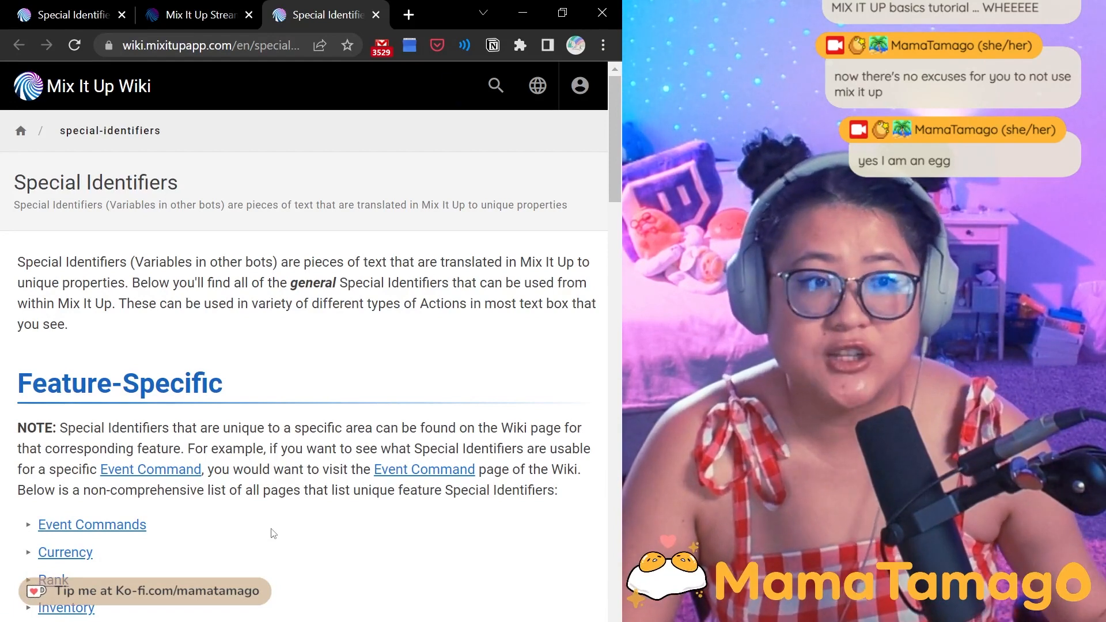
scroll("down", 3)
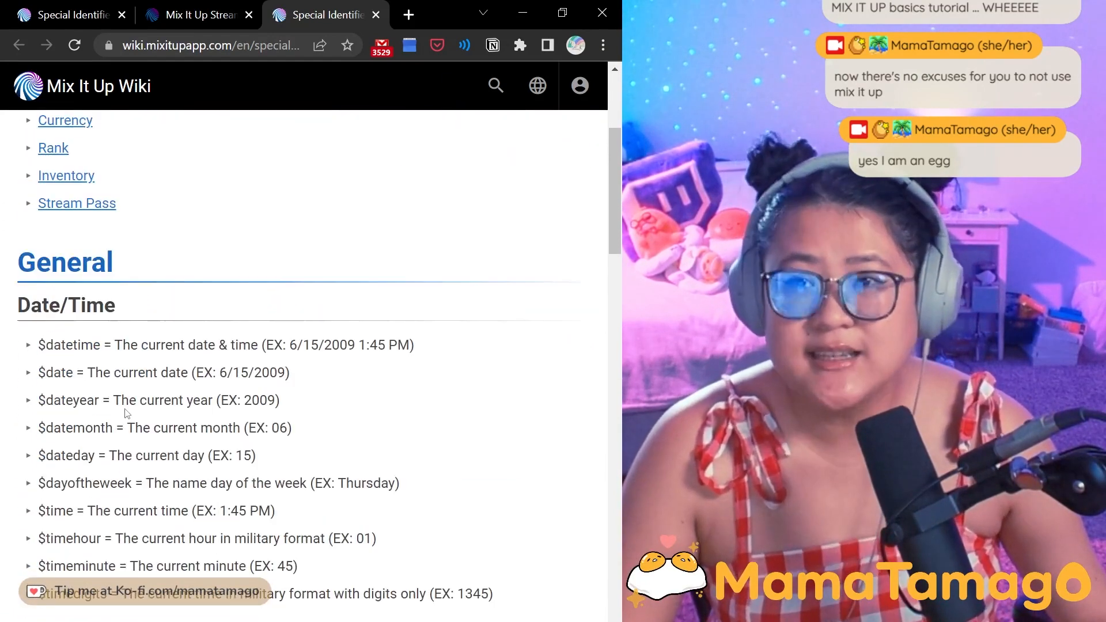
scroll("down", 3)
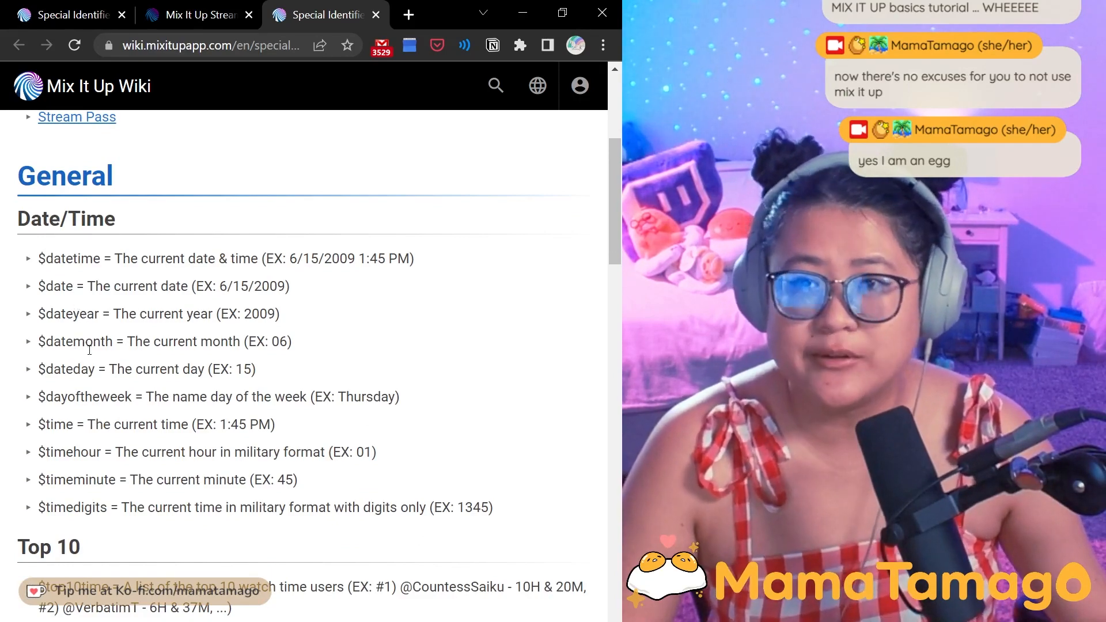
scroll("down", 3)
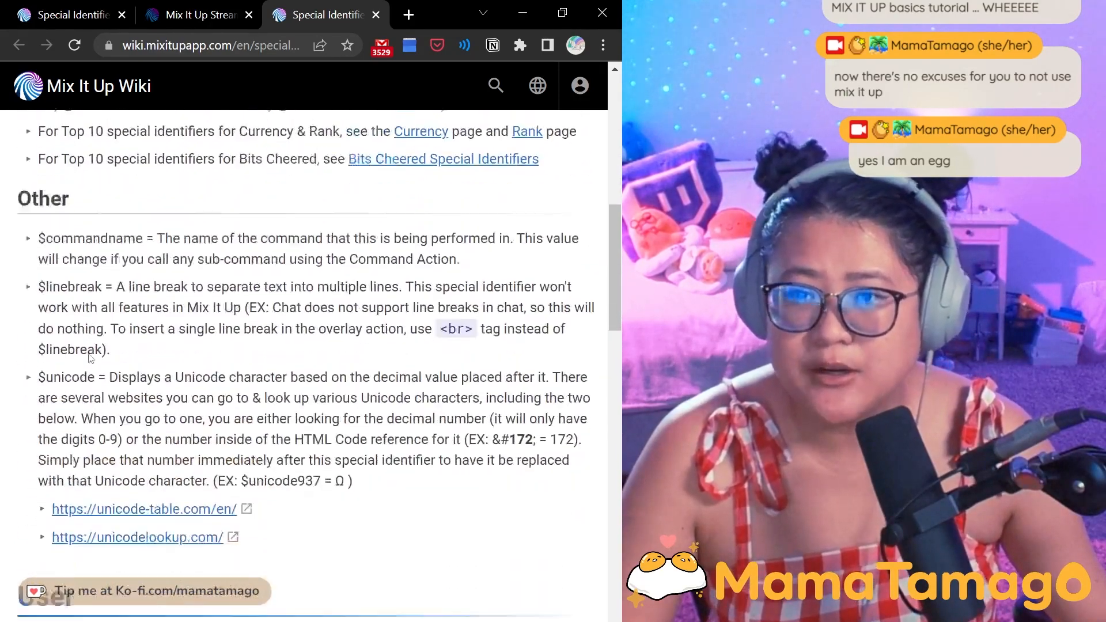
scroll("down", 3)
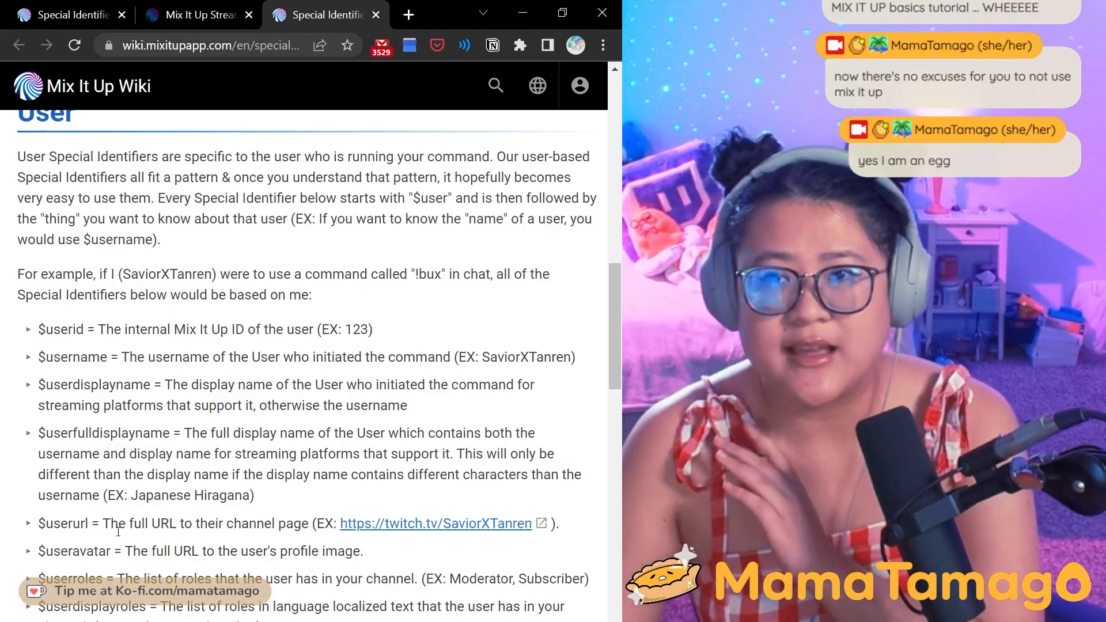
scroll("down", 3)
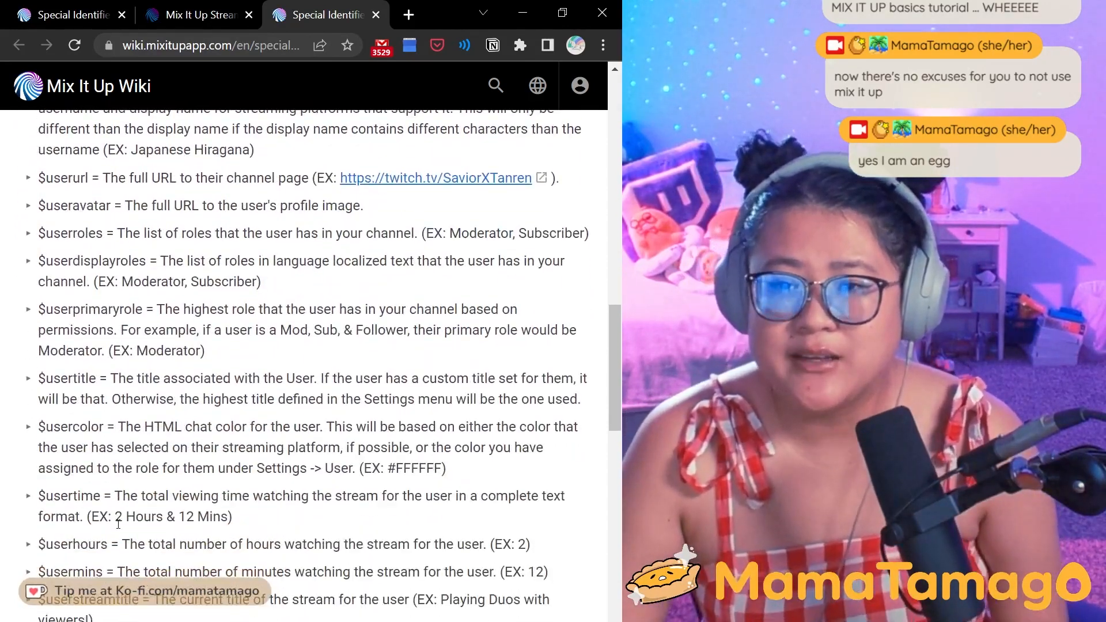
scroll("down", 3)
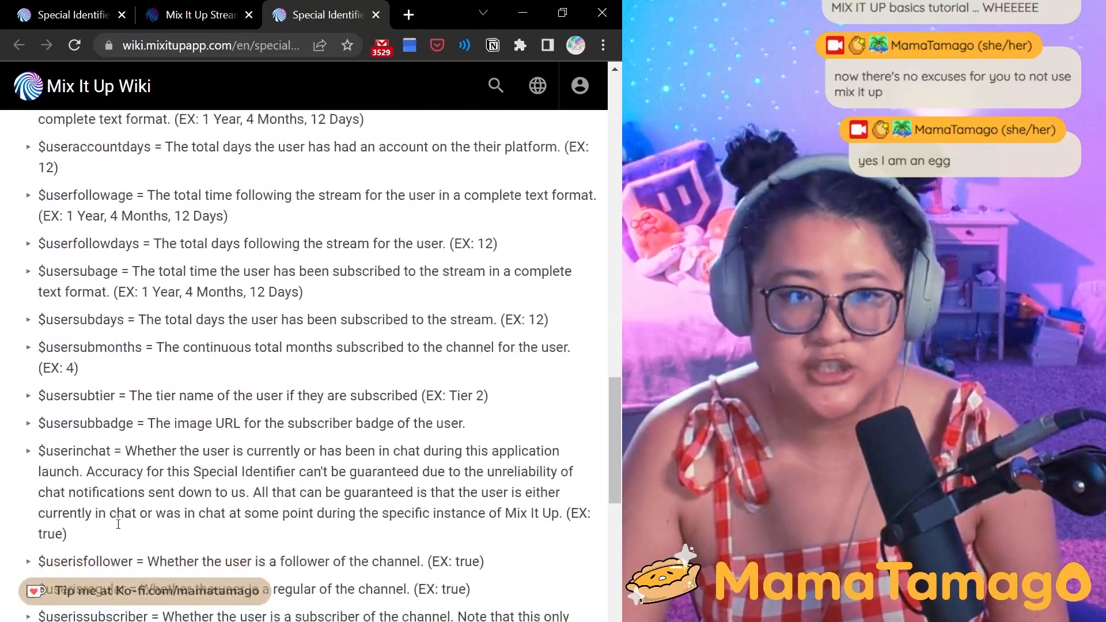
scroll("down", 3)
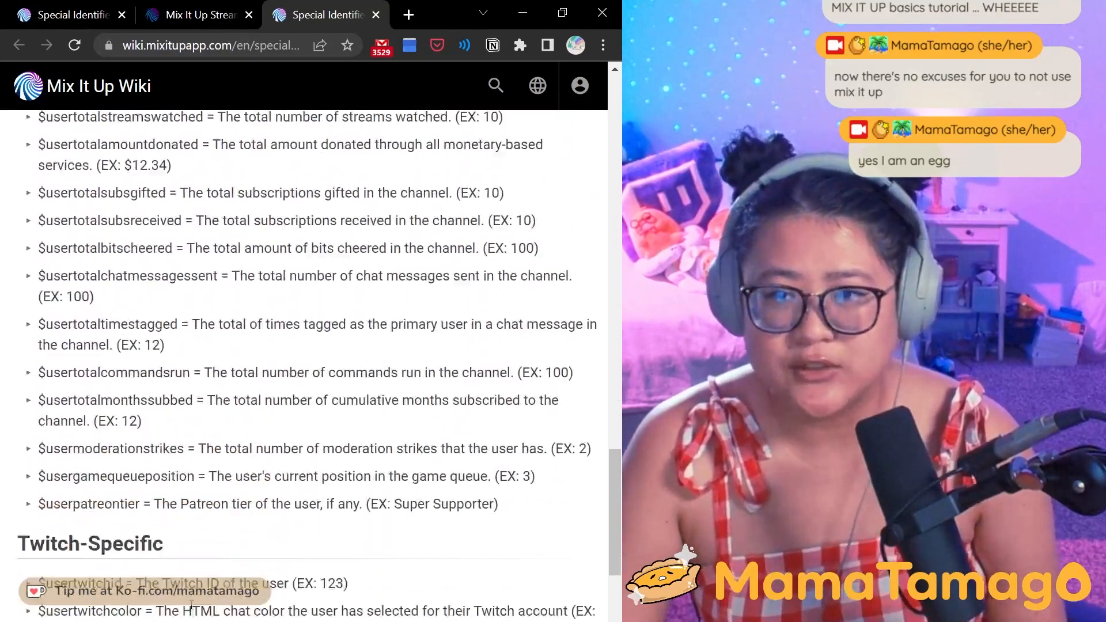
scroll("down", 3)
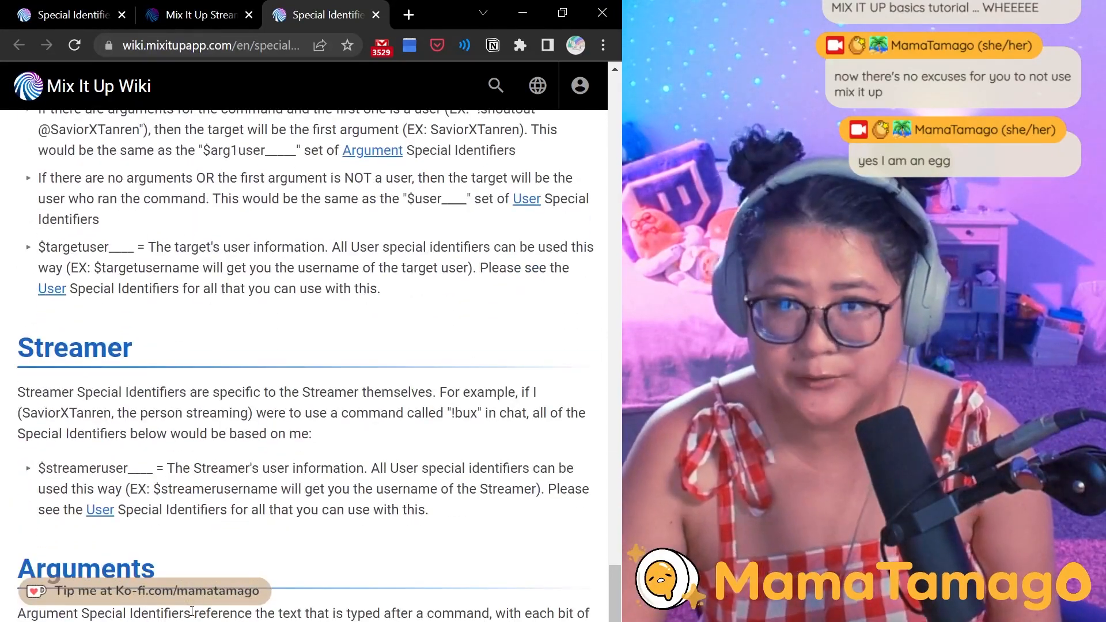
scroll("down", 3)
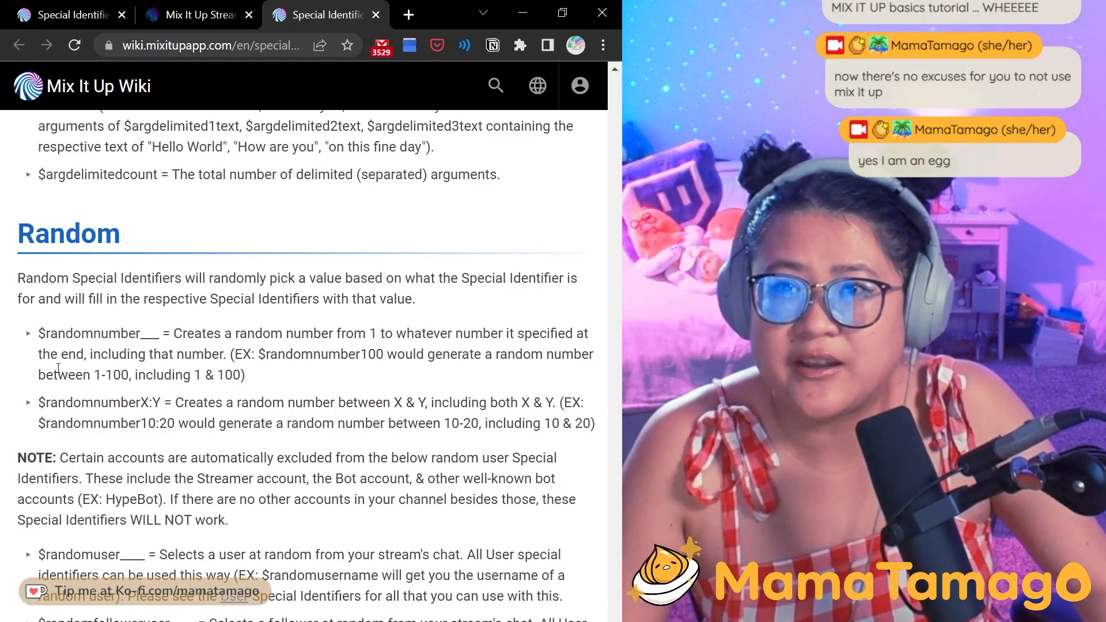
scroll("up", 3)
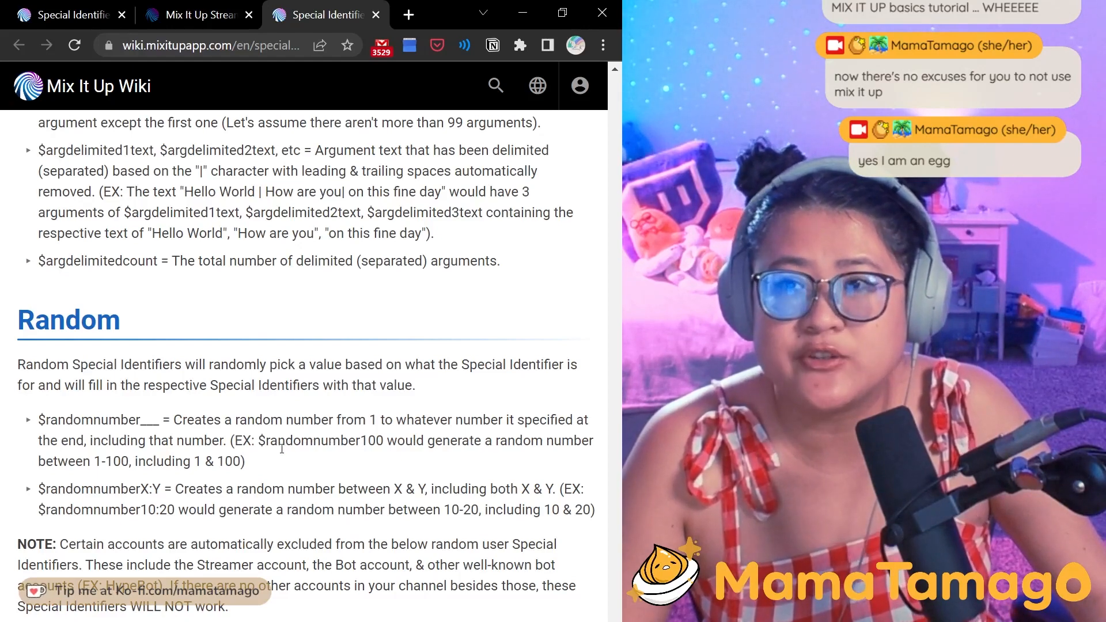
double_click(321, 441)
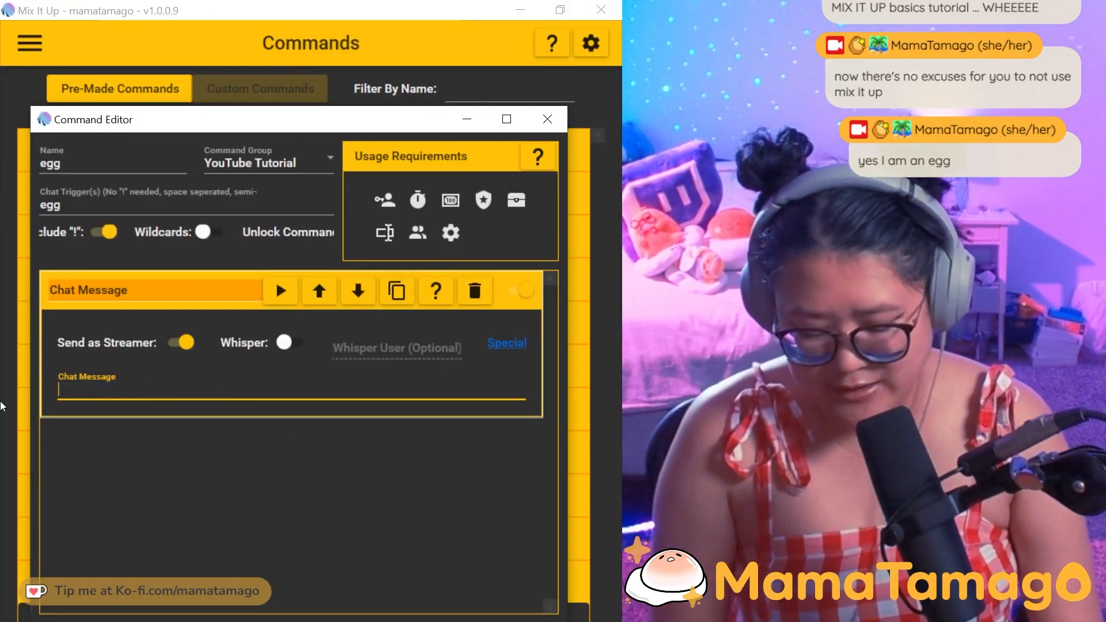
Make the message '$username is $randomnumber100', test it, then append '% egg'.
type("$username is $randomnumber100")
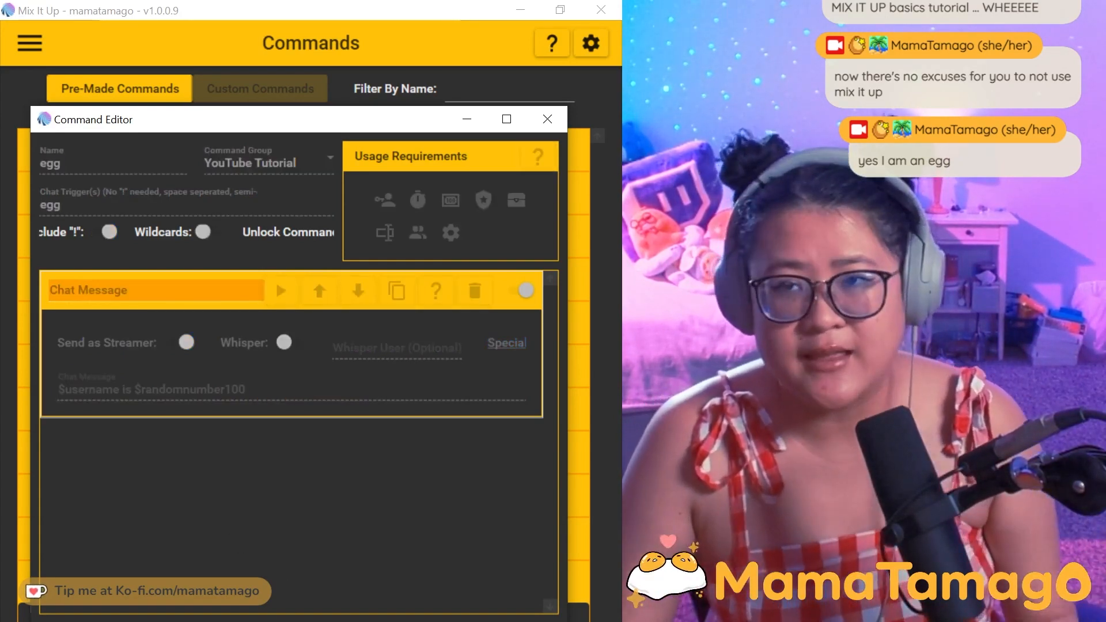
left_click(547, 119)
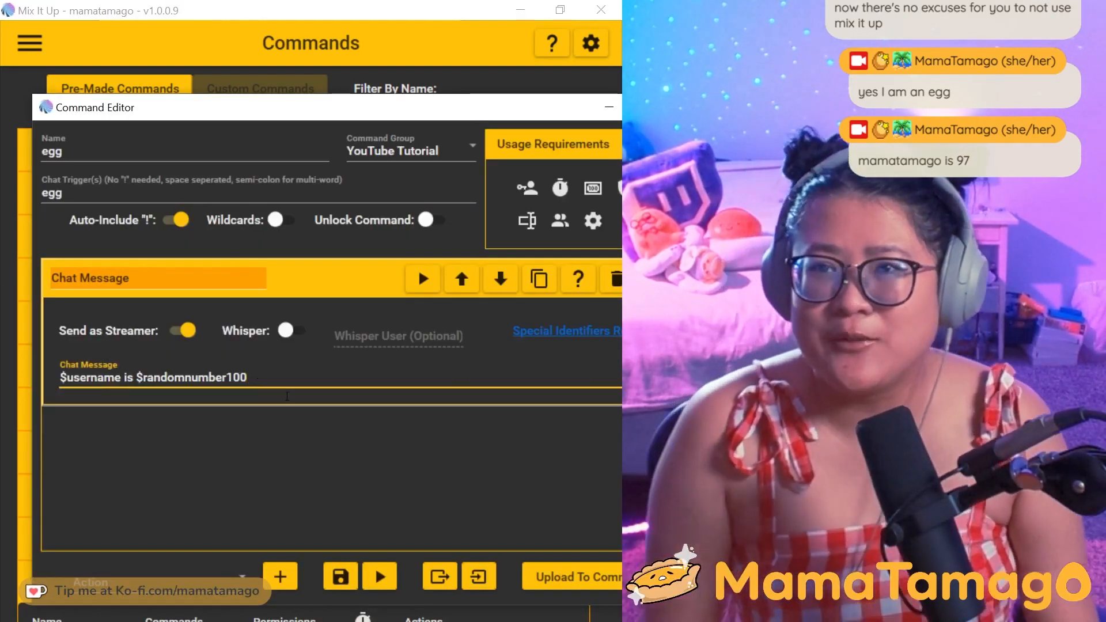
type("%")
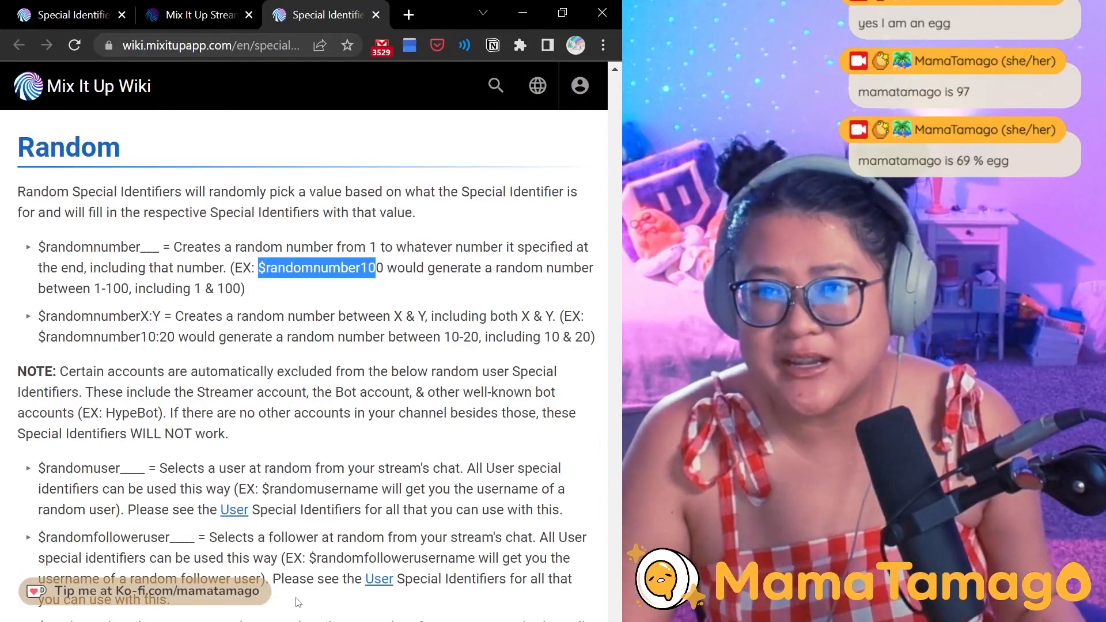
Find the Target User section on the wiki page and select the $targetuser identifier.
scroll("up", 3)
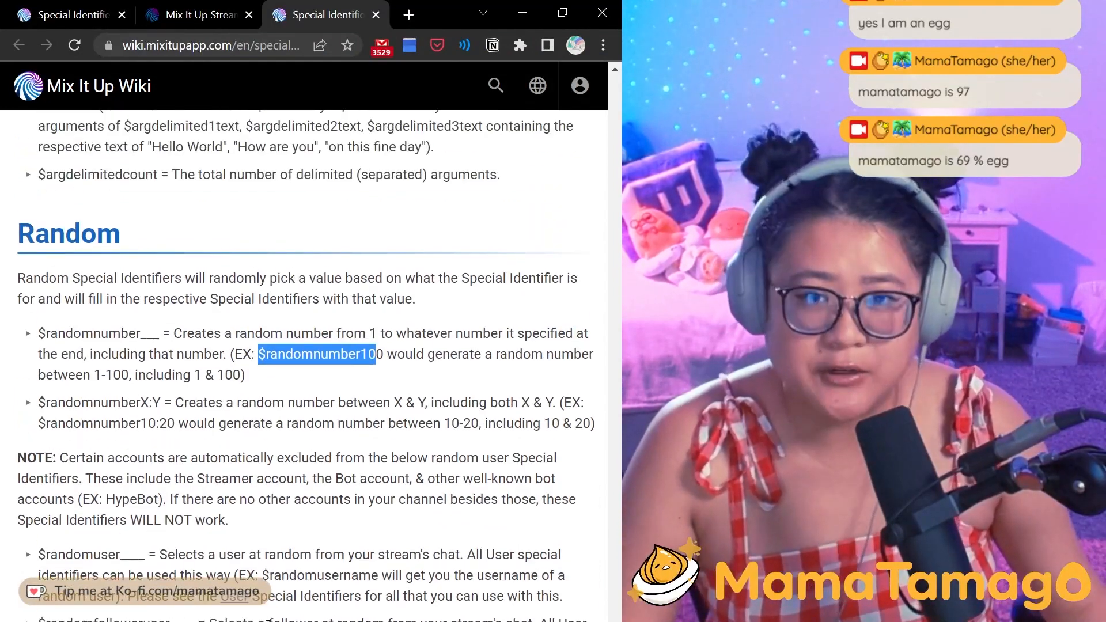
scroll("down", 3)
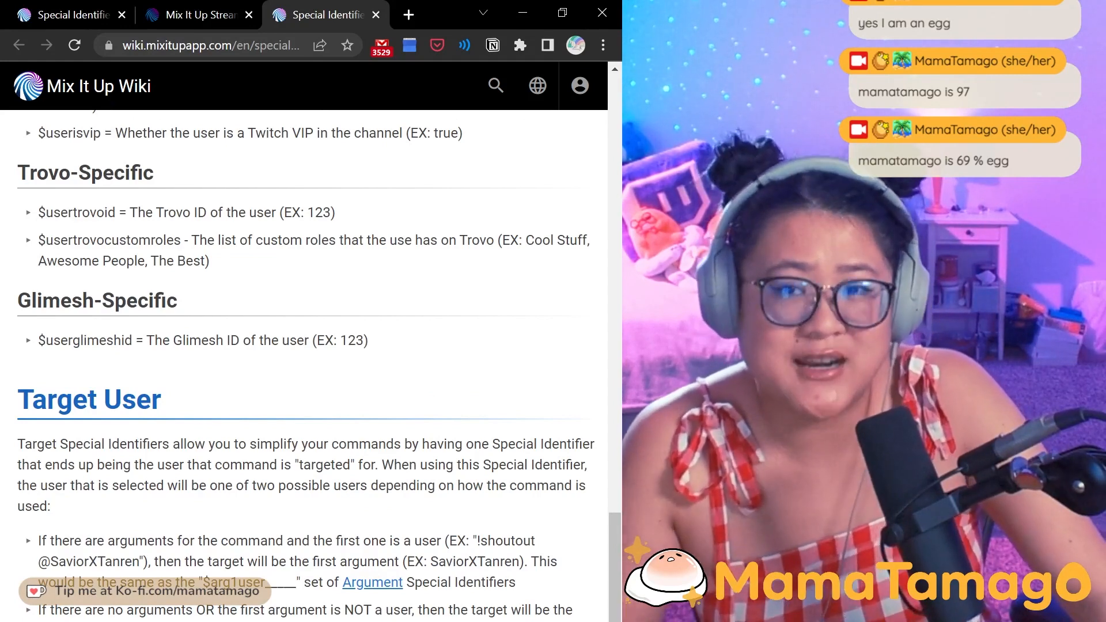
scroll("down", 3)
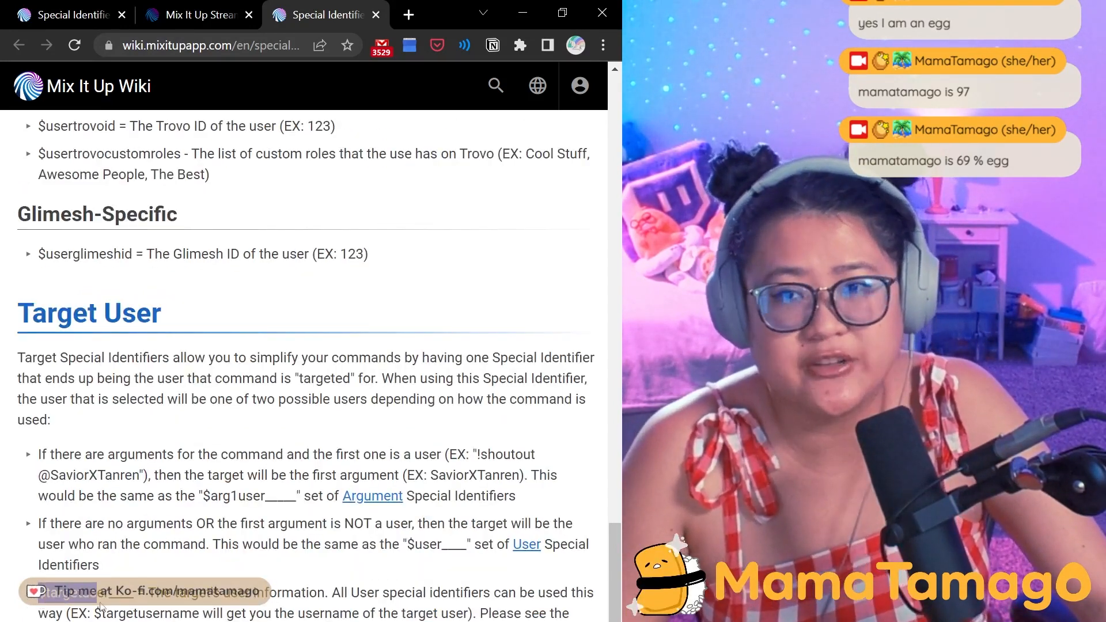
scroll("down", 3)
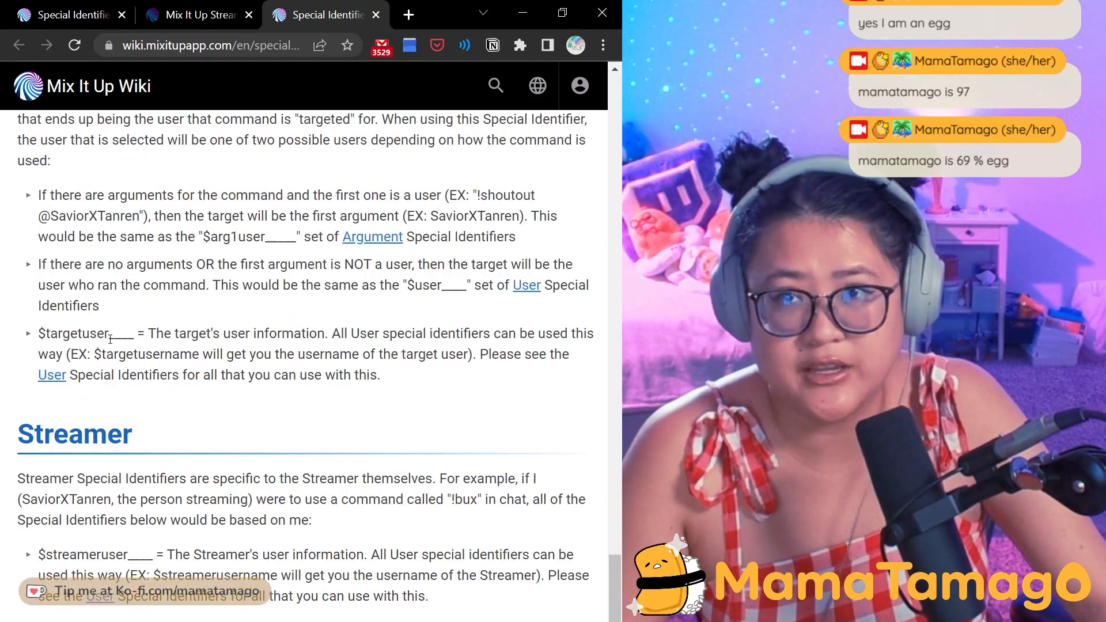
double_click(74, 333)
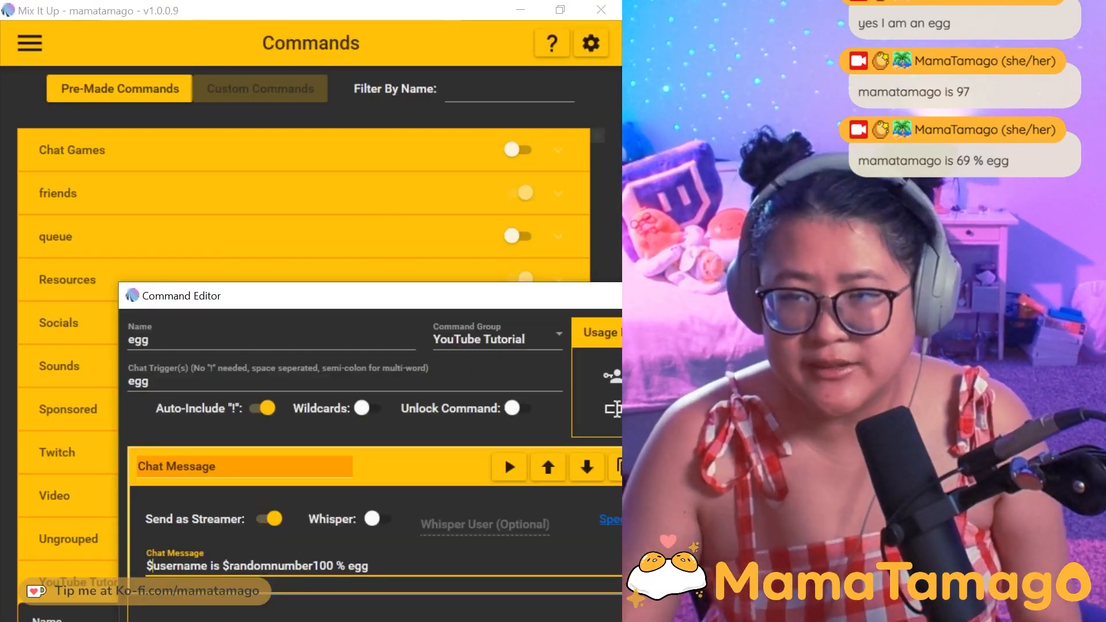
Replace $username with $targetusername in the message, then switch the Chat Message action off.
double_click(175, 565)
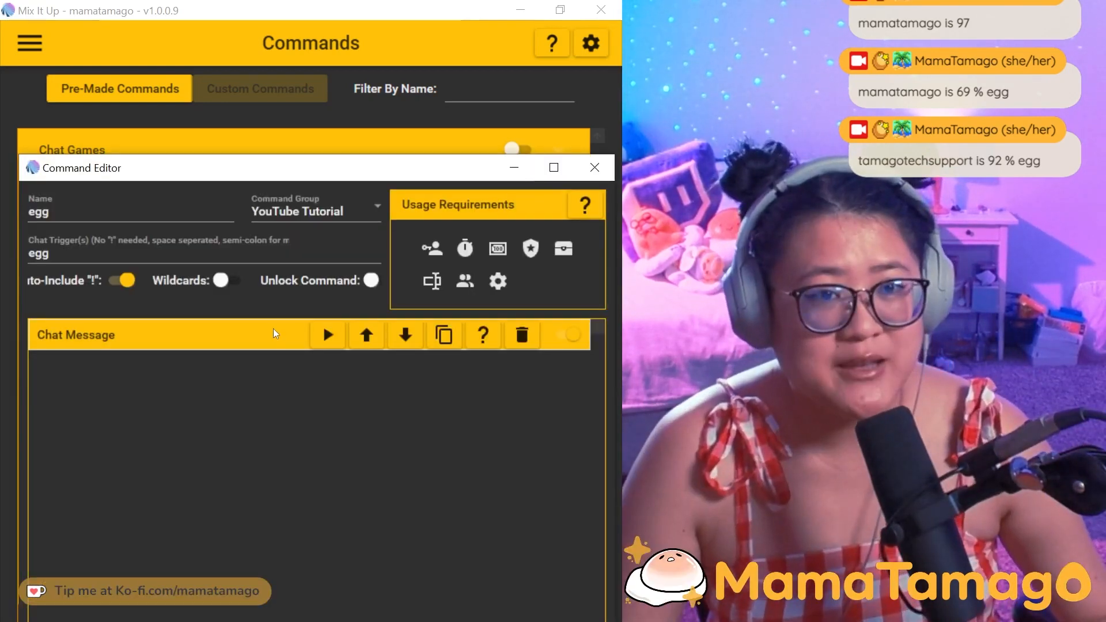
left_click(76, 335)
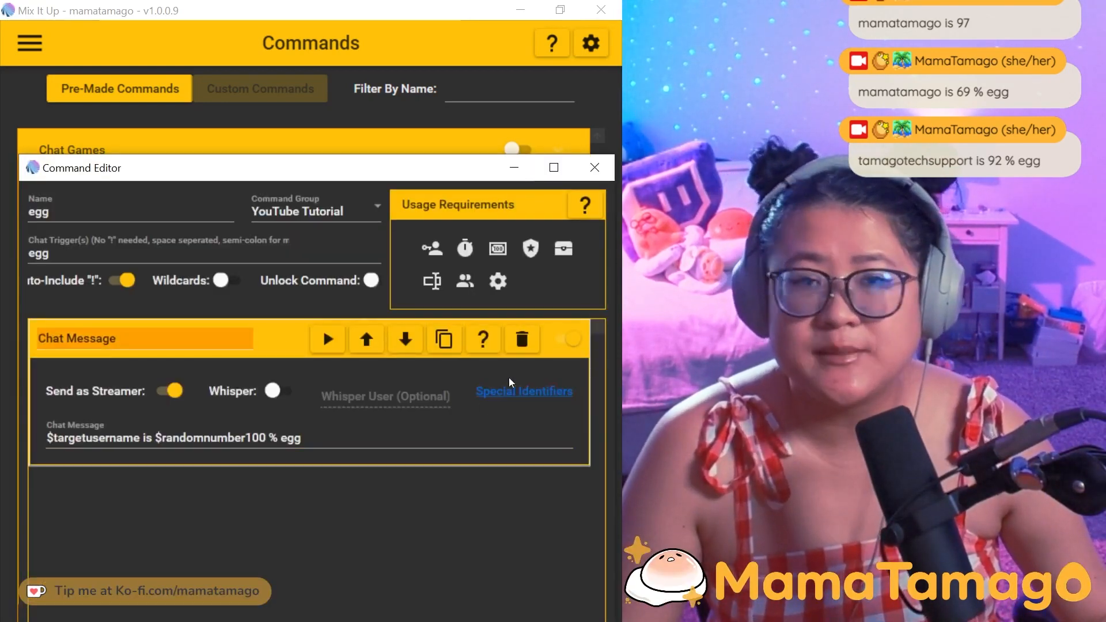
mouse_move(523, 392)
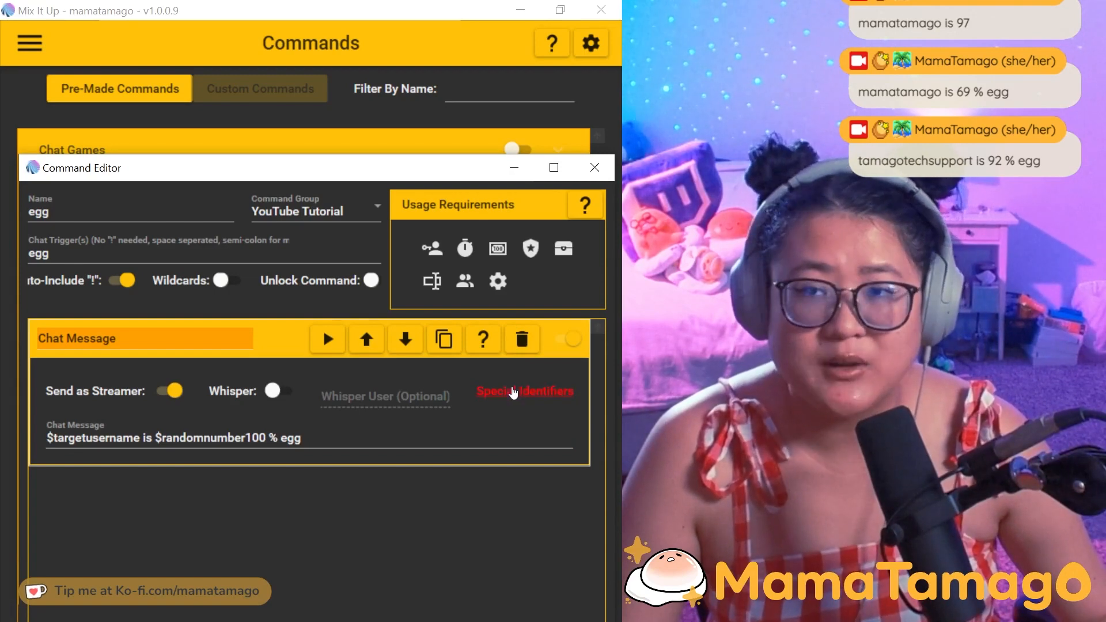
mouse_move(511, 411)
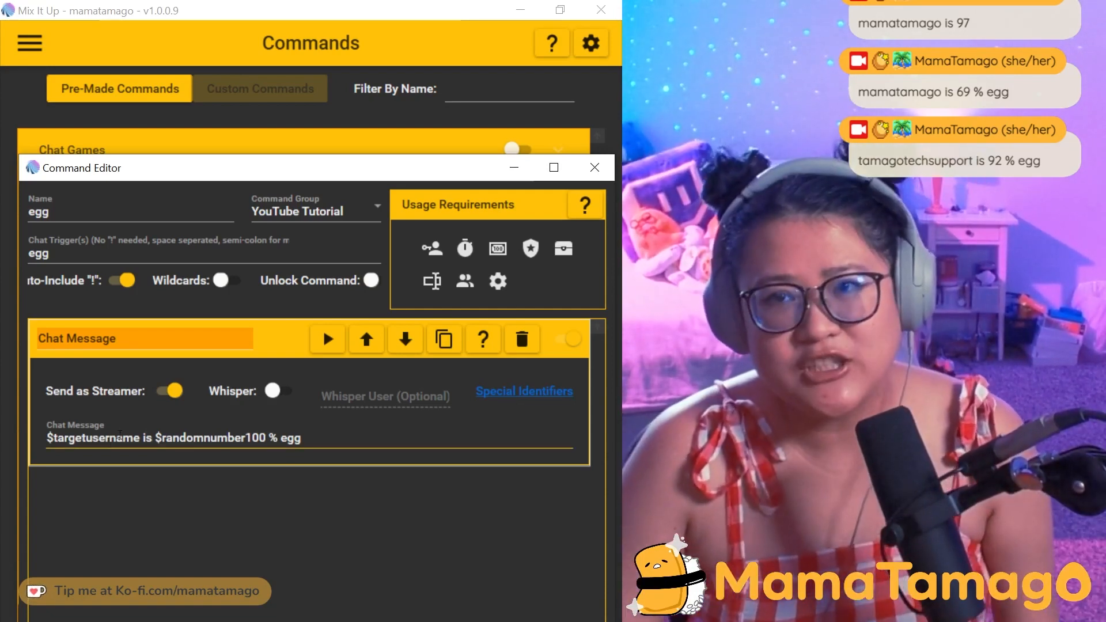
double_click(114, 438)
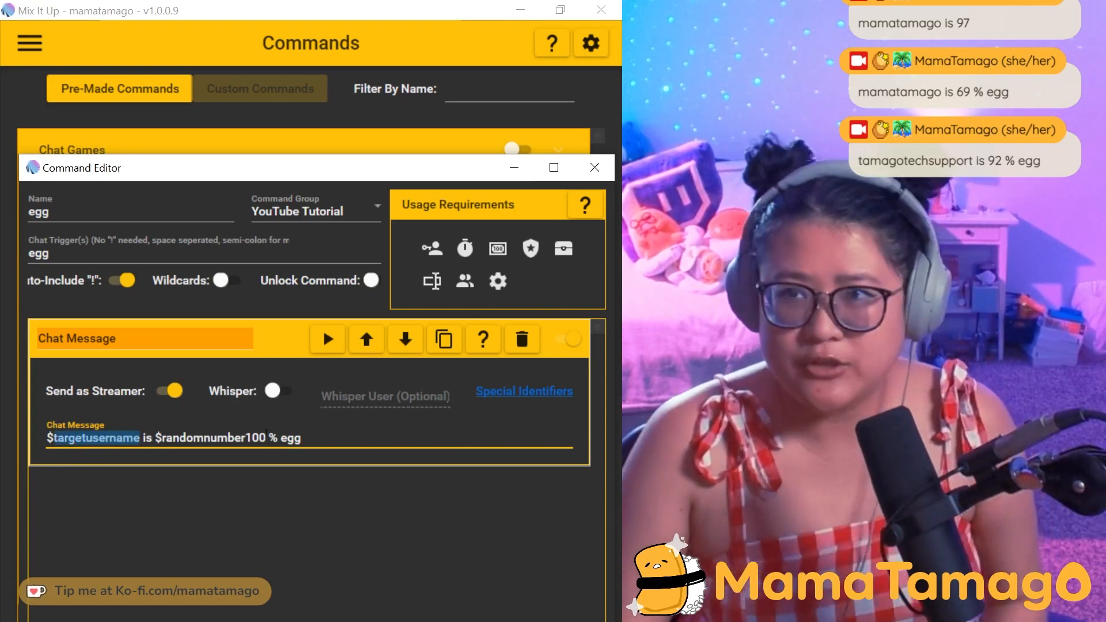
left_click(565, 338)
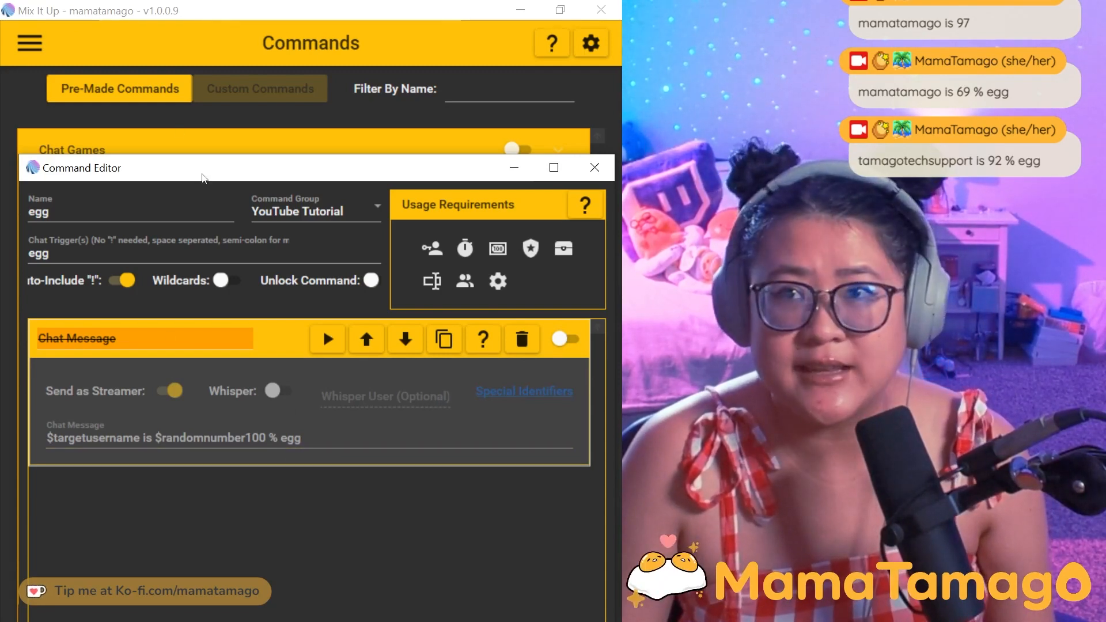
Move the Command Editor window up so the egg command's actions are visible.
left_click_drag(201, 168, 212, 15)
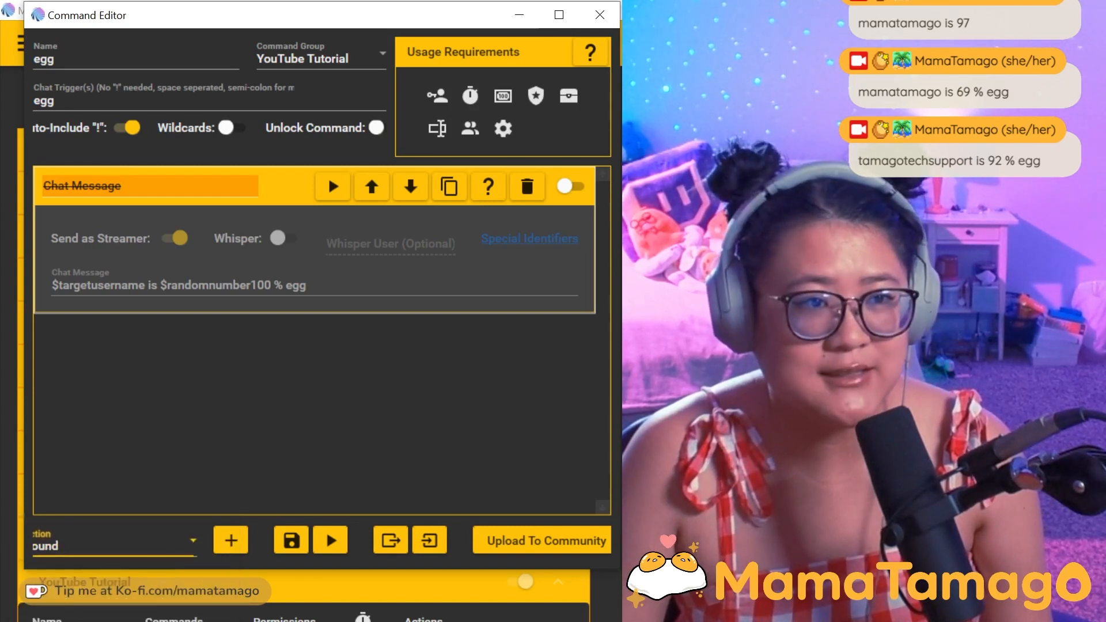
Add a Sound action named 'potato sound' using the a_potato_flew file through Default Output.
left_click(231, 540)
type("potato")
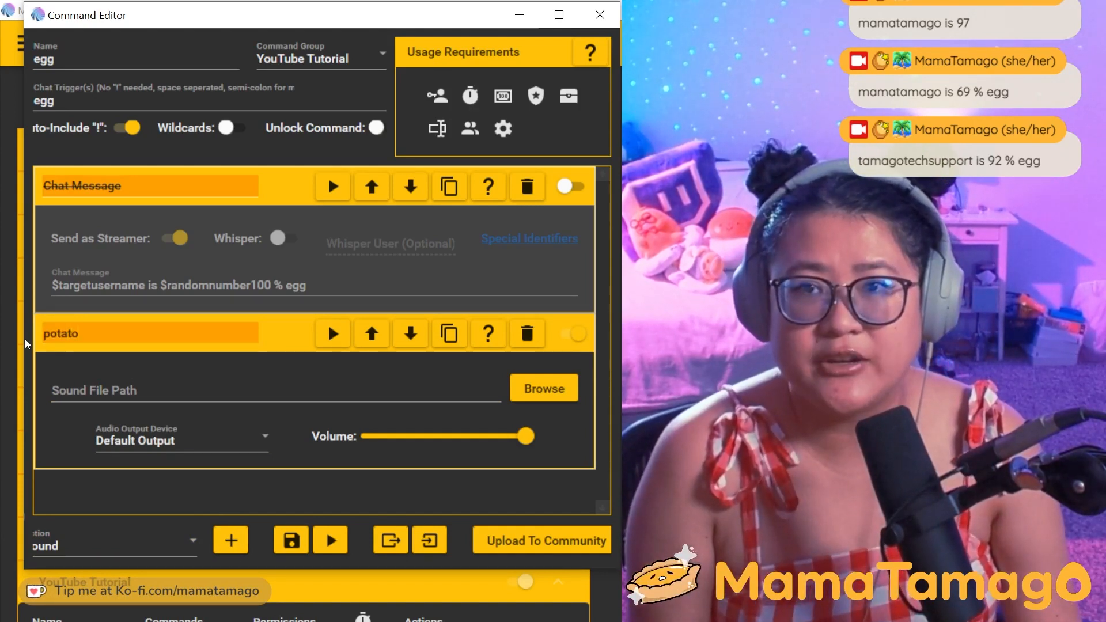
type("sound")
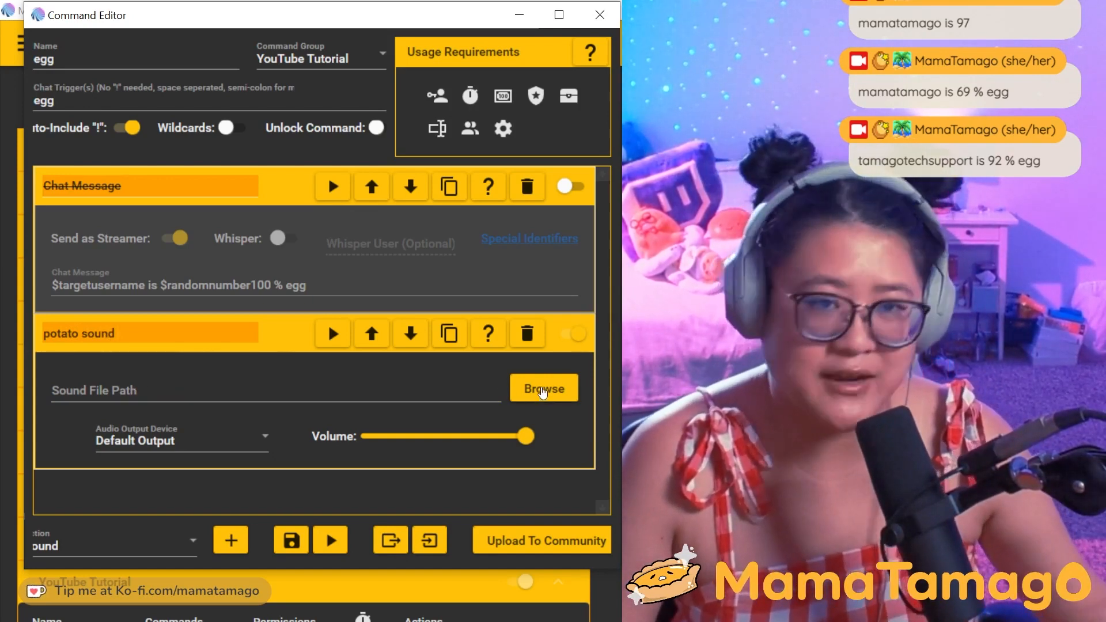
left_click(543, 389)
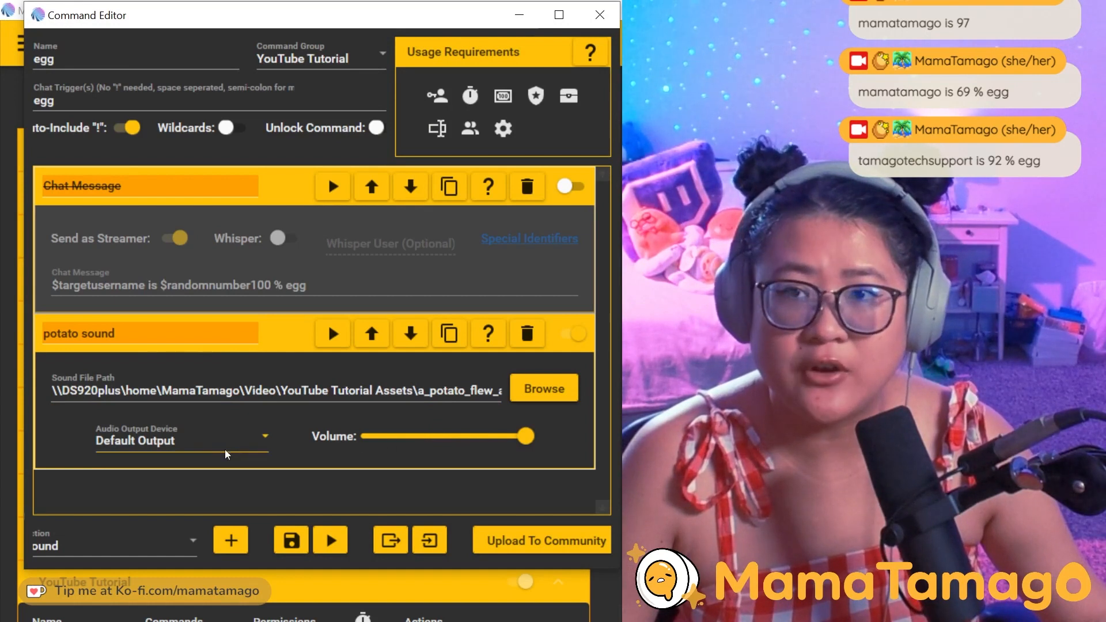
left_click(180, 435)
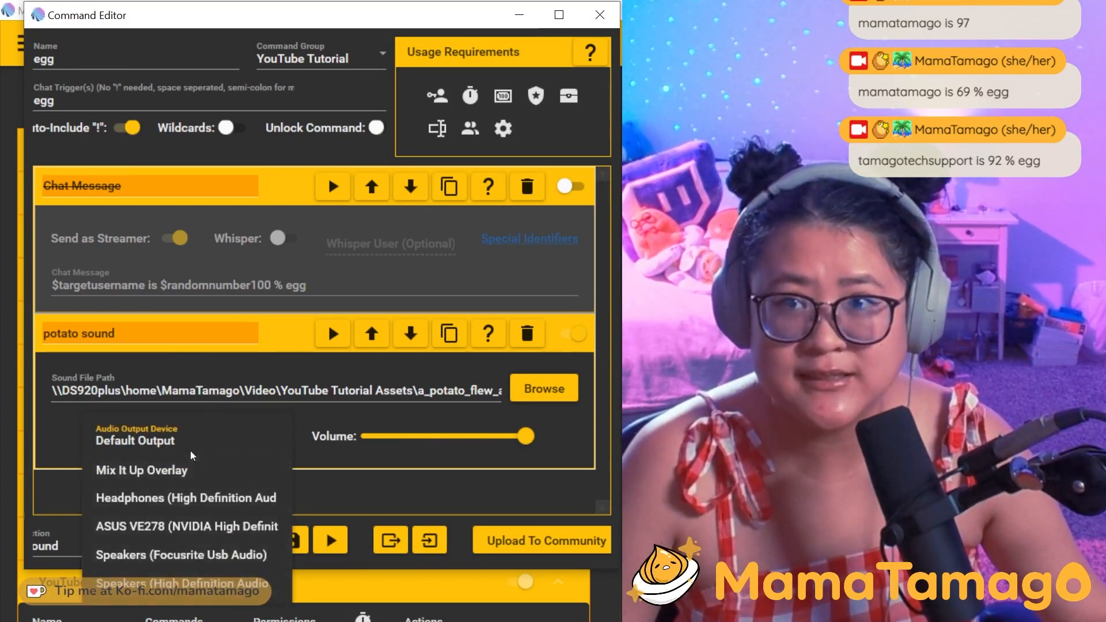
left_click(134, 441)
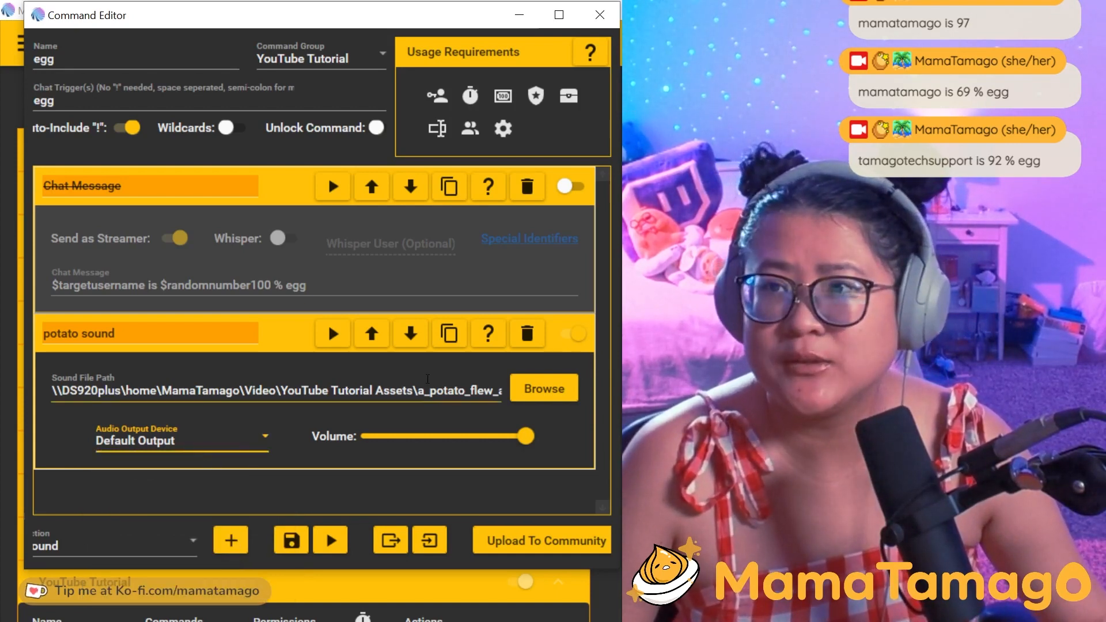
mouse_move(332, 334)
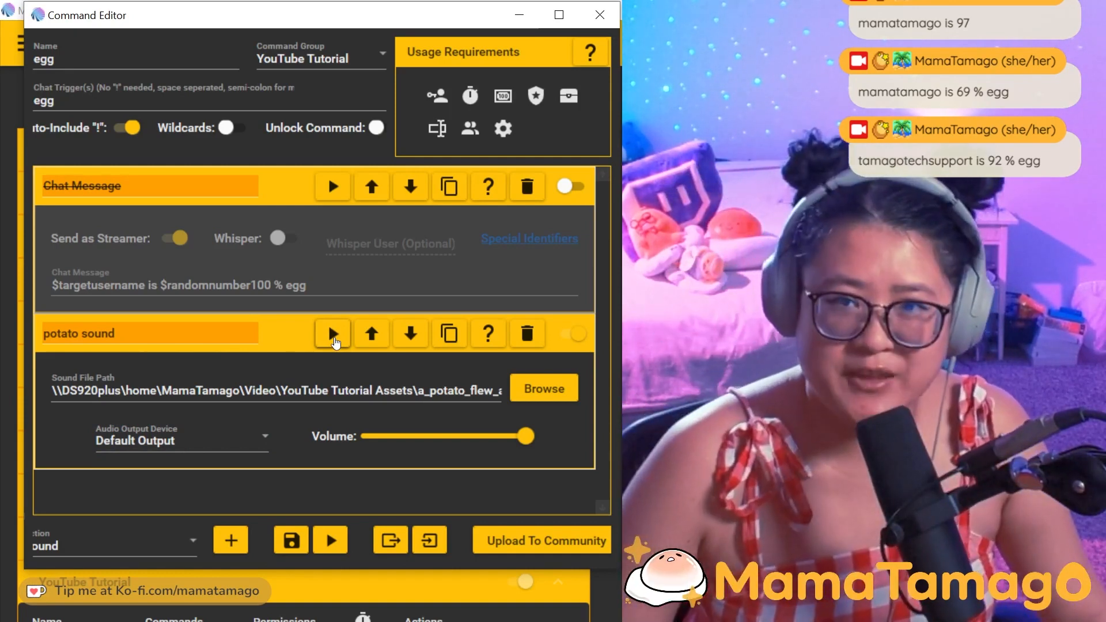
mouse_move(419, 473)
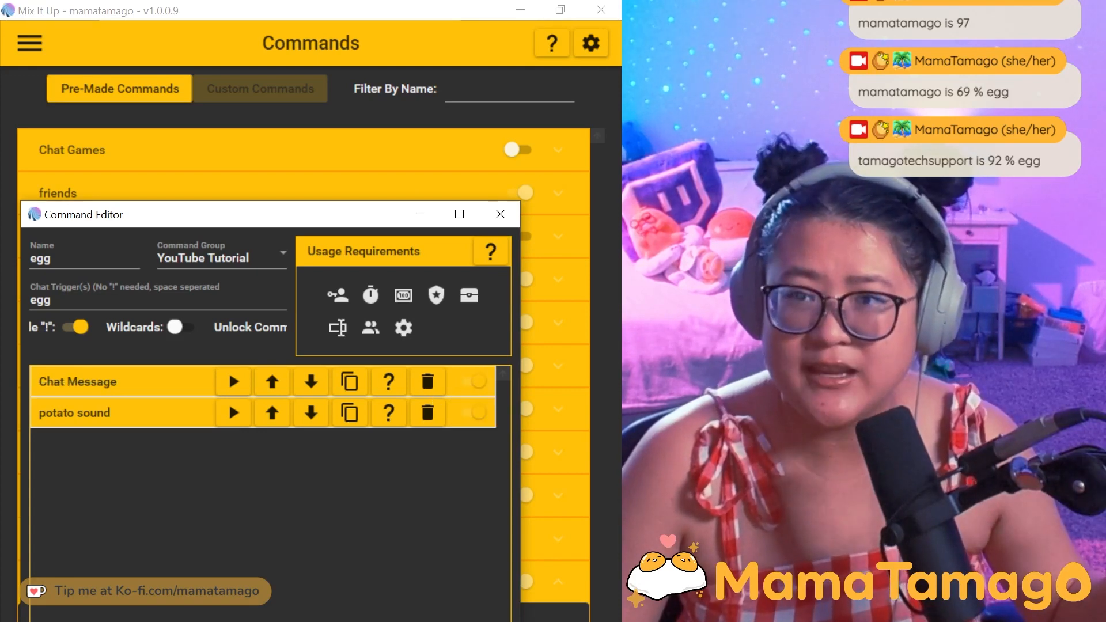
Collapse the potato sound action panel alongside the folded chat message.
left_click(75, 326)
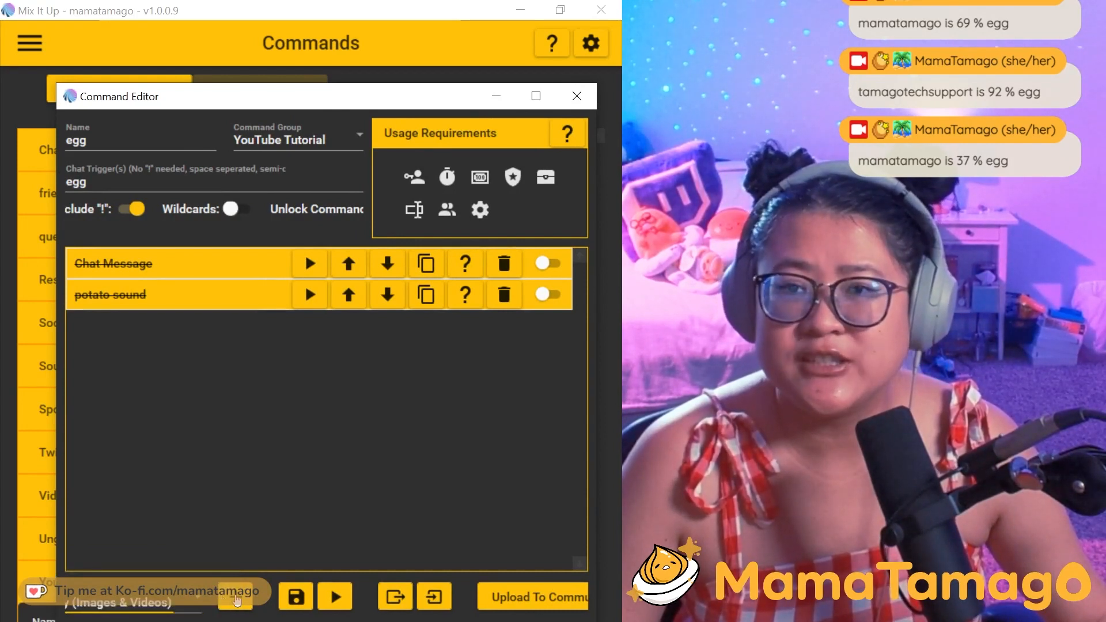
Add an Overlay (Images & Videos) action and set its type to Video.
left_click(228, 543)
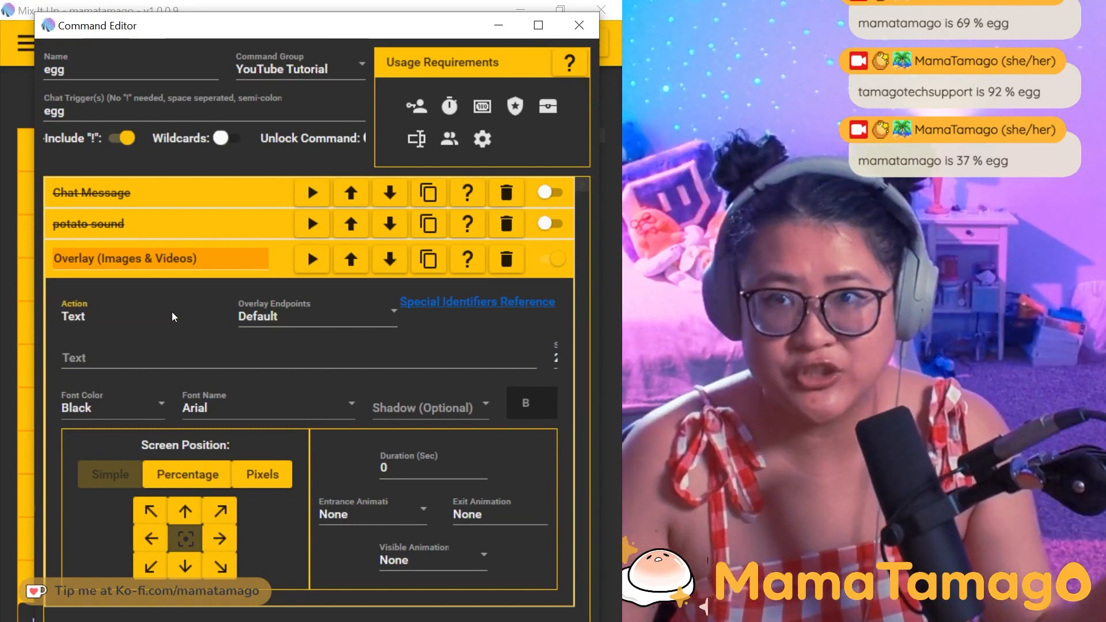
left_click(72, 316)
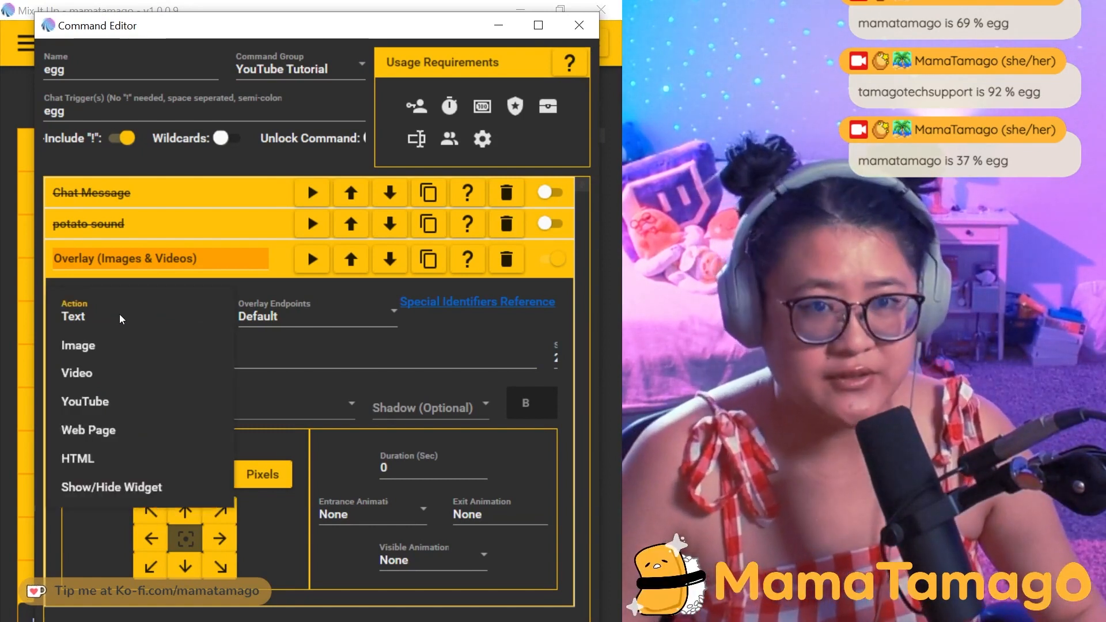
mouse_move(77, 344)
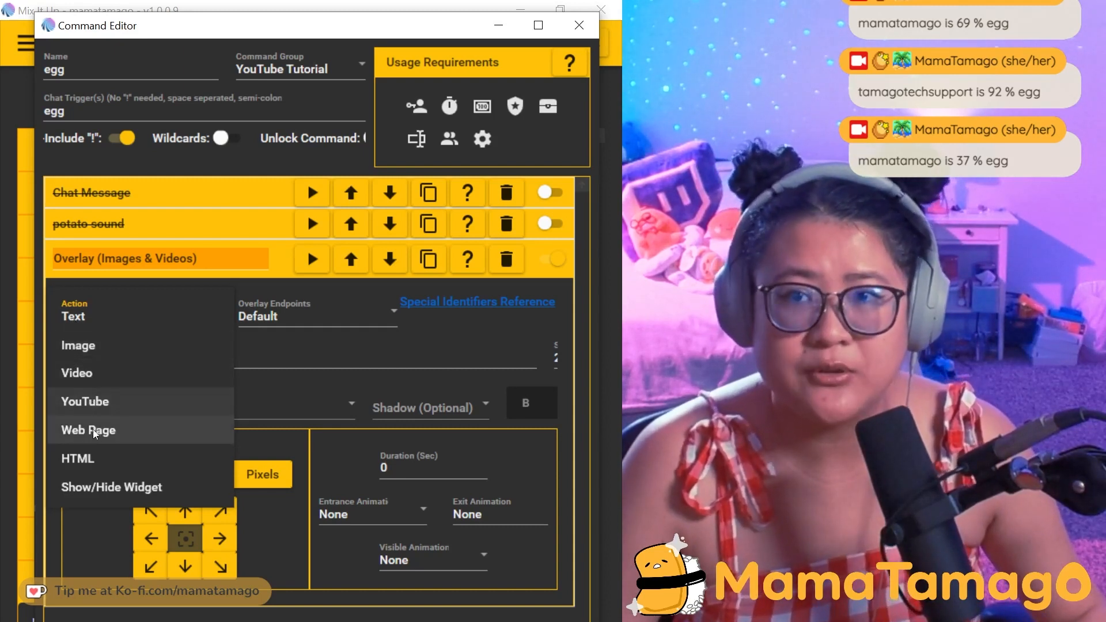
mouse_move(110, 487)
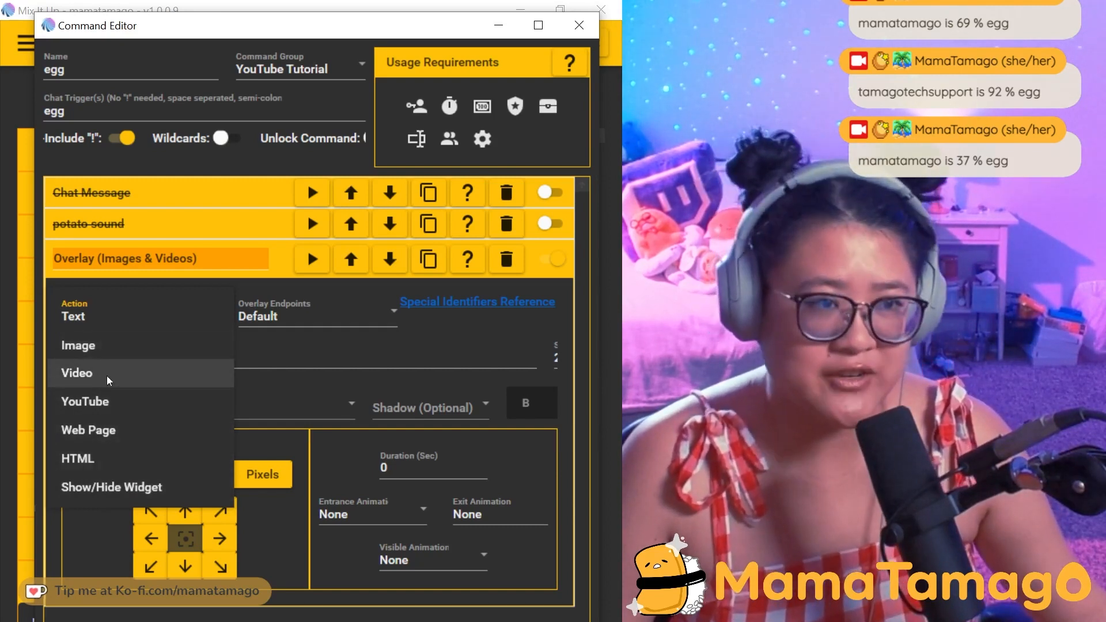
left_click(76, 372)
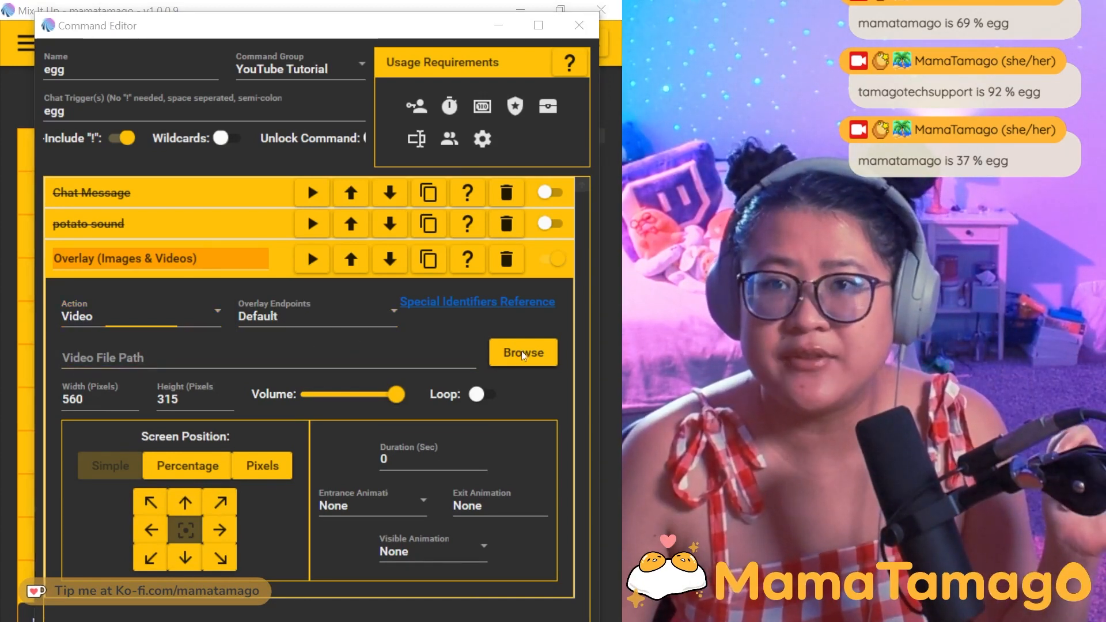
Load the 'cat wii shop jam' video file into the overlay action.
left_click(523, 352)
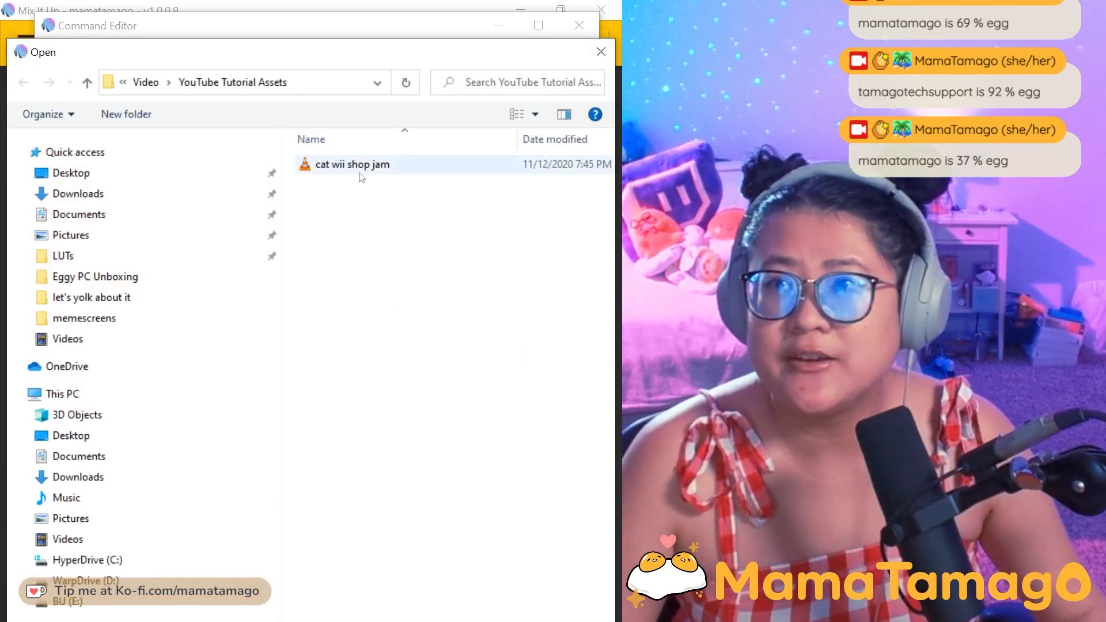
double_click(350, 165)
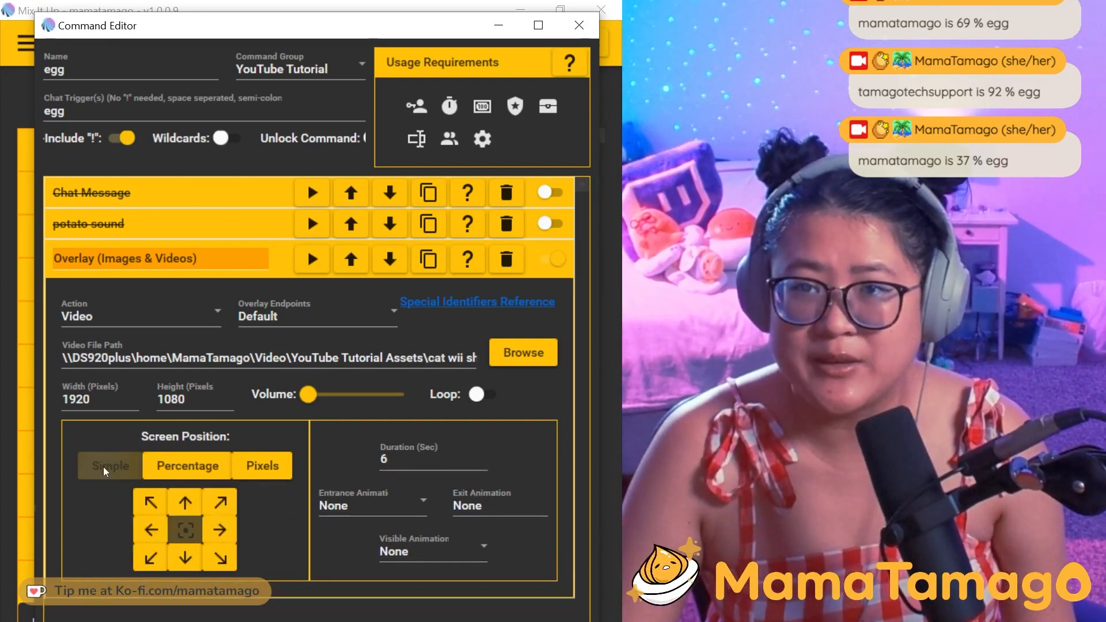
mouse_move(312, 259)
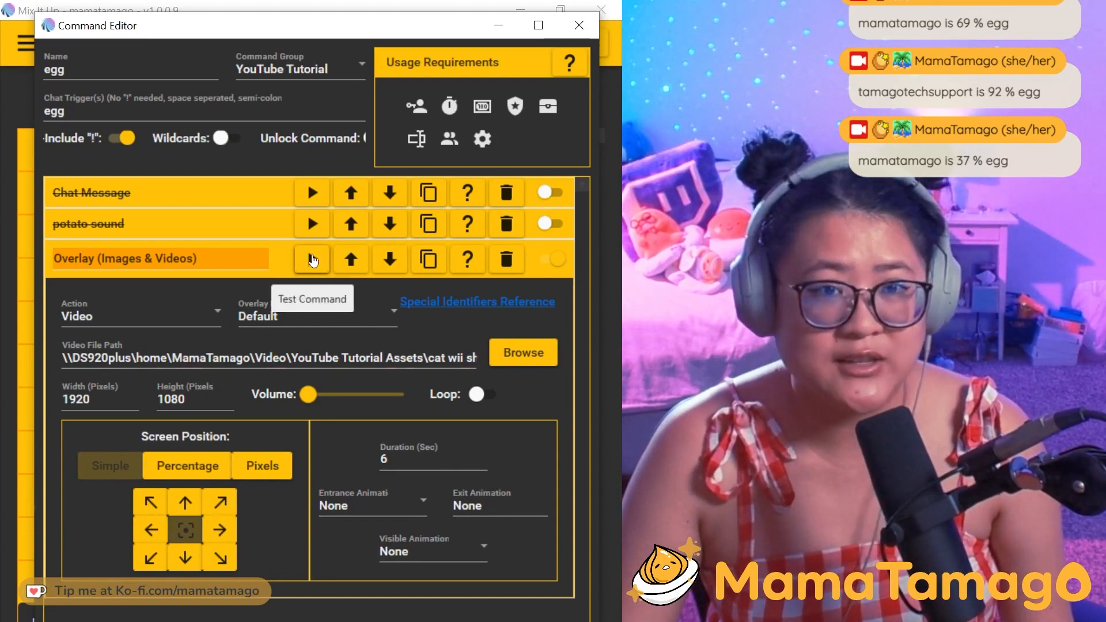
mouse_move(308, 394)
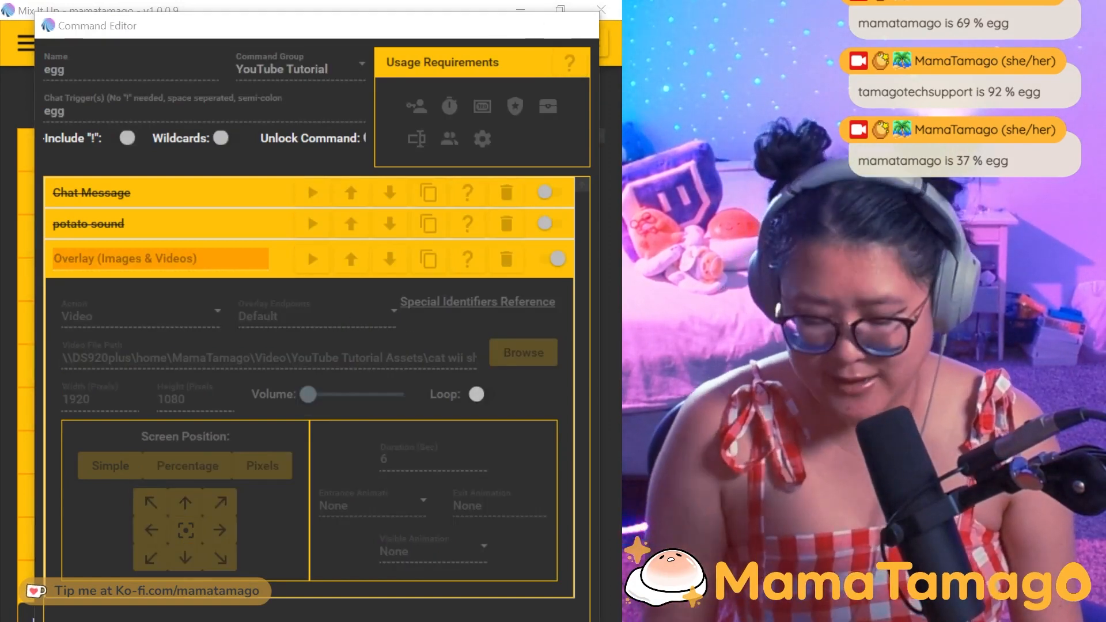
Test-run the video overlay action from the Command Editor.
left_click(599, 9)
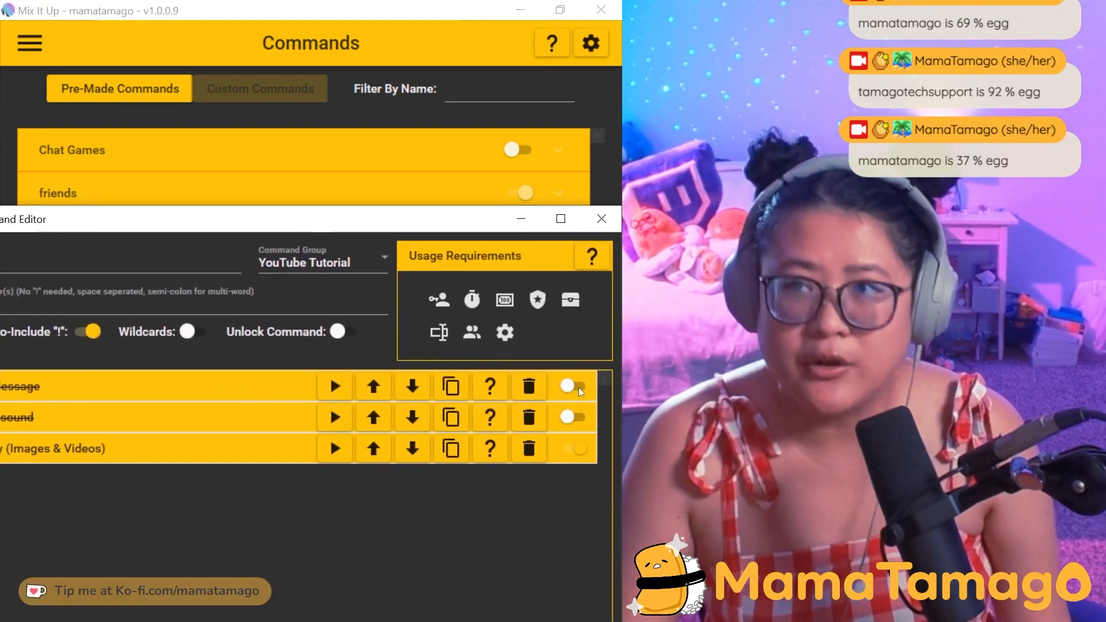
Re-enable the chat message and potato sound actions.
left_click(571, 388)
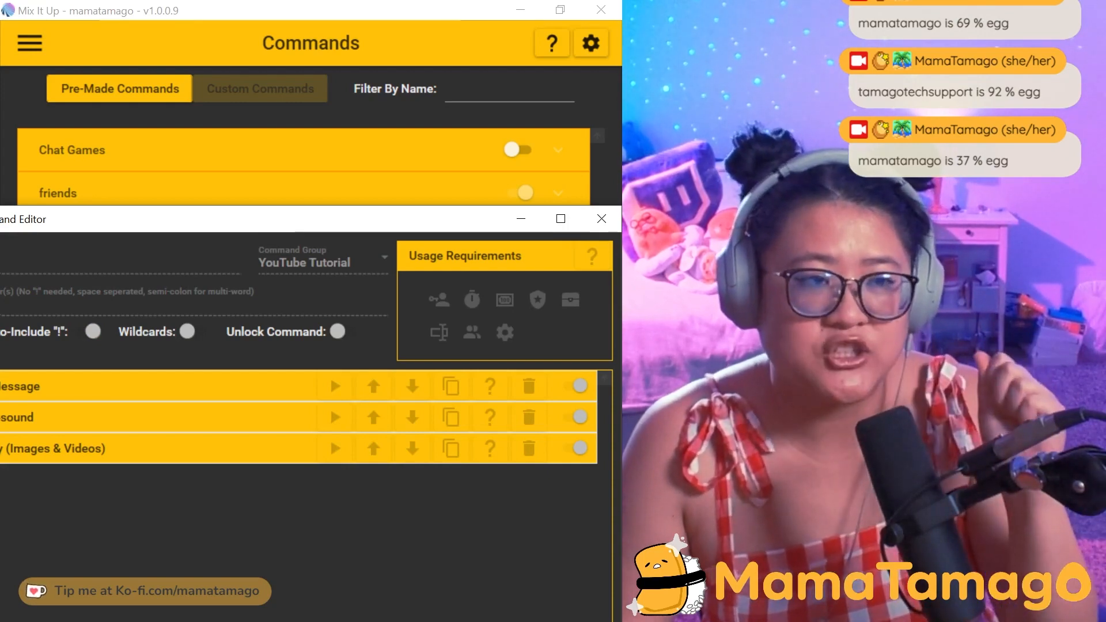
left_click(601, 218)
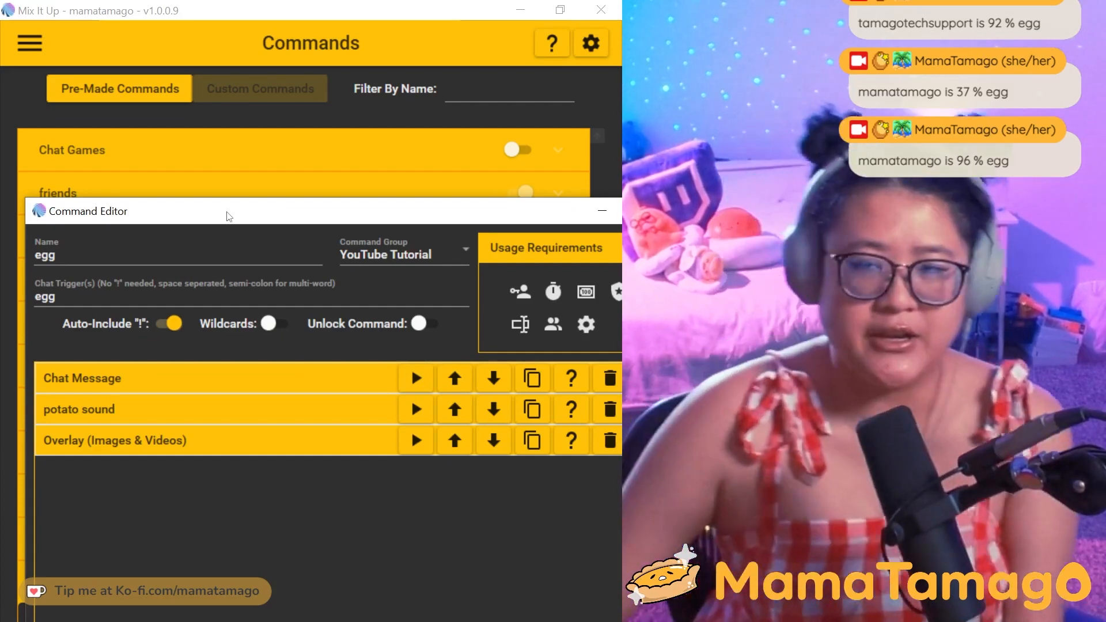
mouse_move(169, 226)
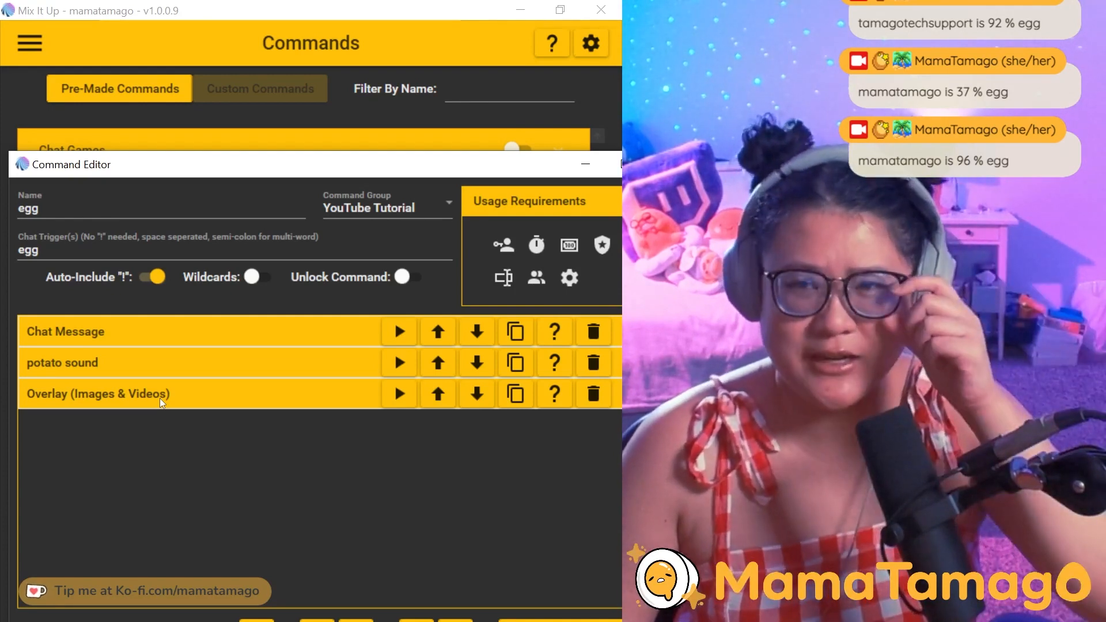
Expand the overlay action and choose Overlay Source as its endpoint.
left_click(97, 394)
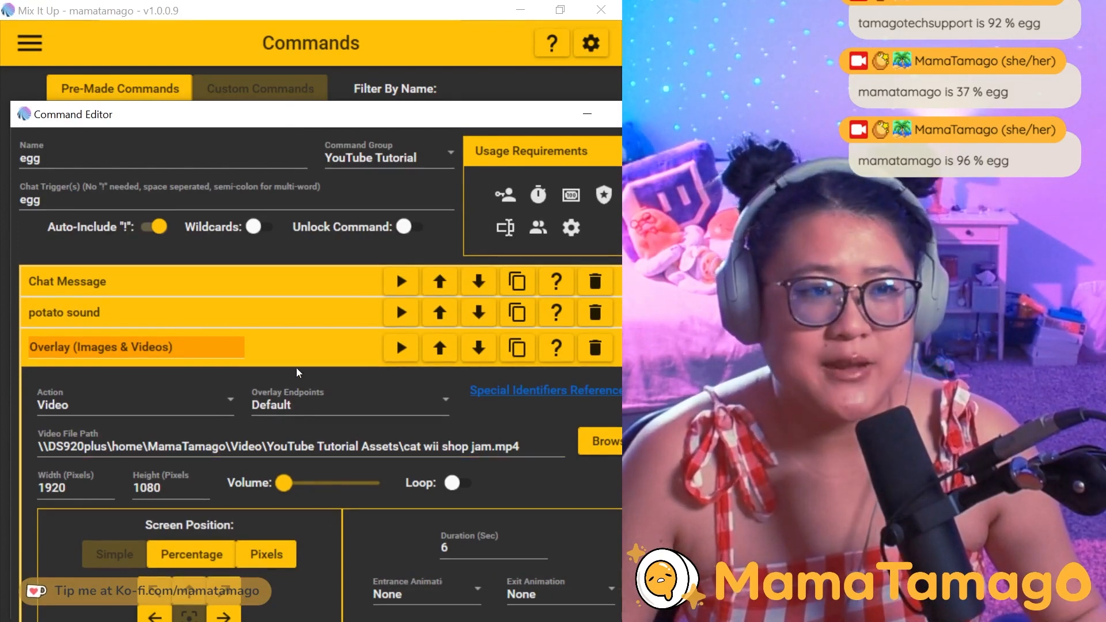
left_click(349, 405)
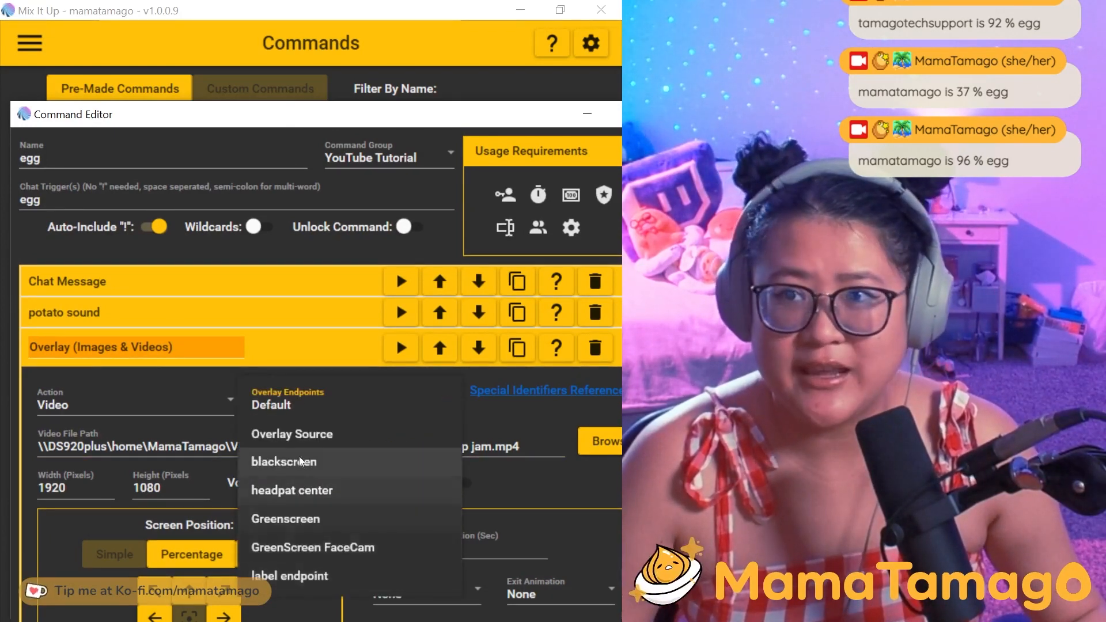
left_click(270, 404)
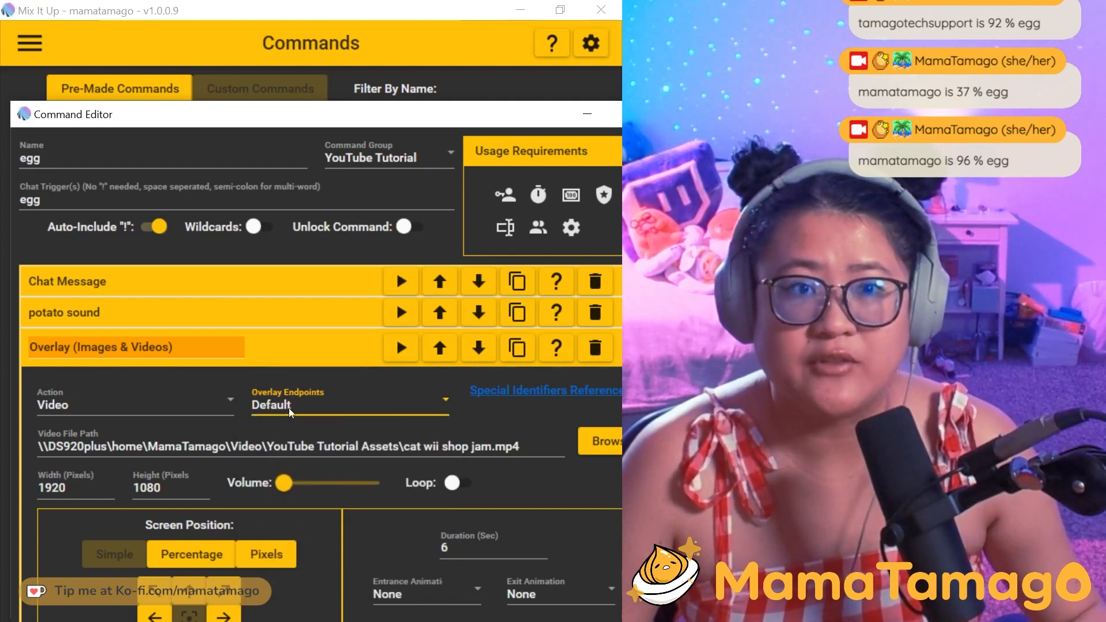
left_click(348, 404)
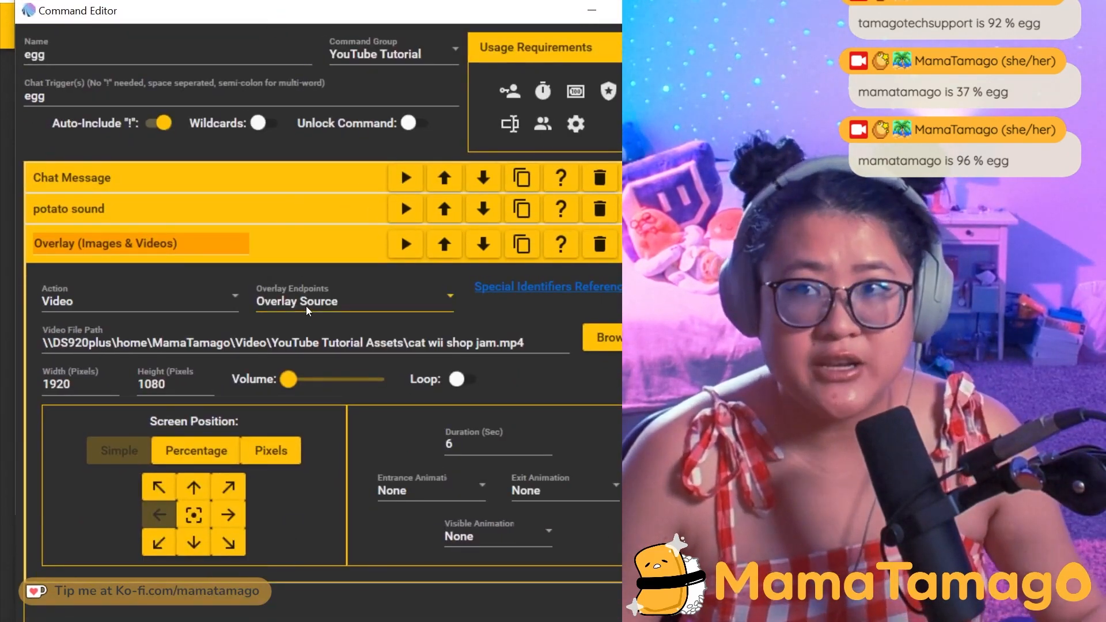
mouse_move(306, 314)
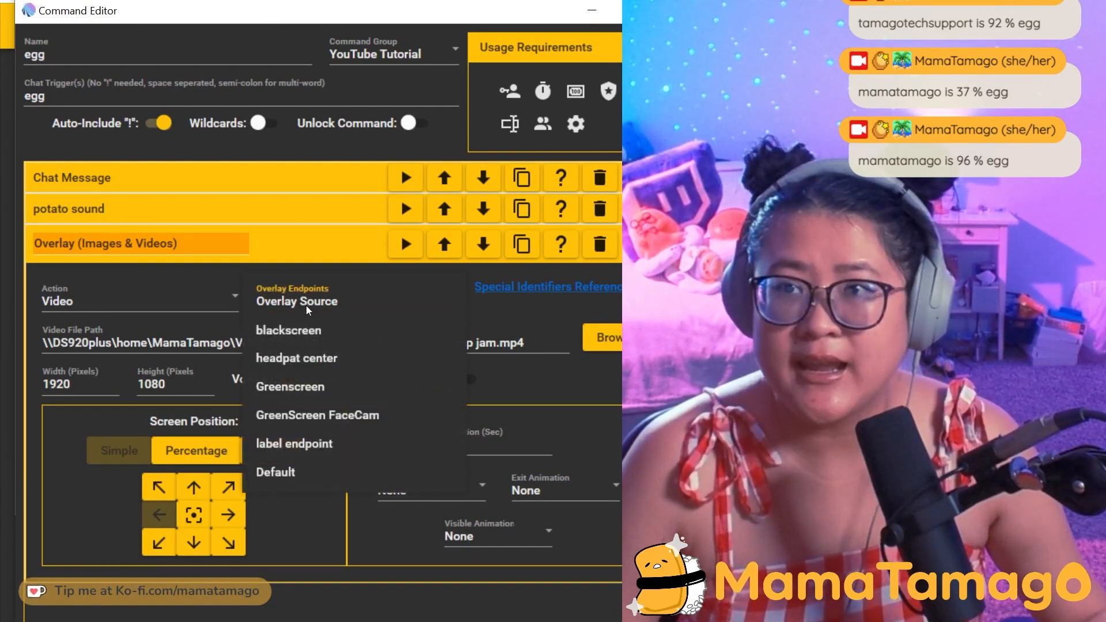
left_click(297, 300)
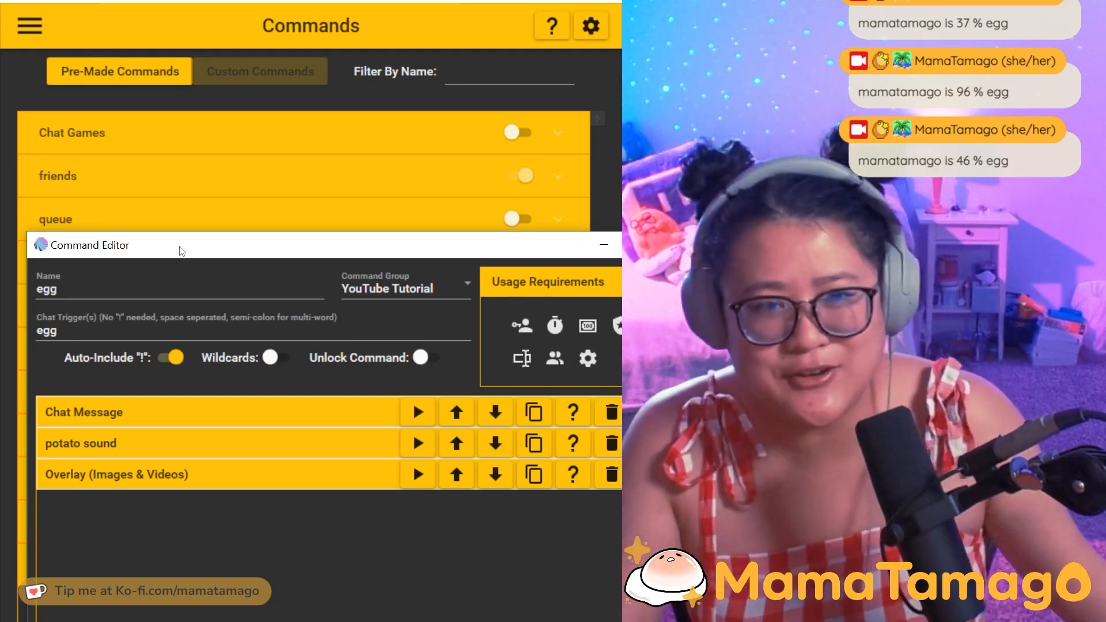
mouse_move(170, 577)
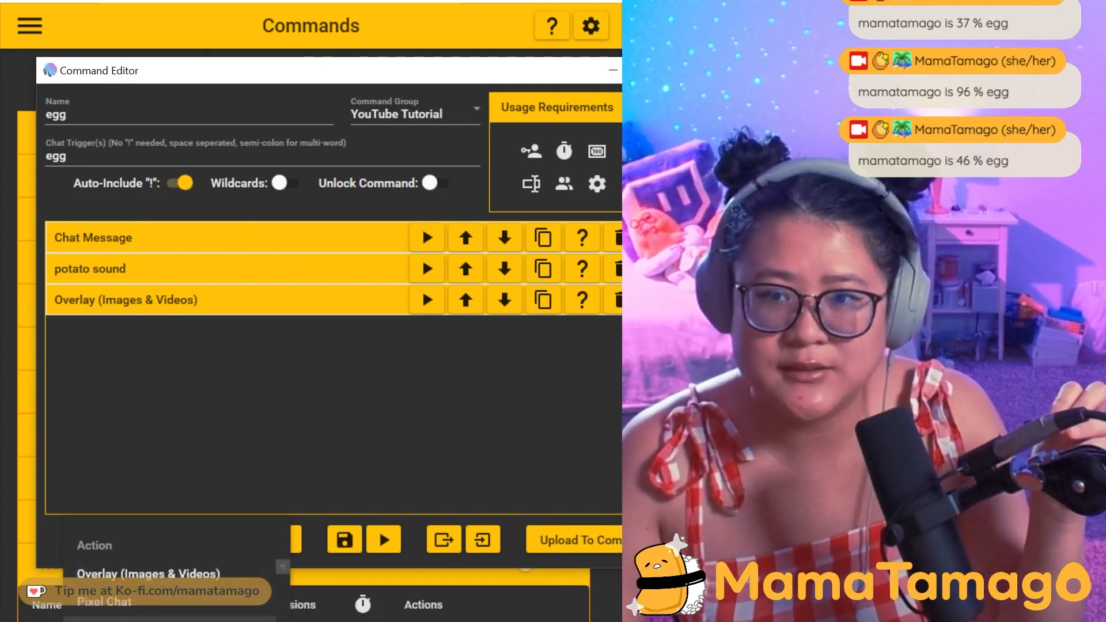
Add a Wait action as the fourth action, seconds still blank.
left_click(285, 540)
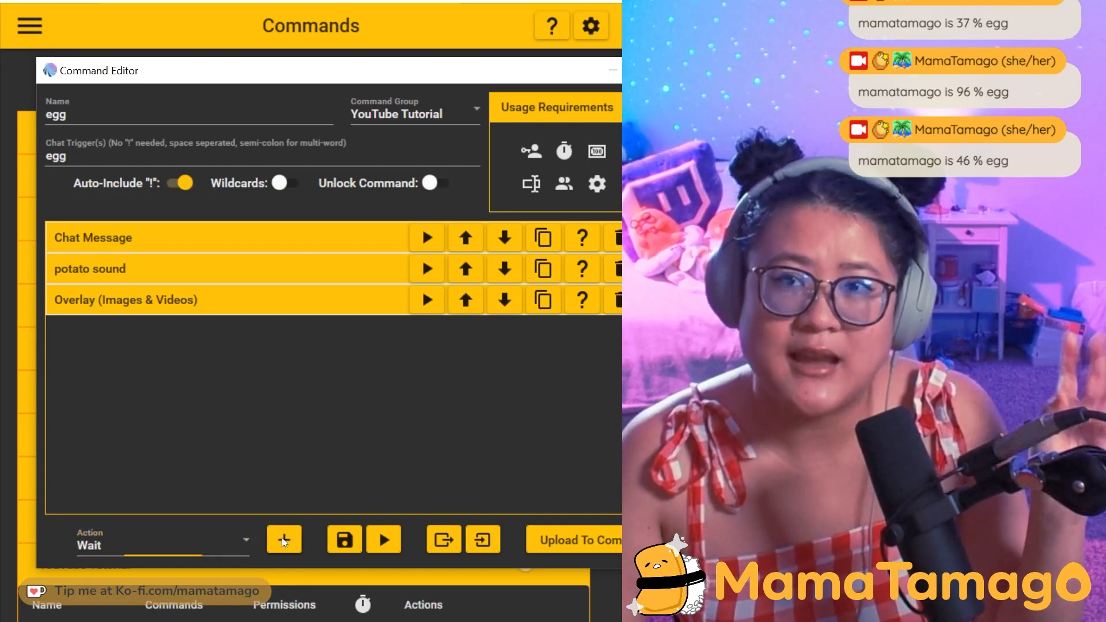
left_click(283, 539)
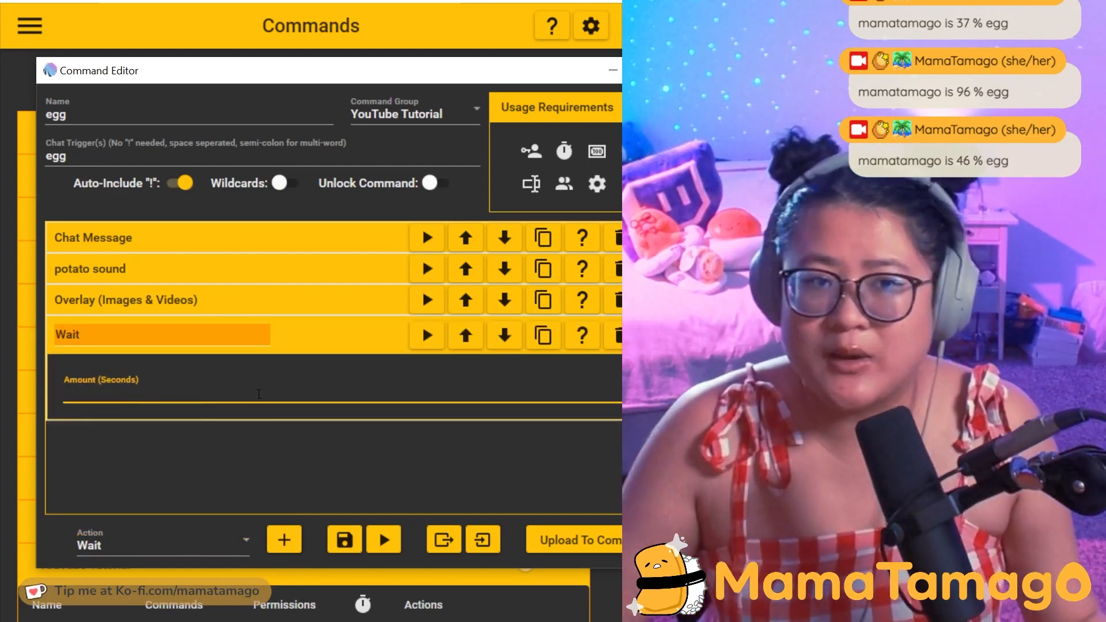